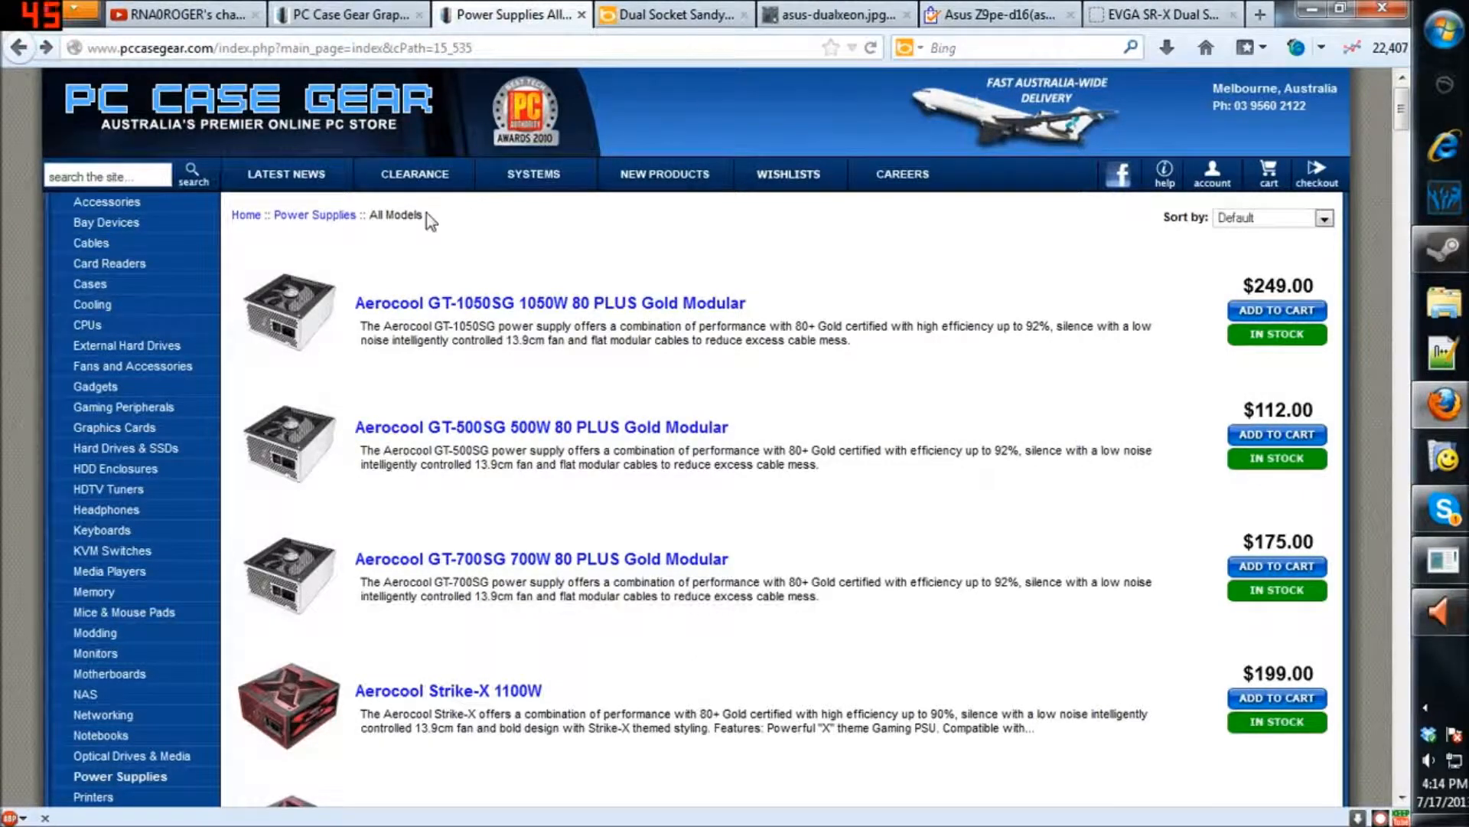
mouse_move(717, 14)
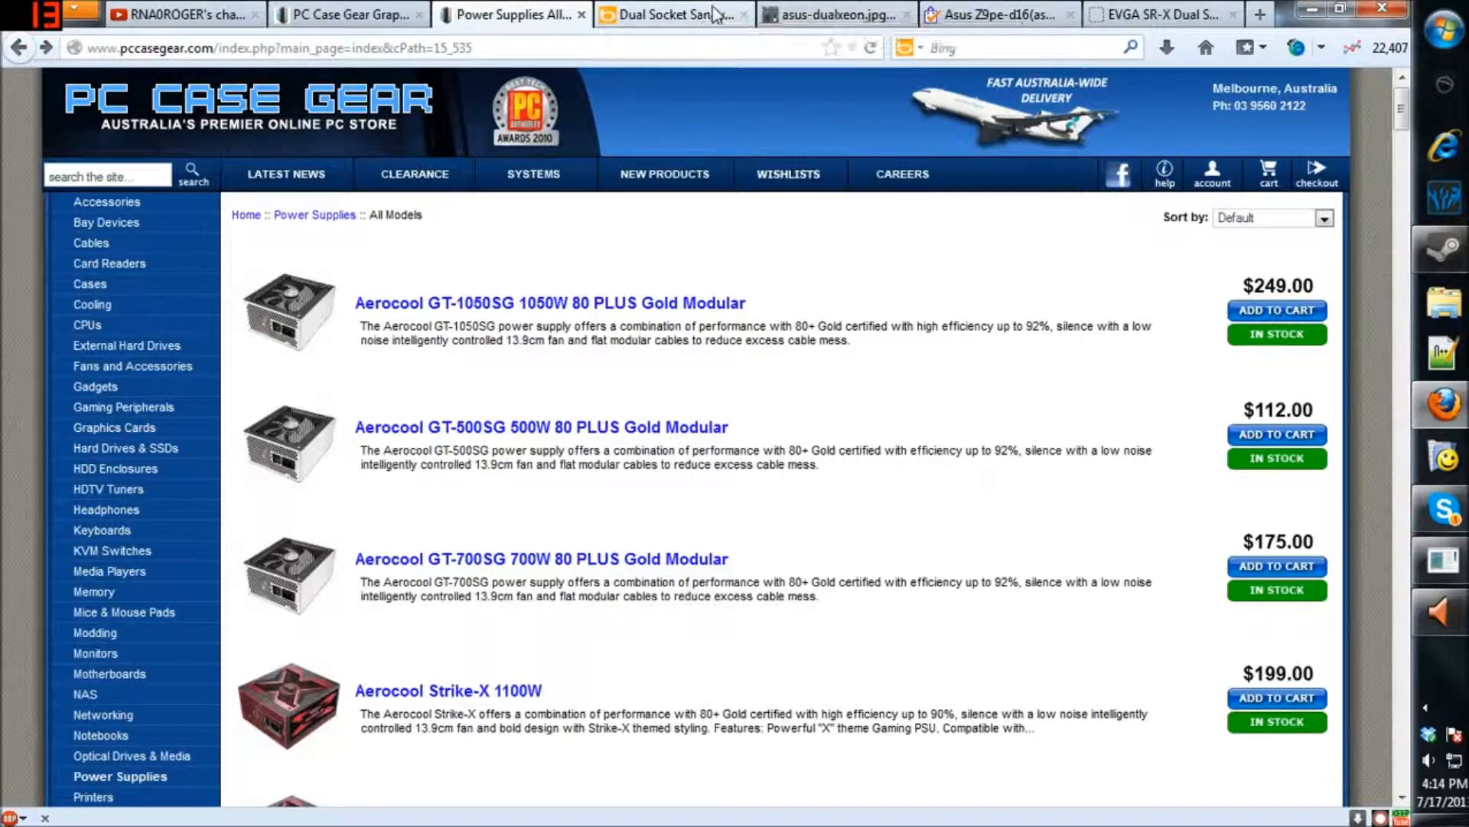
mouse_move(671, 15)
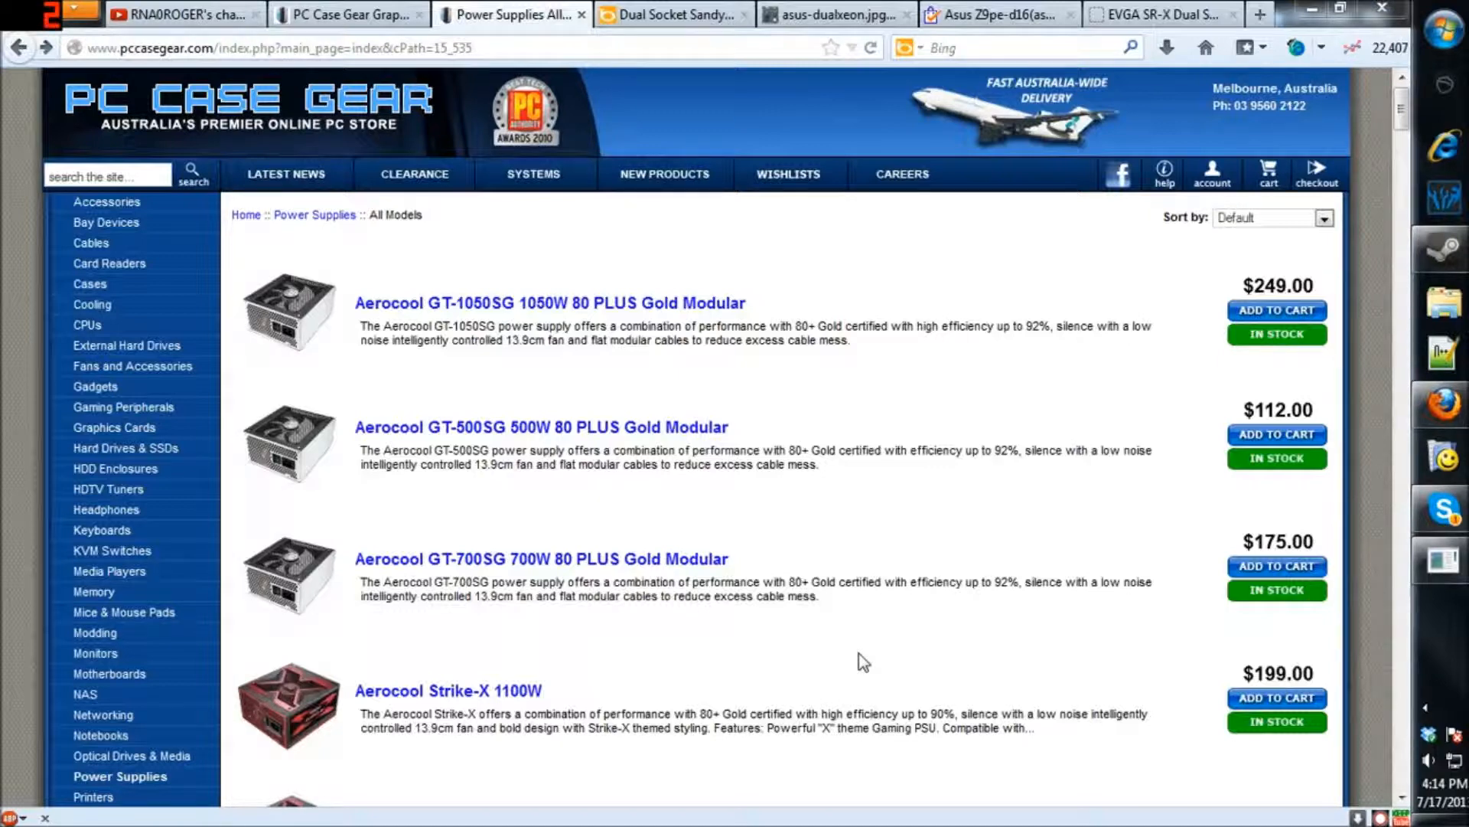
mouse_move(548, 450)
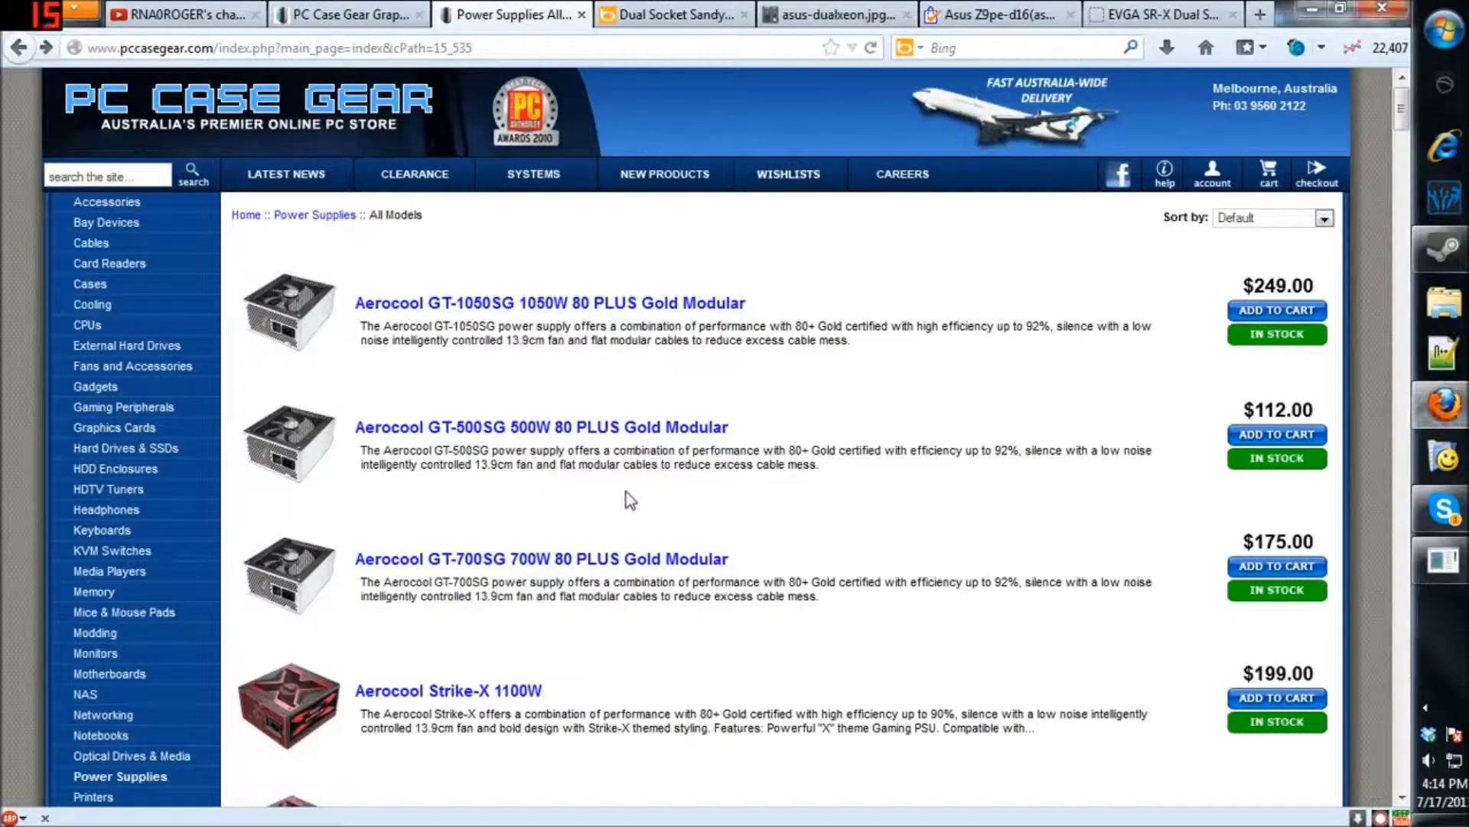
Step: Scroll the power supply list to the Aerocool Strike-X 800W and VP-series units through VP750
scroll("down", 3)
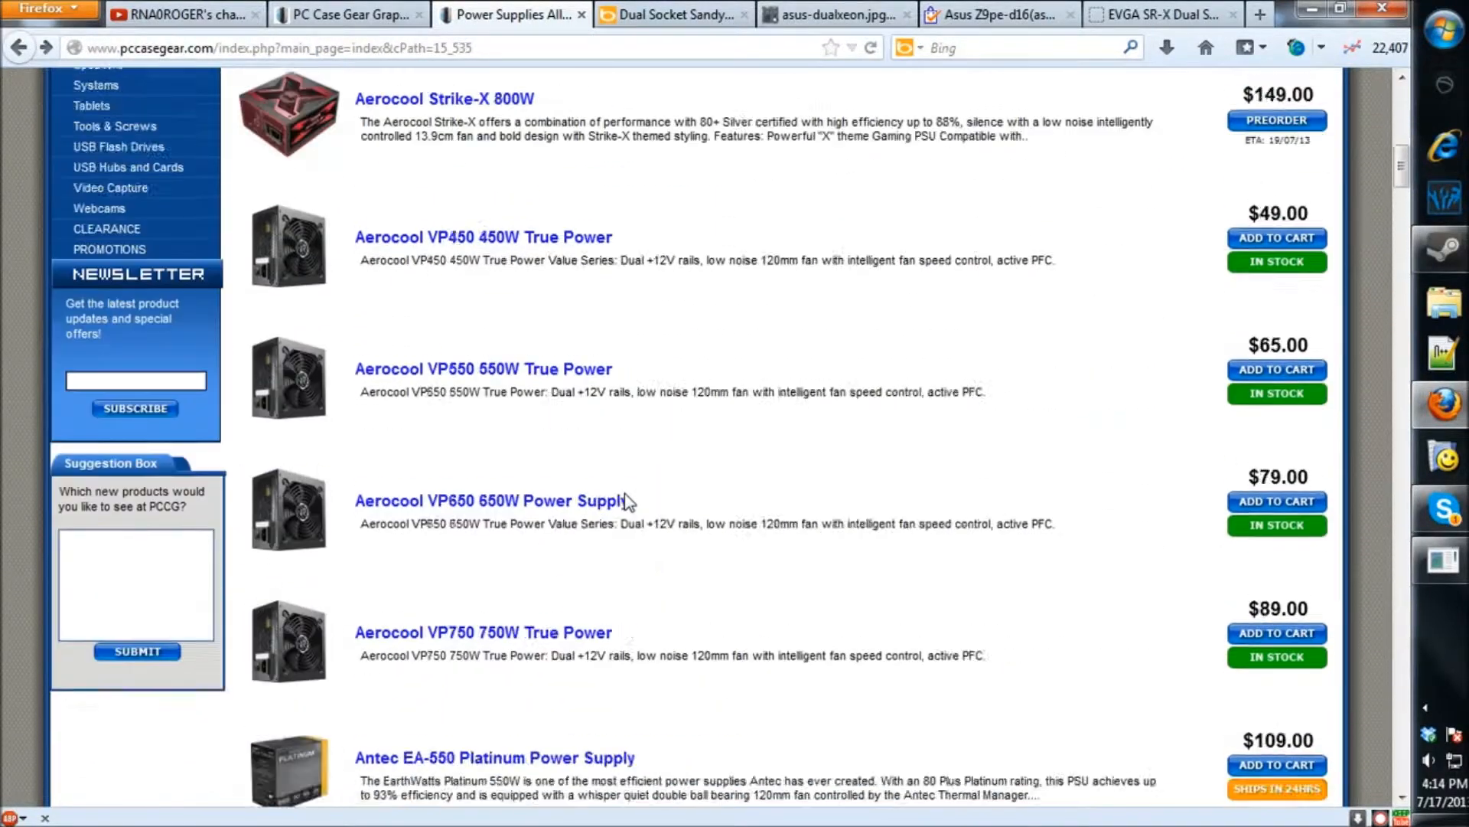
scroll("up", 3)
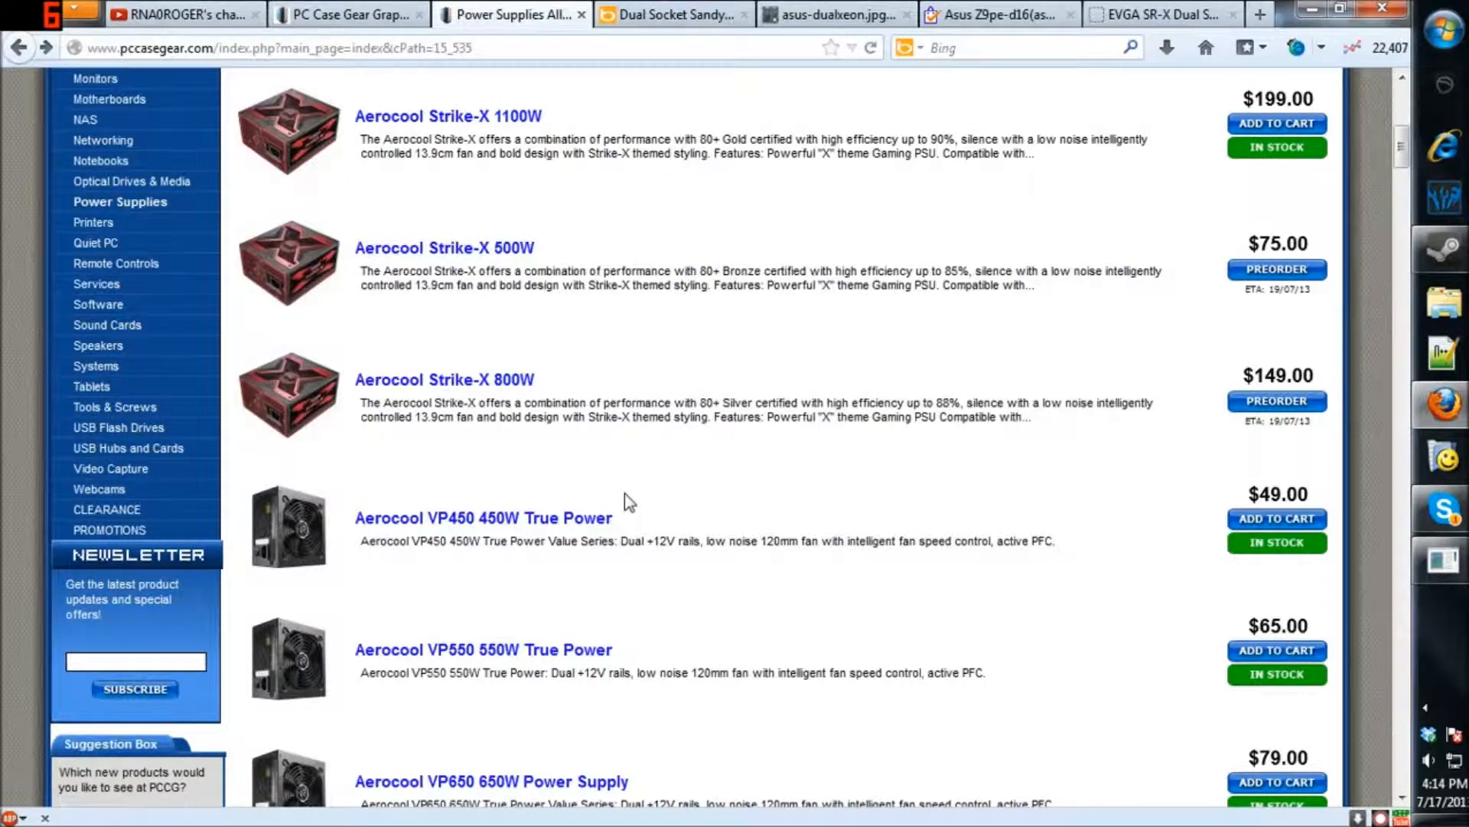
scroll("down", 3)
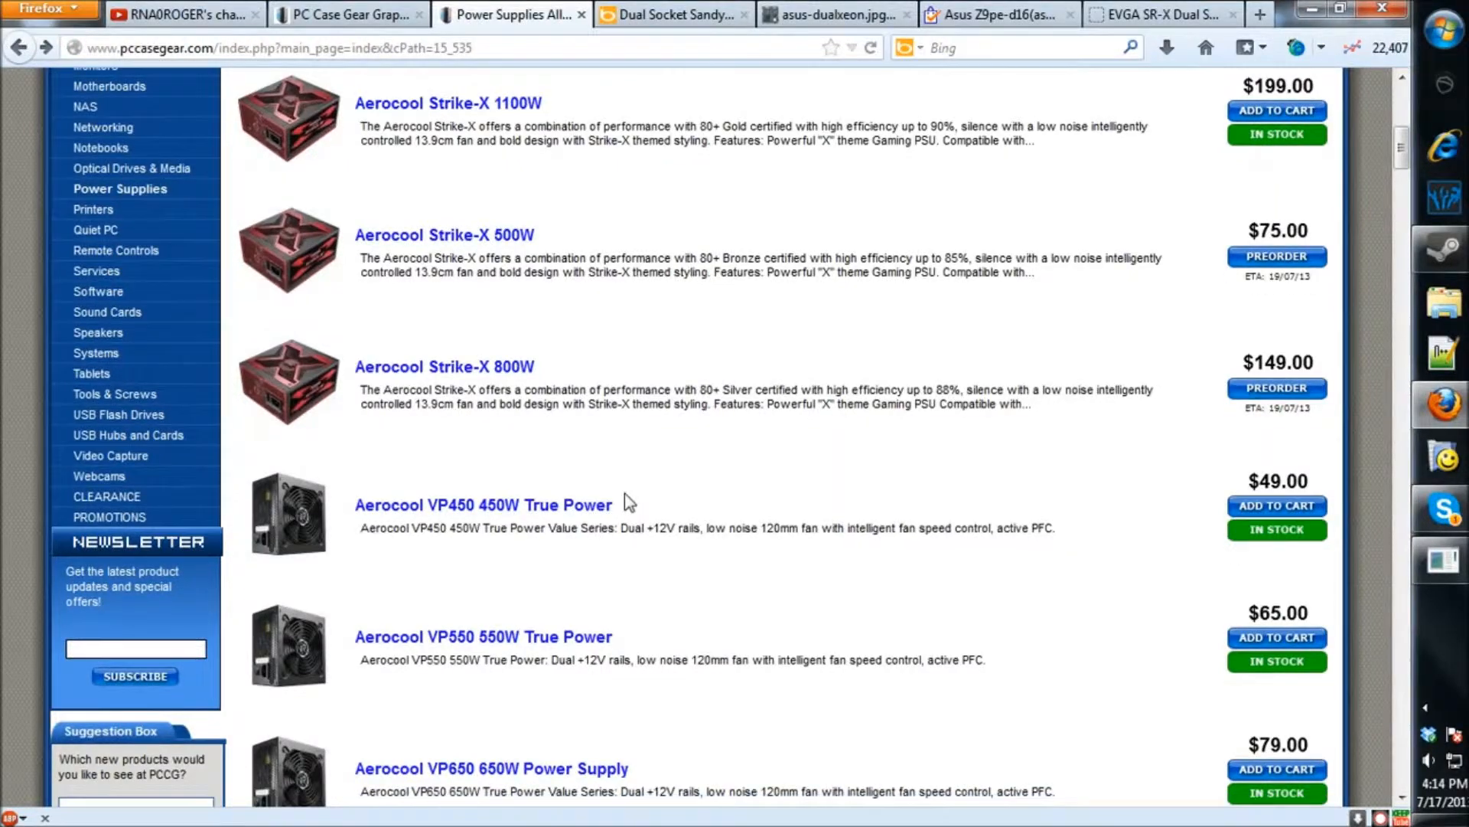
scroll("down", 3)
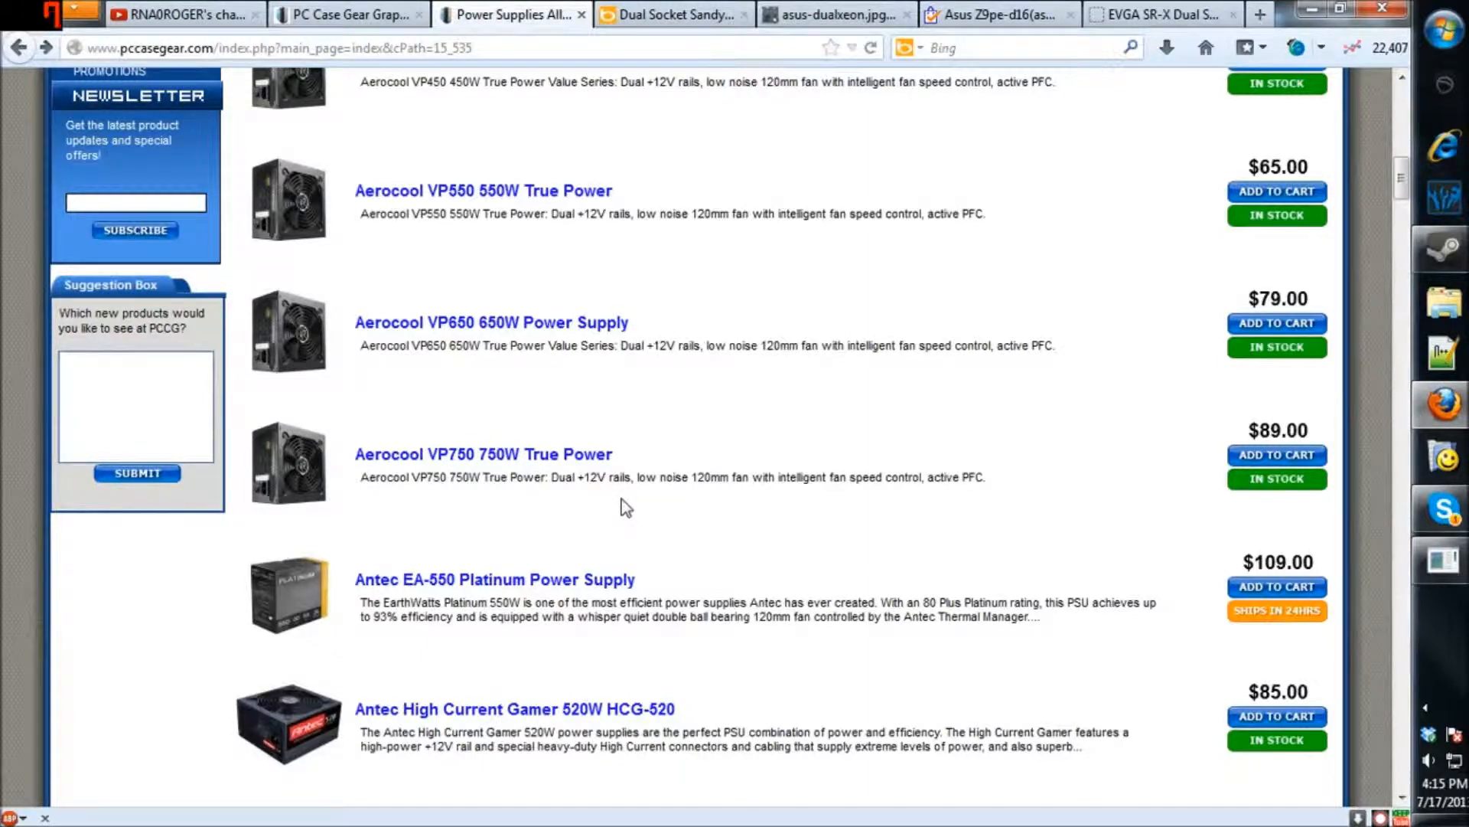
mouse_move(438, 468)
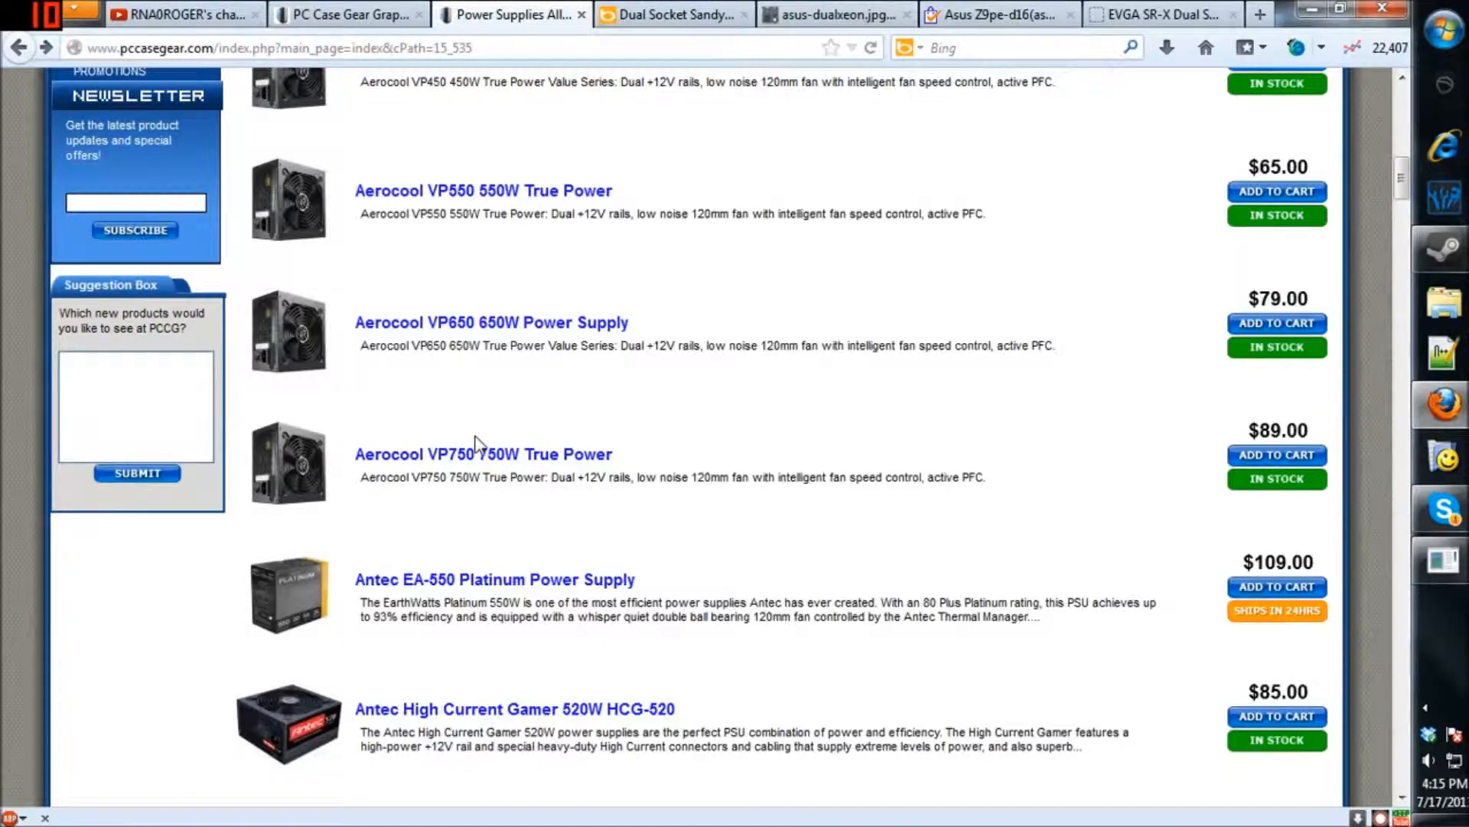
mouse_move(442, 469)
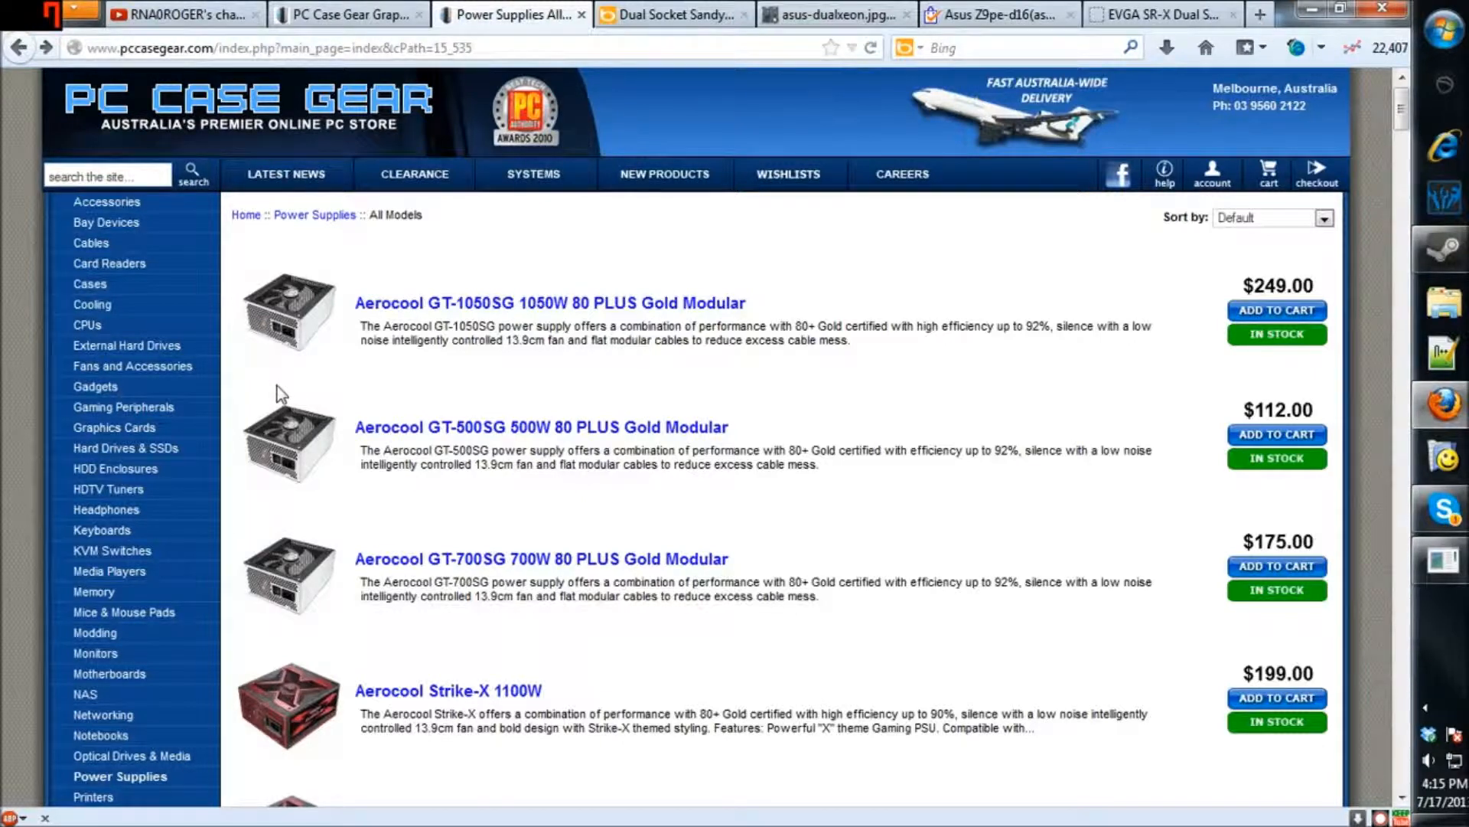
mouse_move(339, 393)
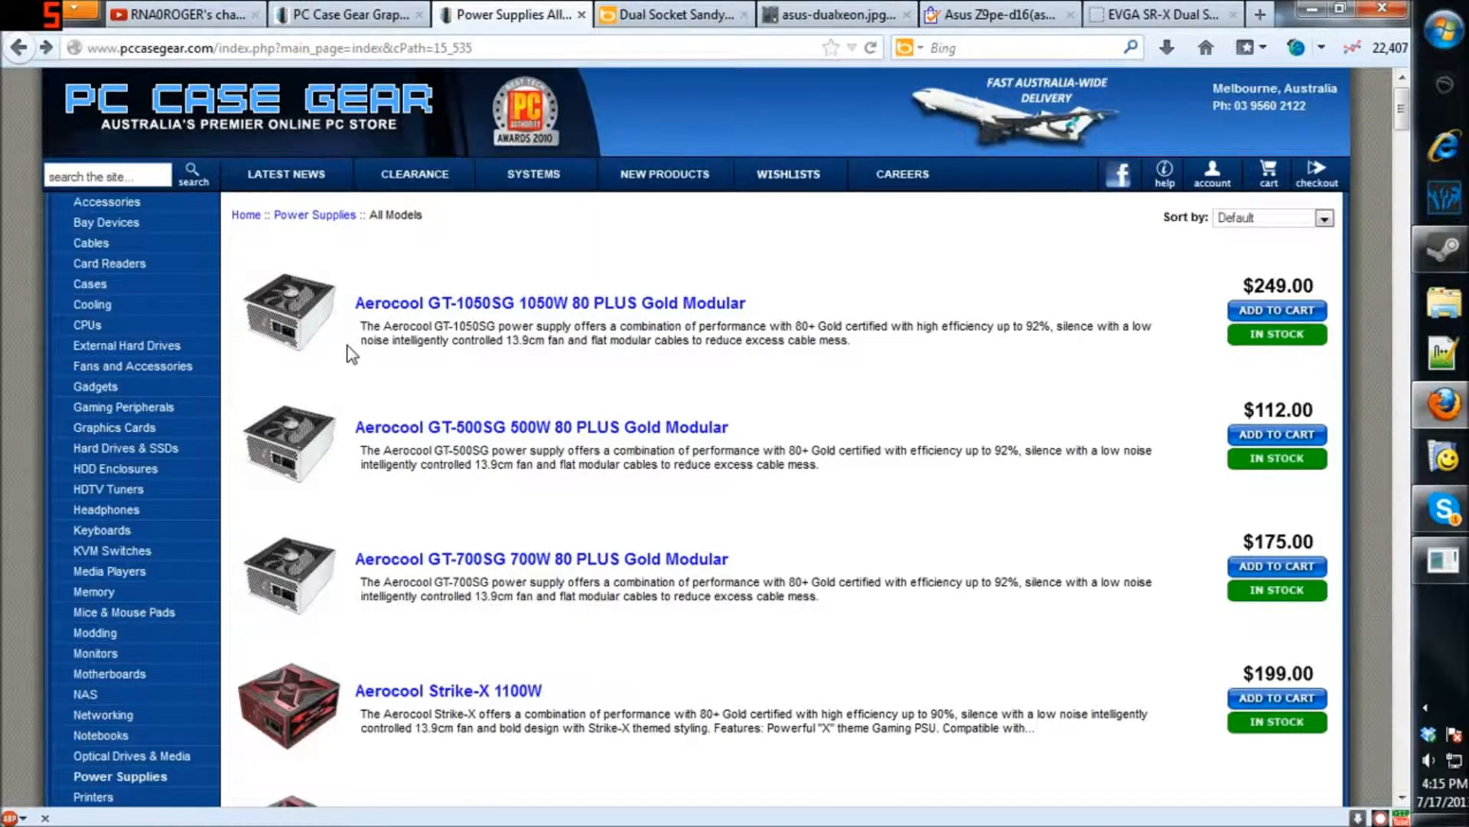
mouse_move(329, 398)
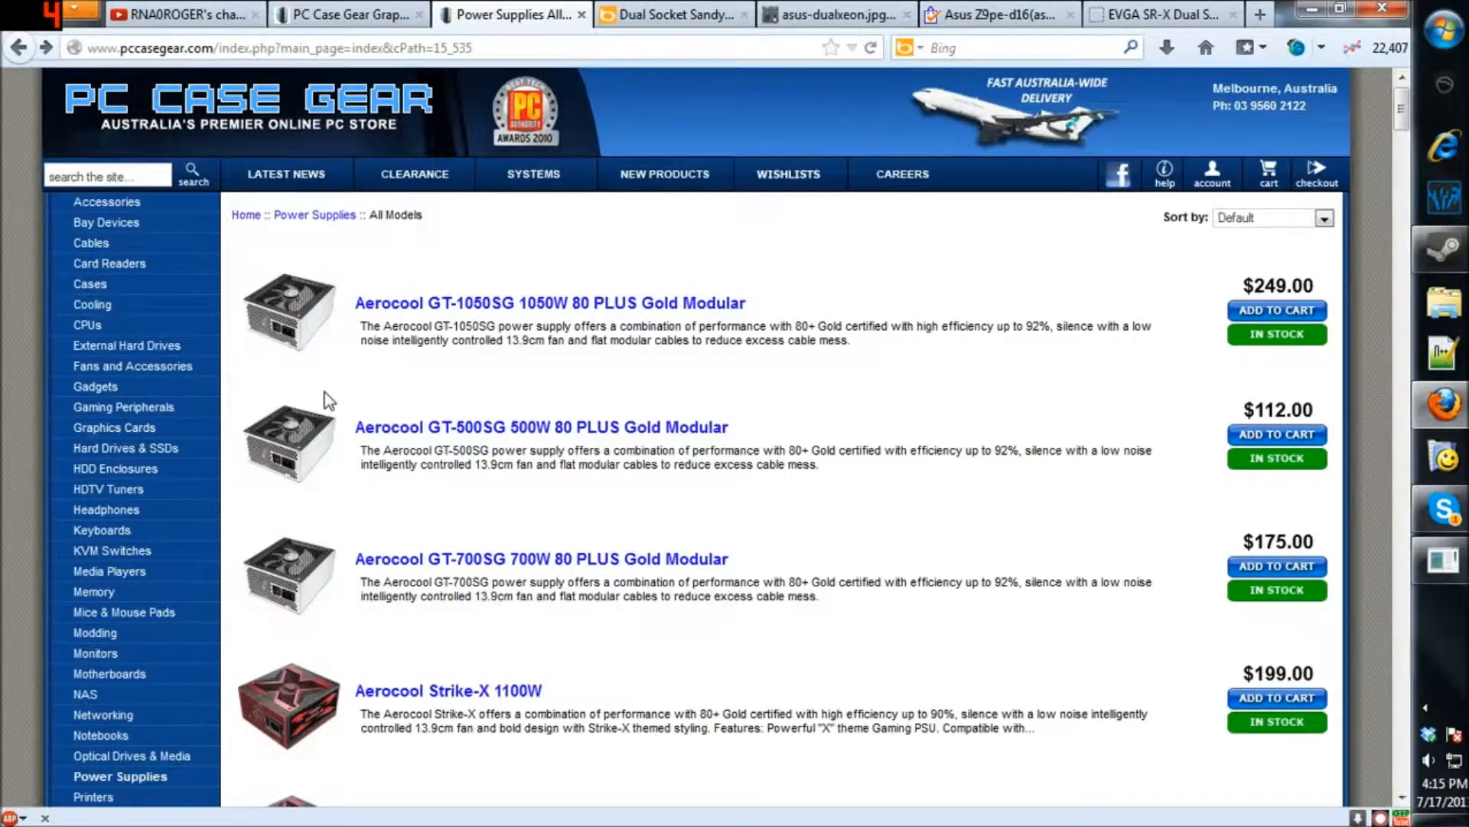
scroll("down", 3)
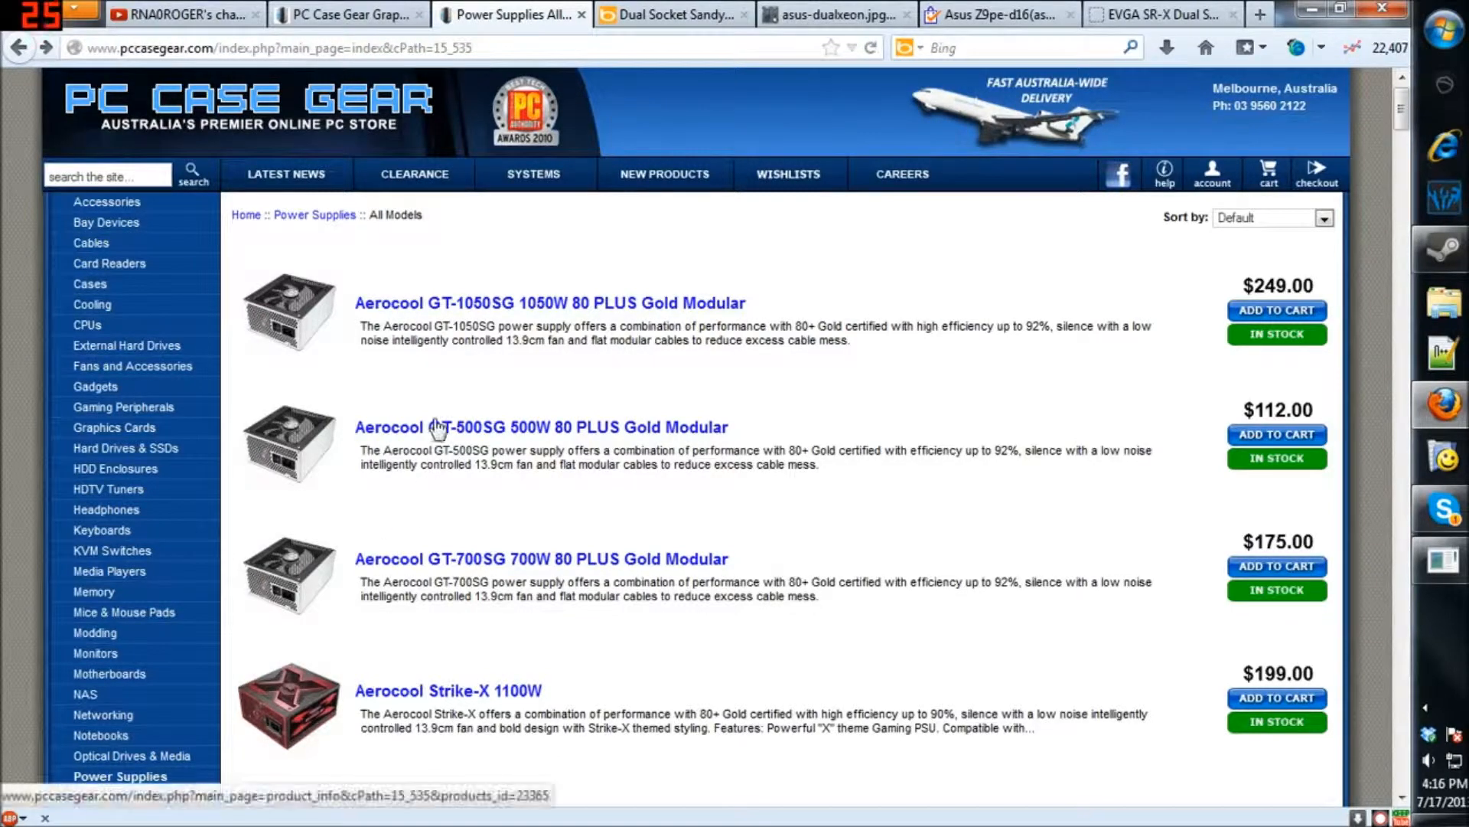
scroll("down", 3)
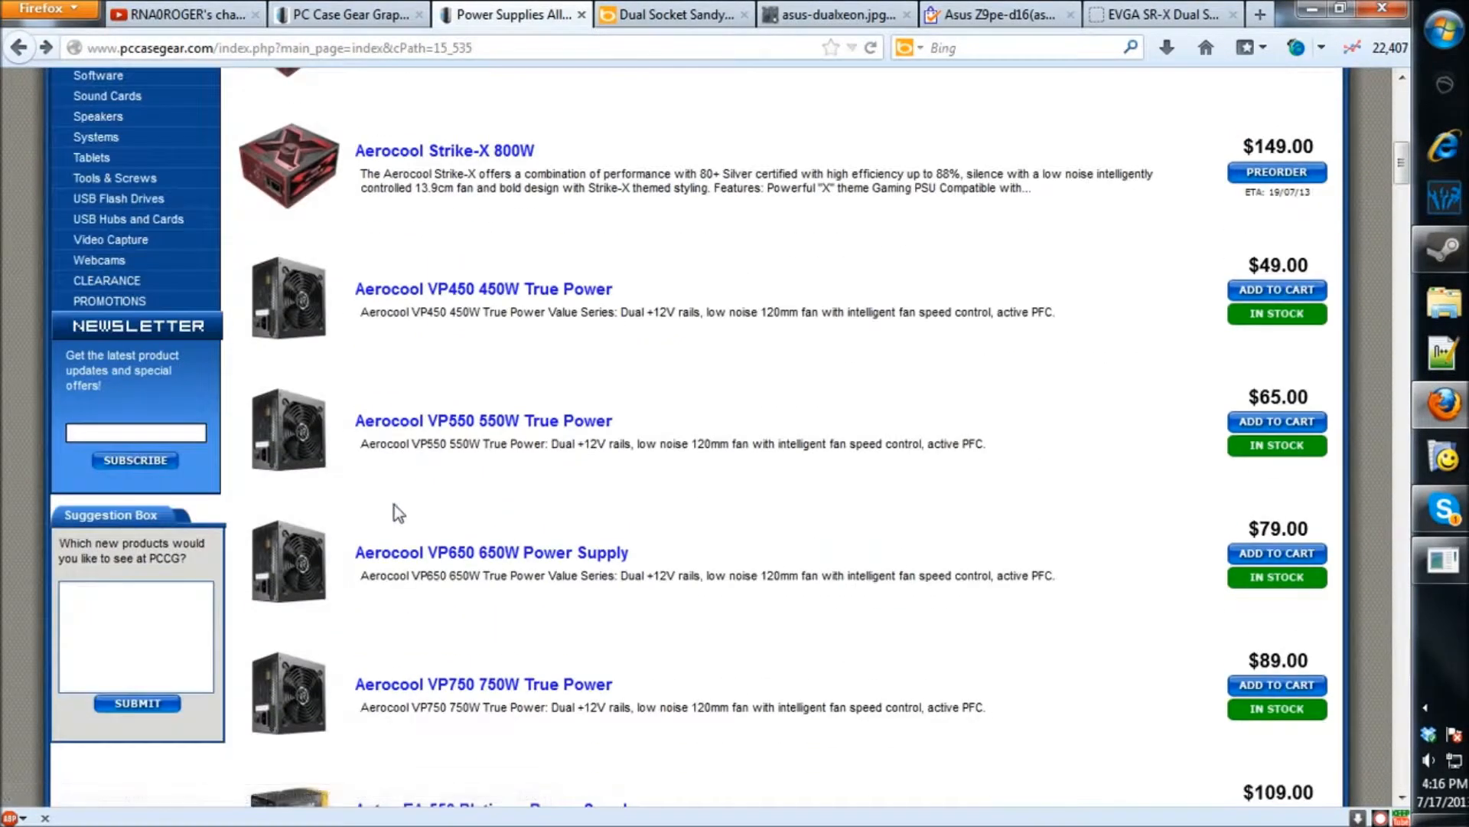
mouse_move(387, 523)
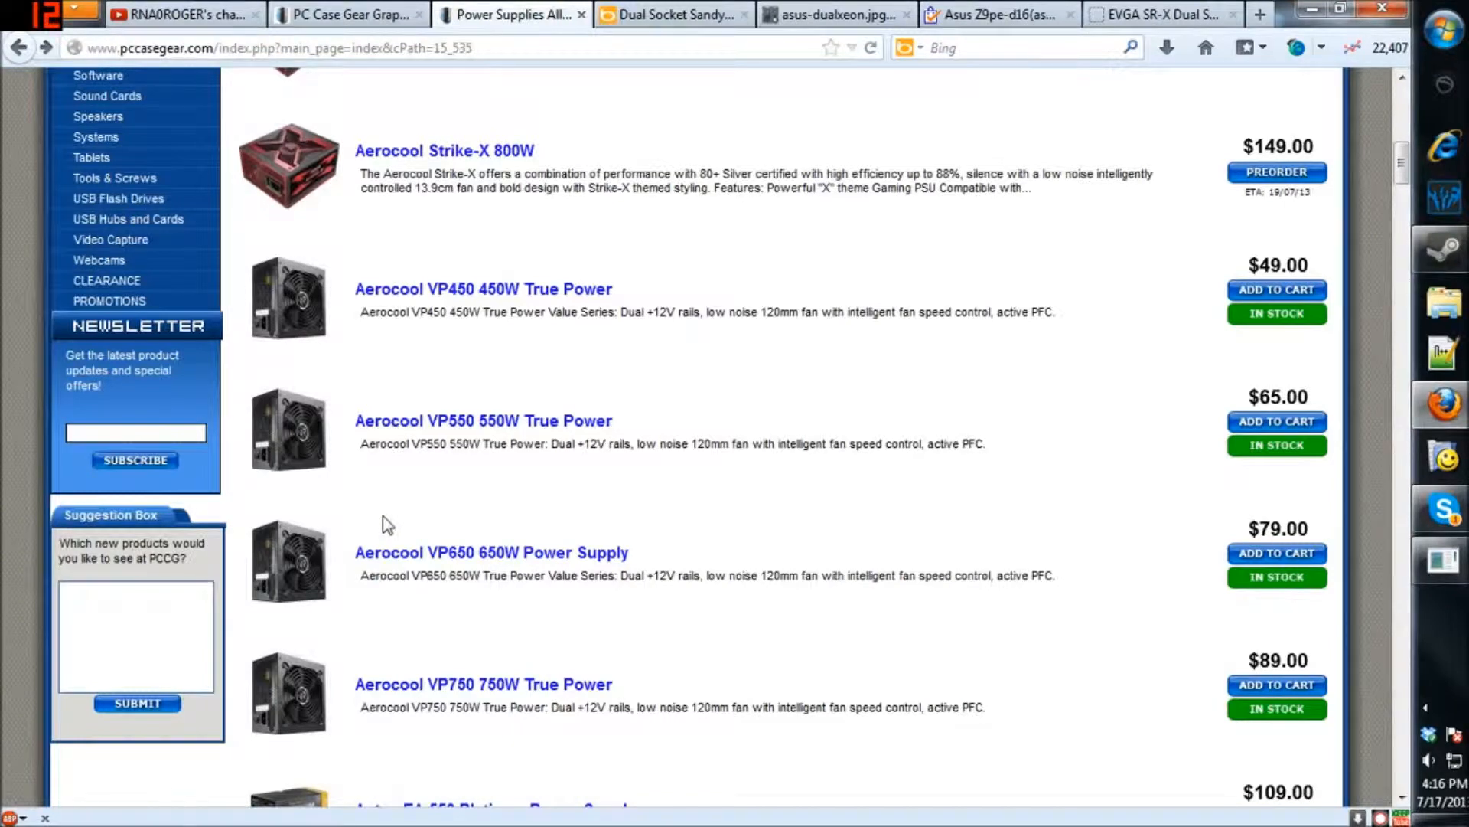
mouse_move(445, 314)
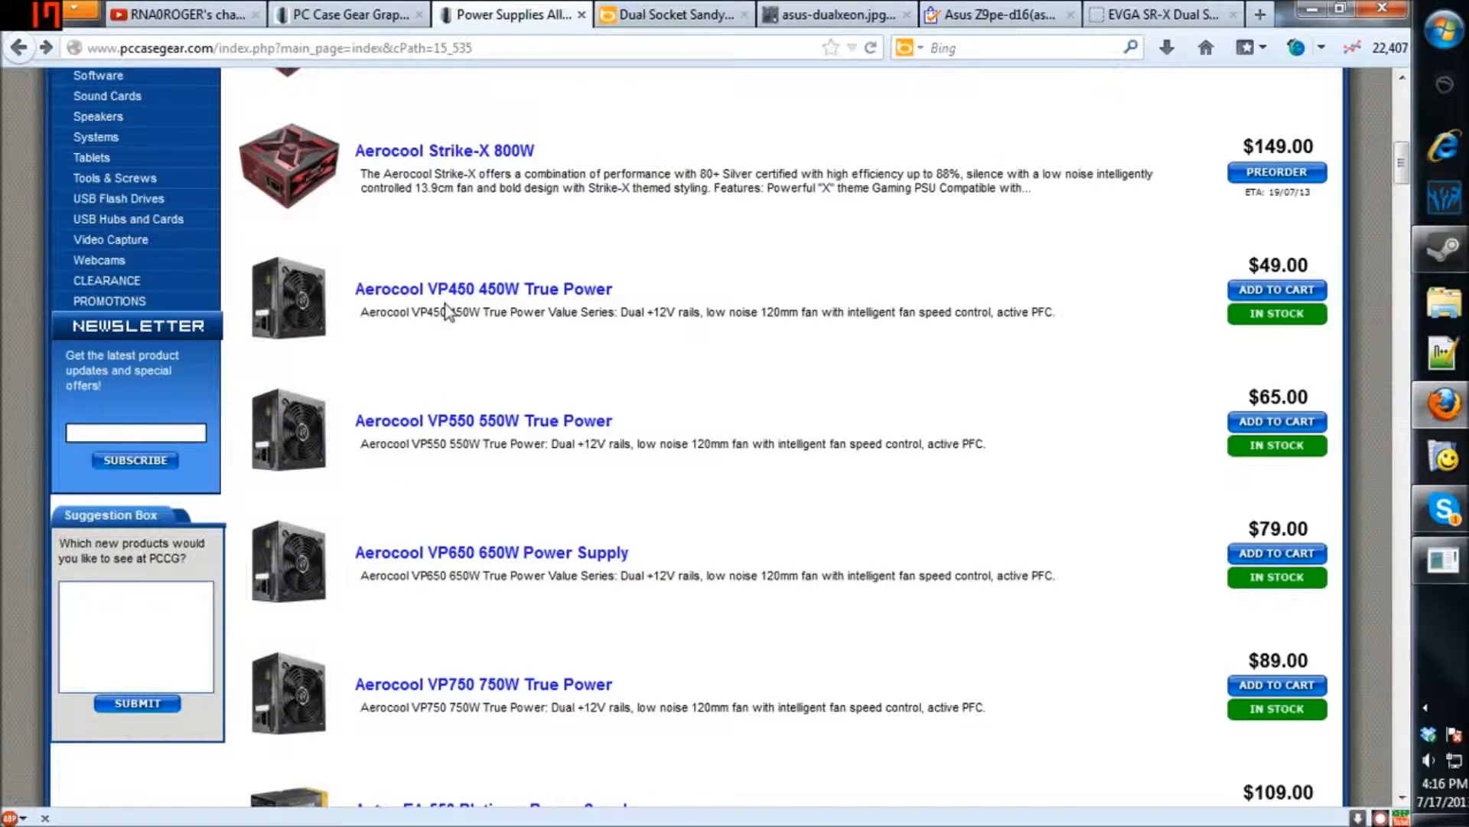
mouse_move(479, 338)
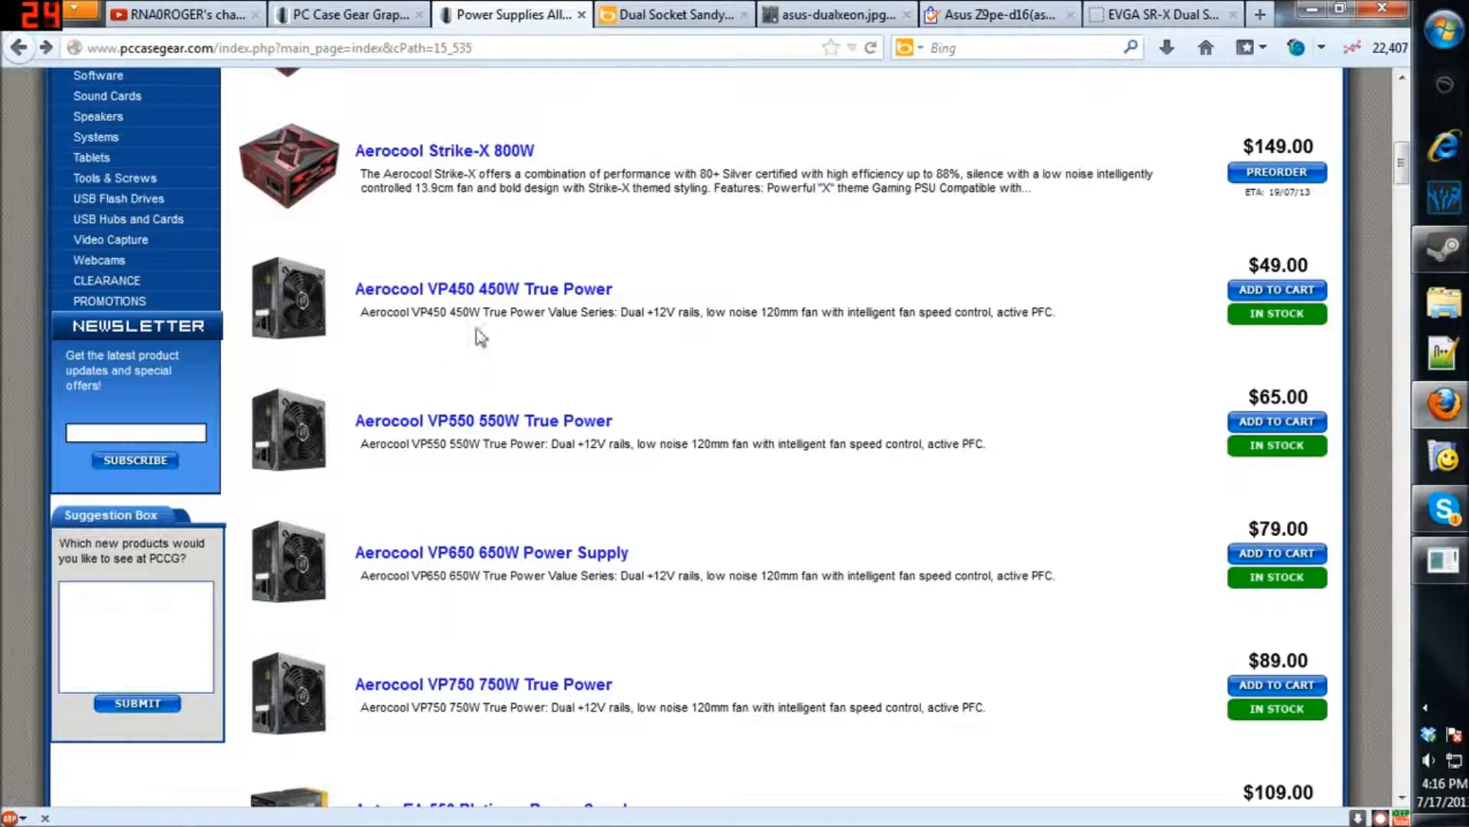
mouse_move(477, 376)
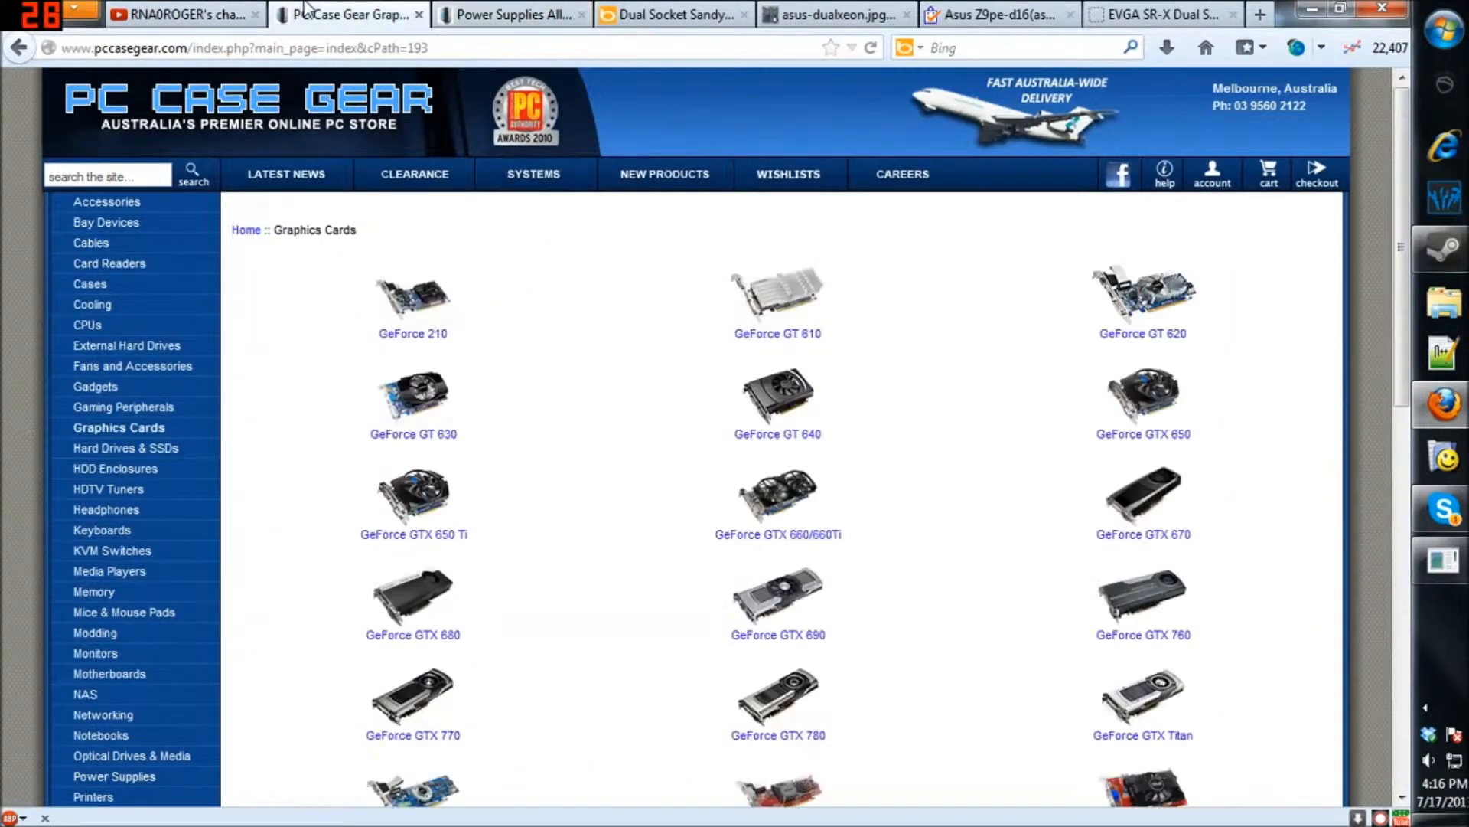
mouse_move(87, 324)
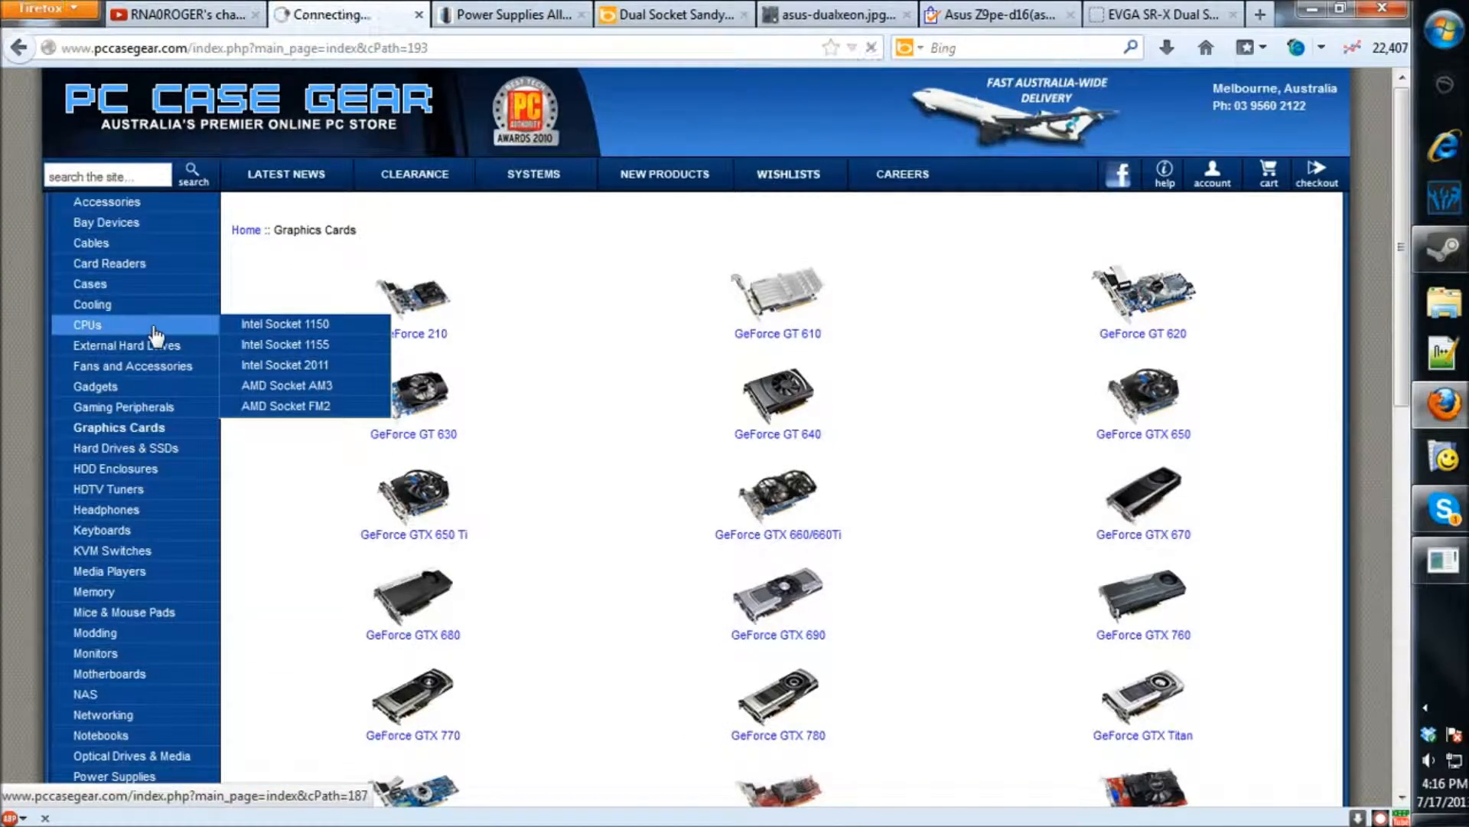
Step: Browse the 16-product Intel Socket 1155 CPU listing, then switch back to the power supplies tab
left_click(86, 324)
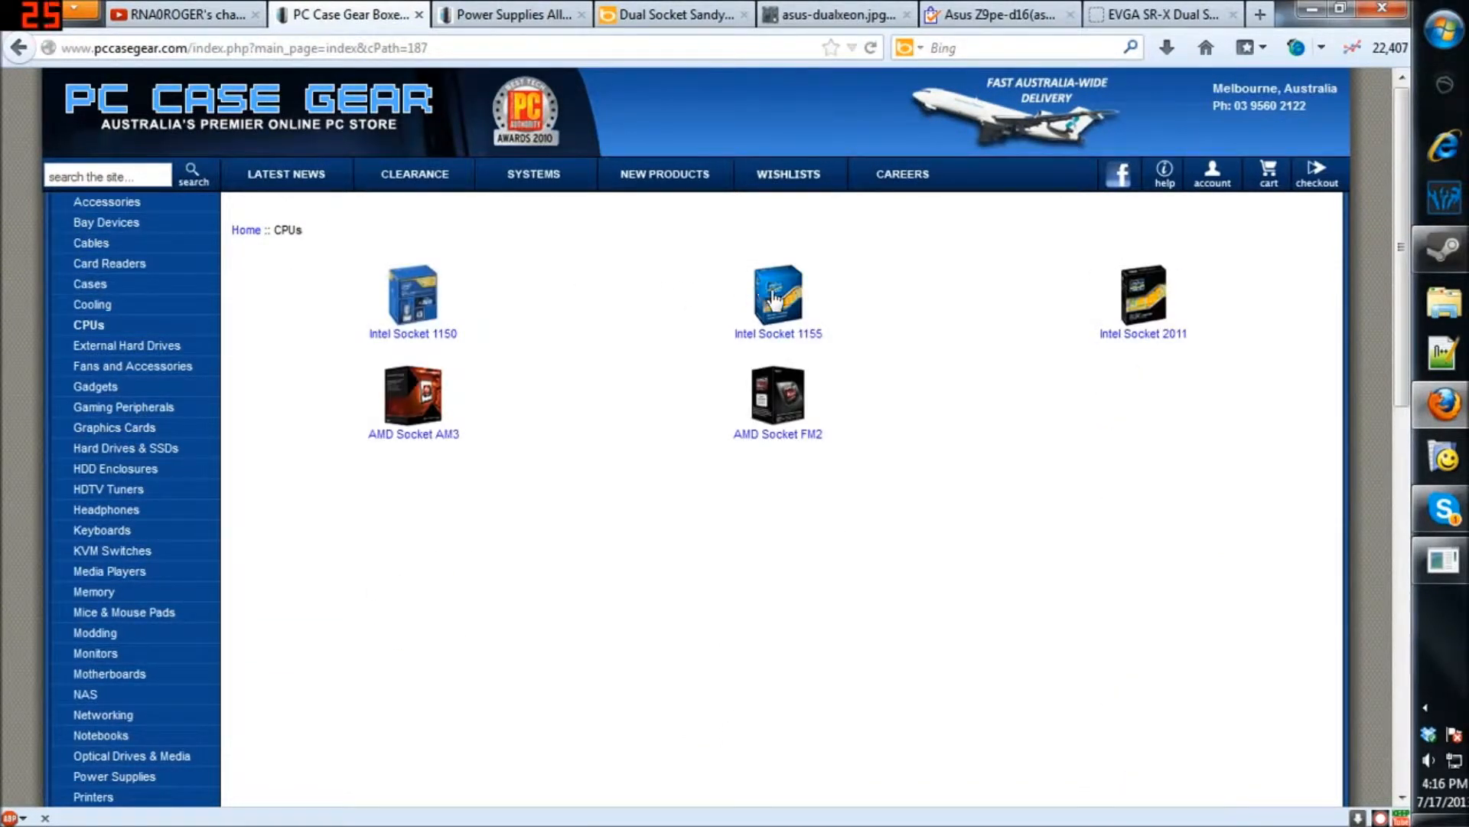
left_click(776, 295)
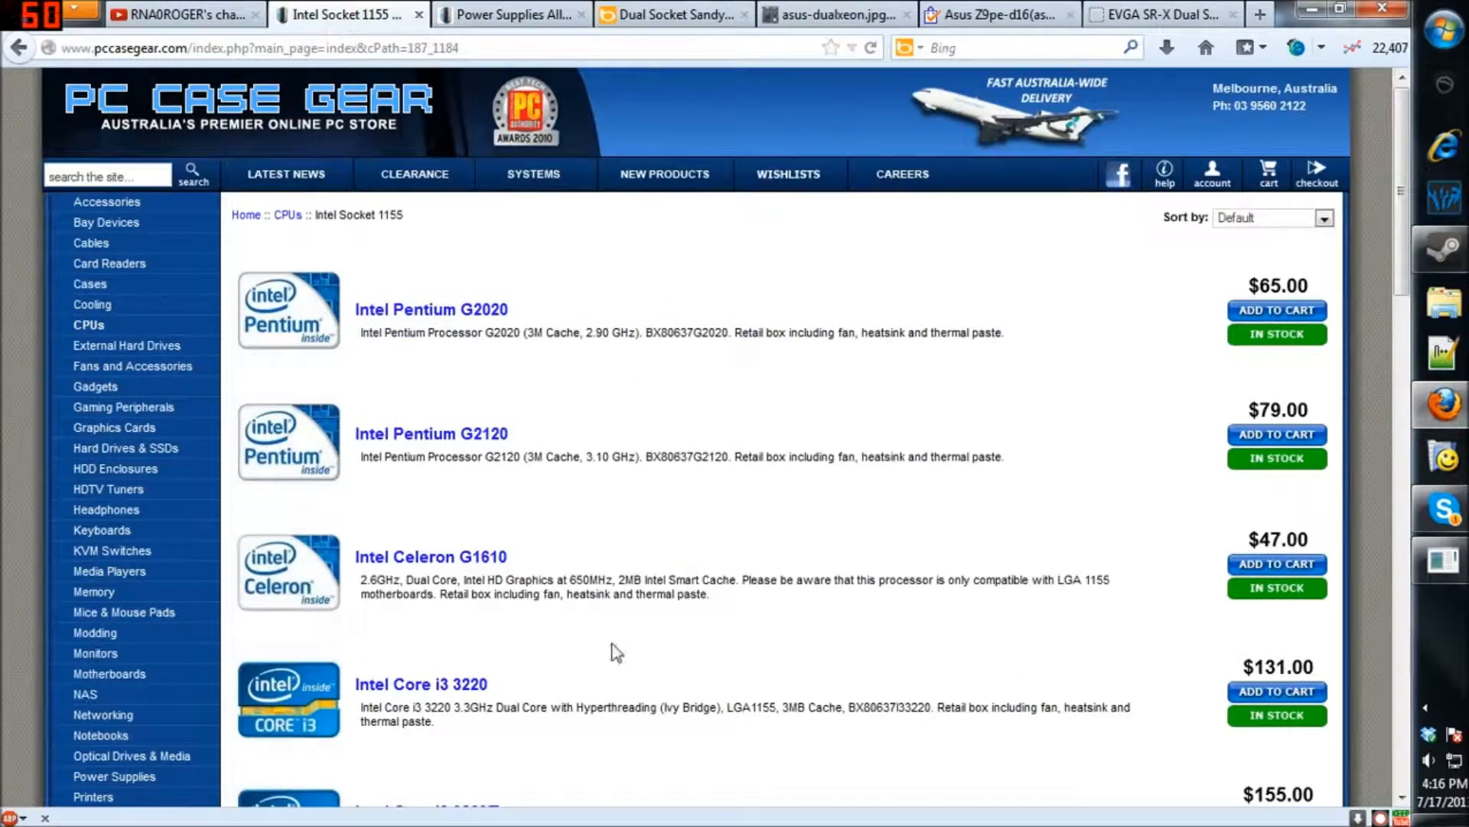
scroll("down", 3)
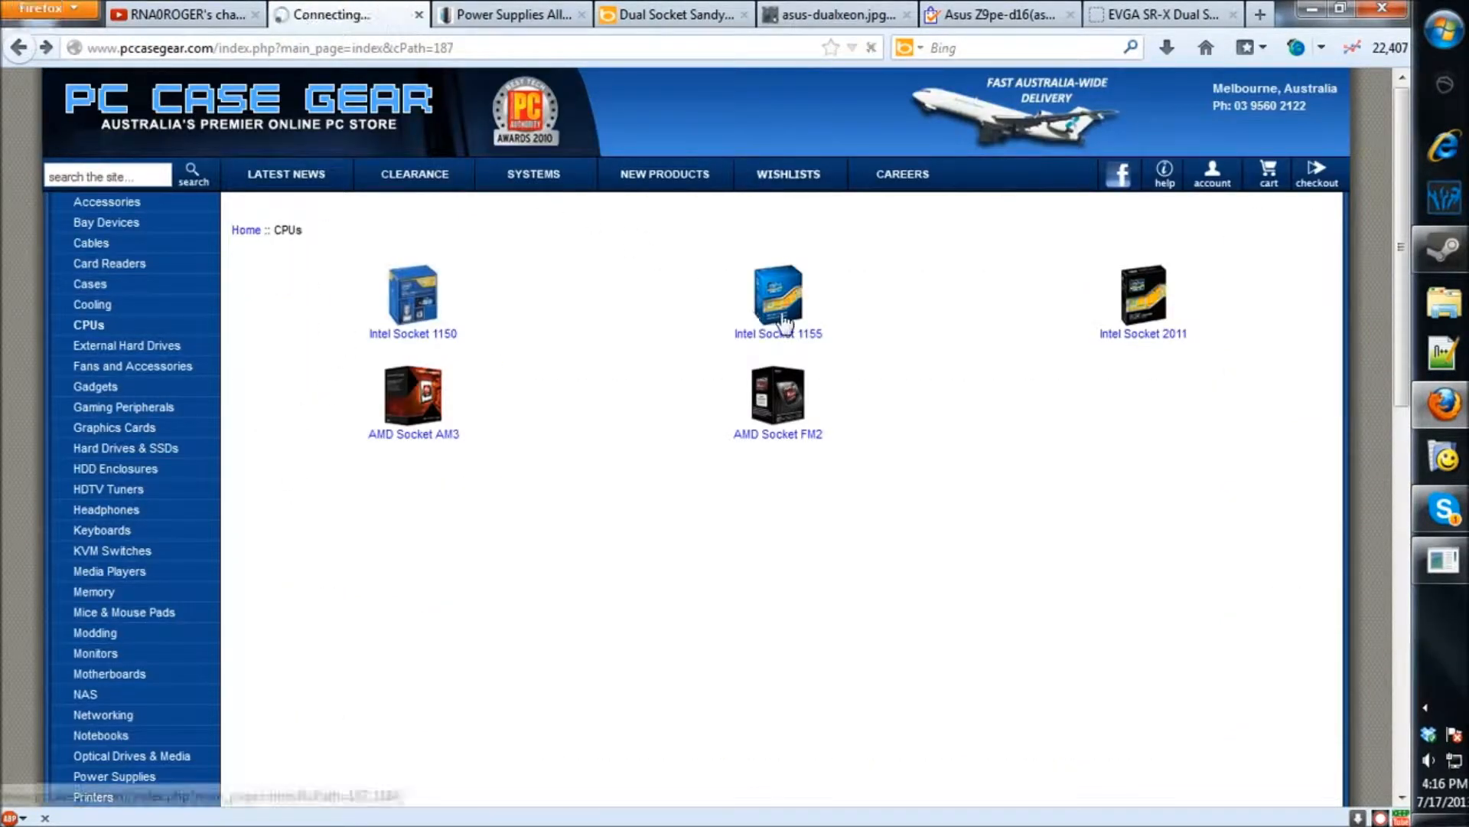
left_click(777, 334)
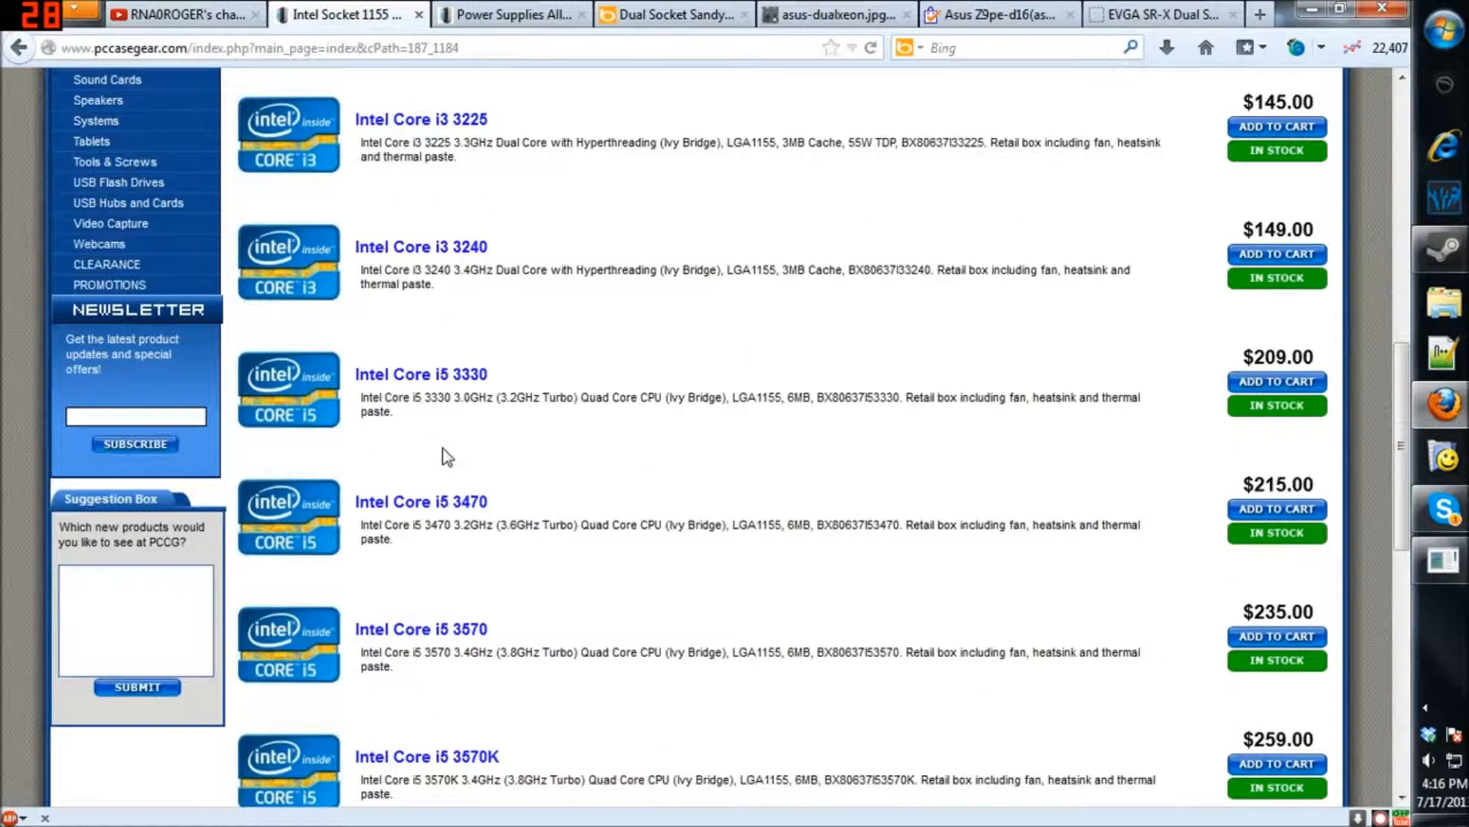
scroll("down", 3)
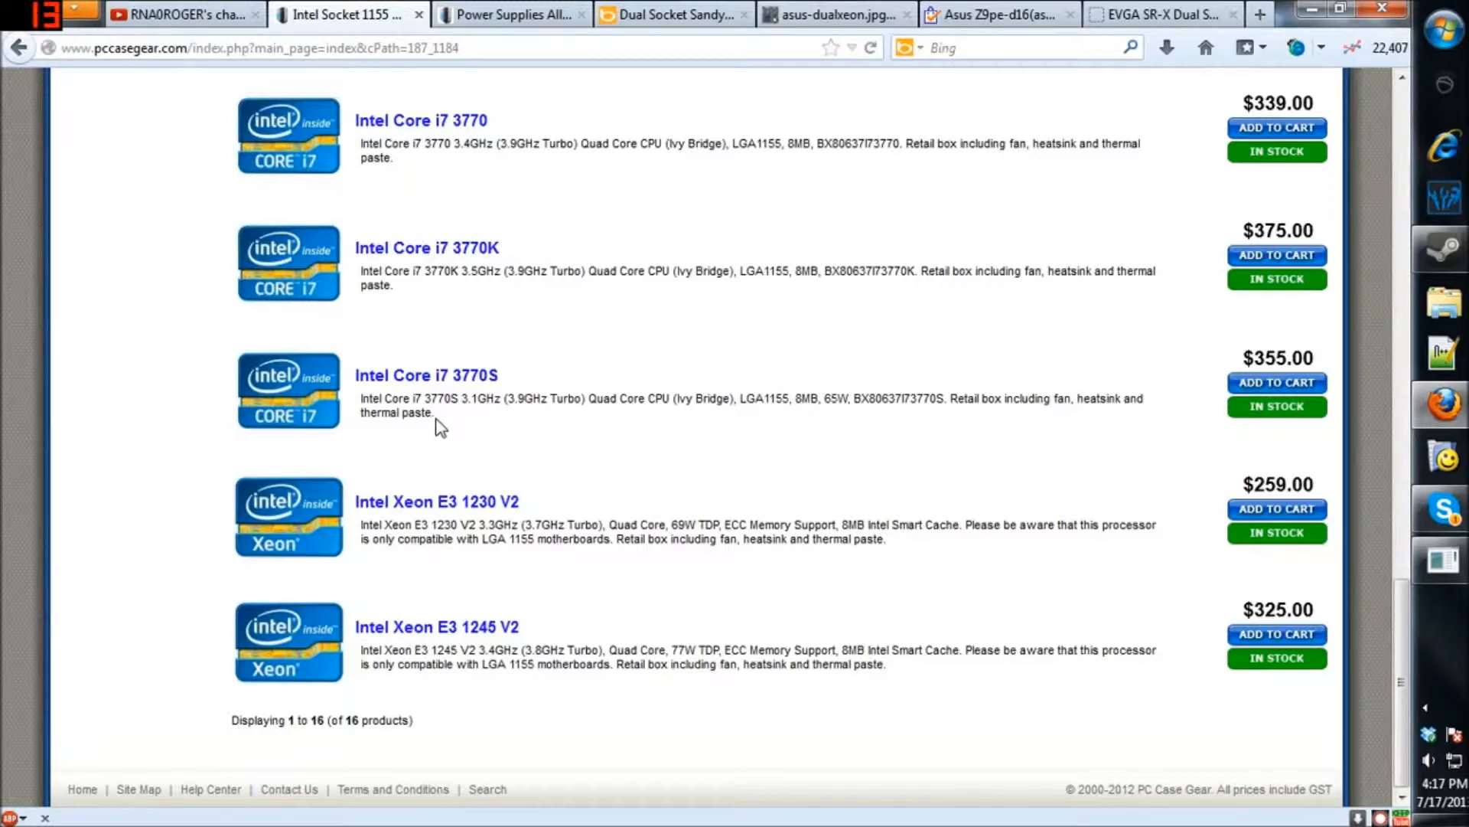
mouse_move(656, 495)
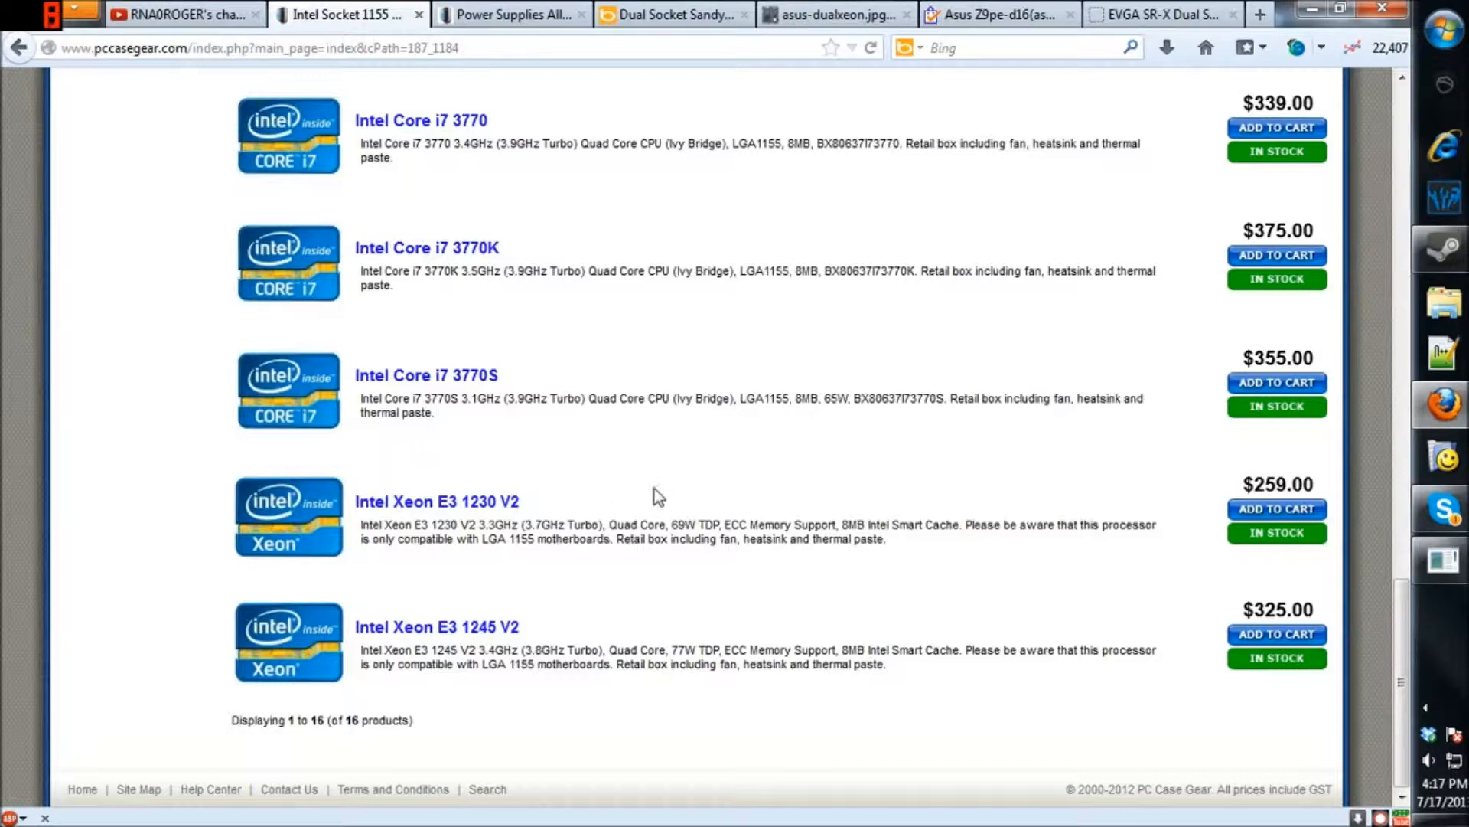
mouse_move(617, 375)
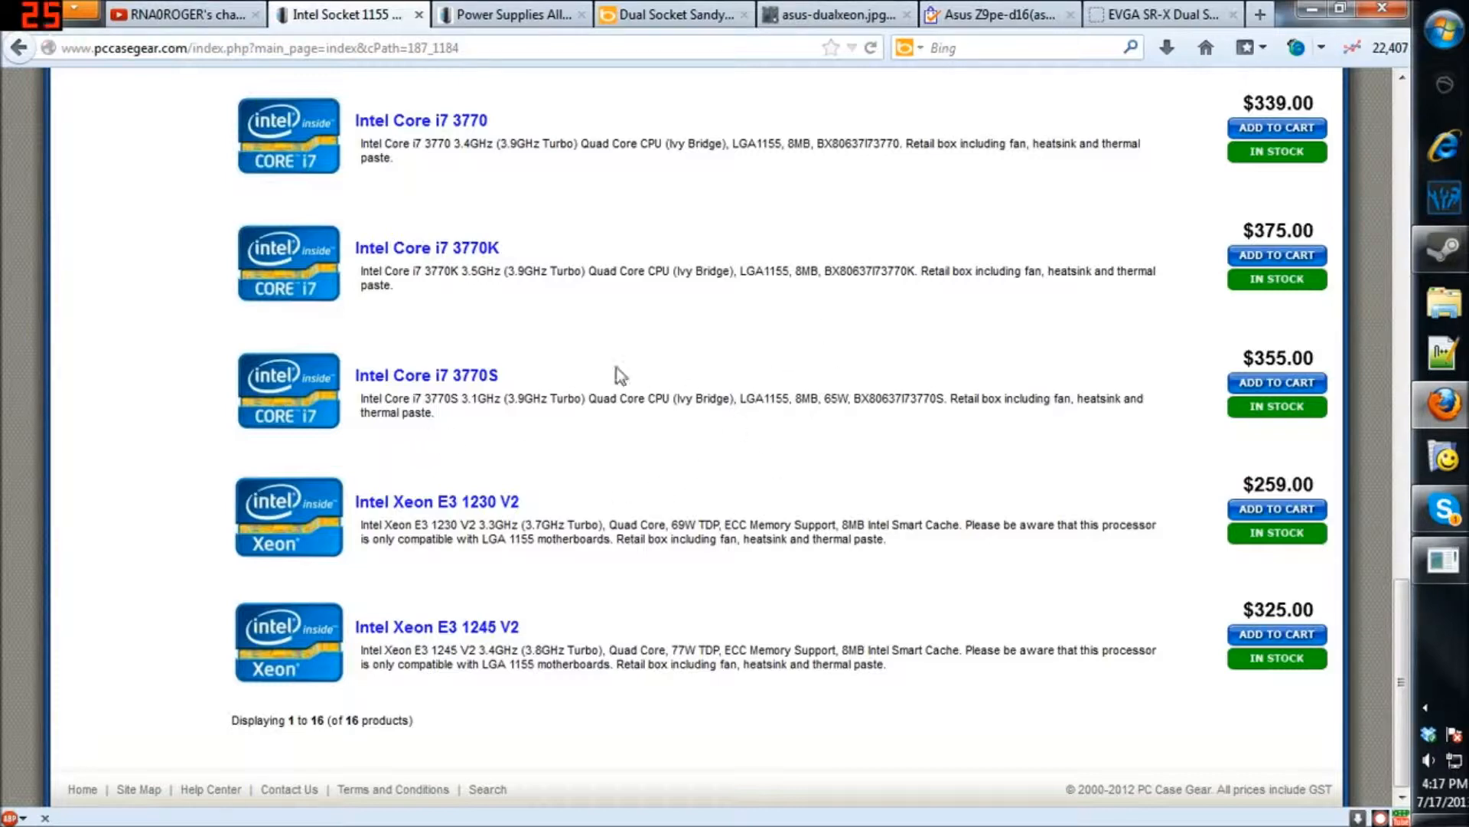
left_click(510, 14)
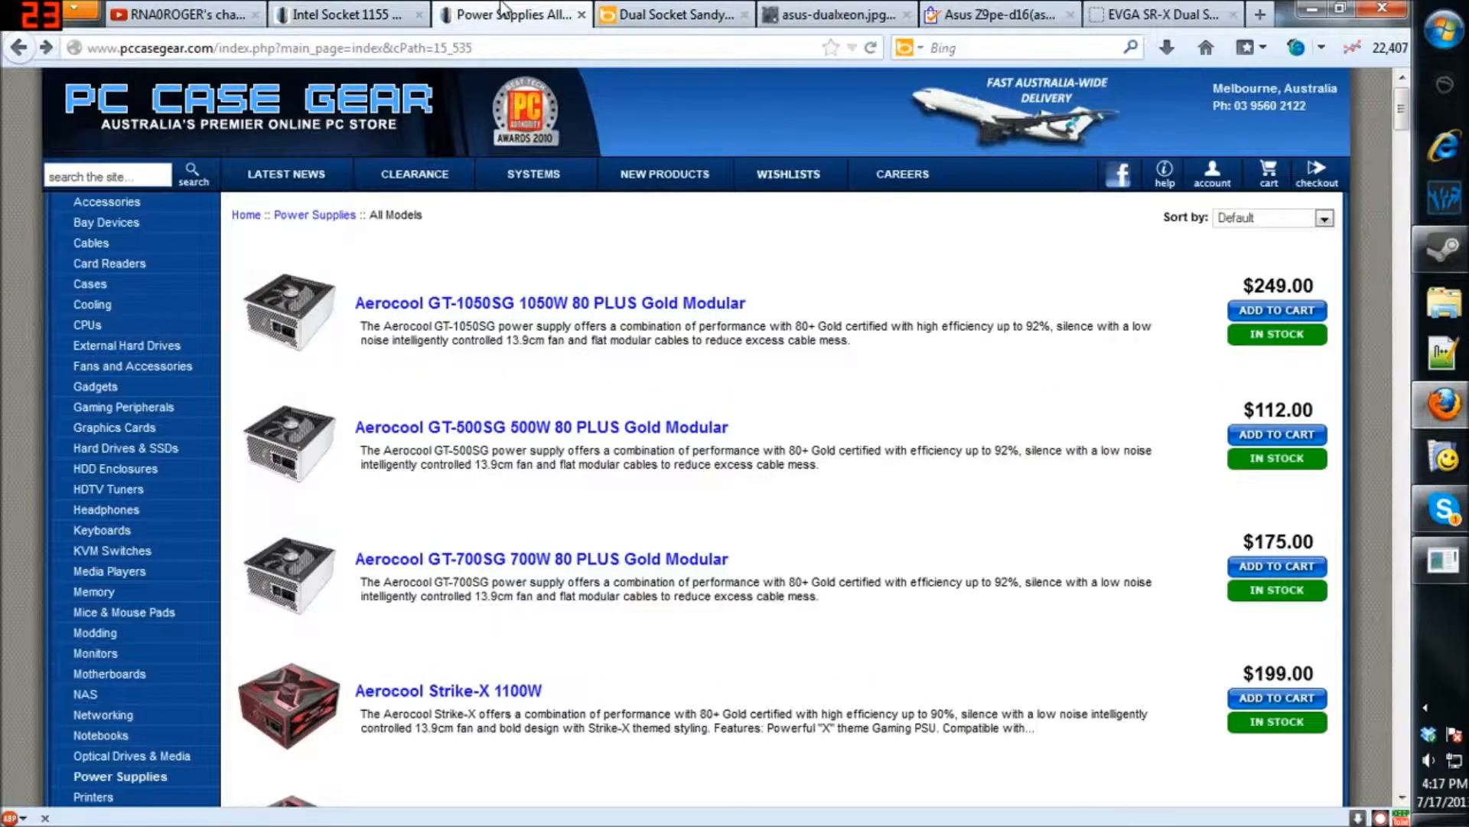
Step: Scroll the power supply list, then return to the Intel Socket 1155 listing starting with the Pentium G2020
scroll("down", 3)
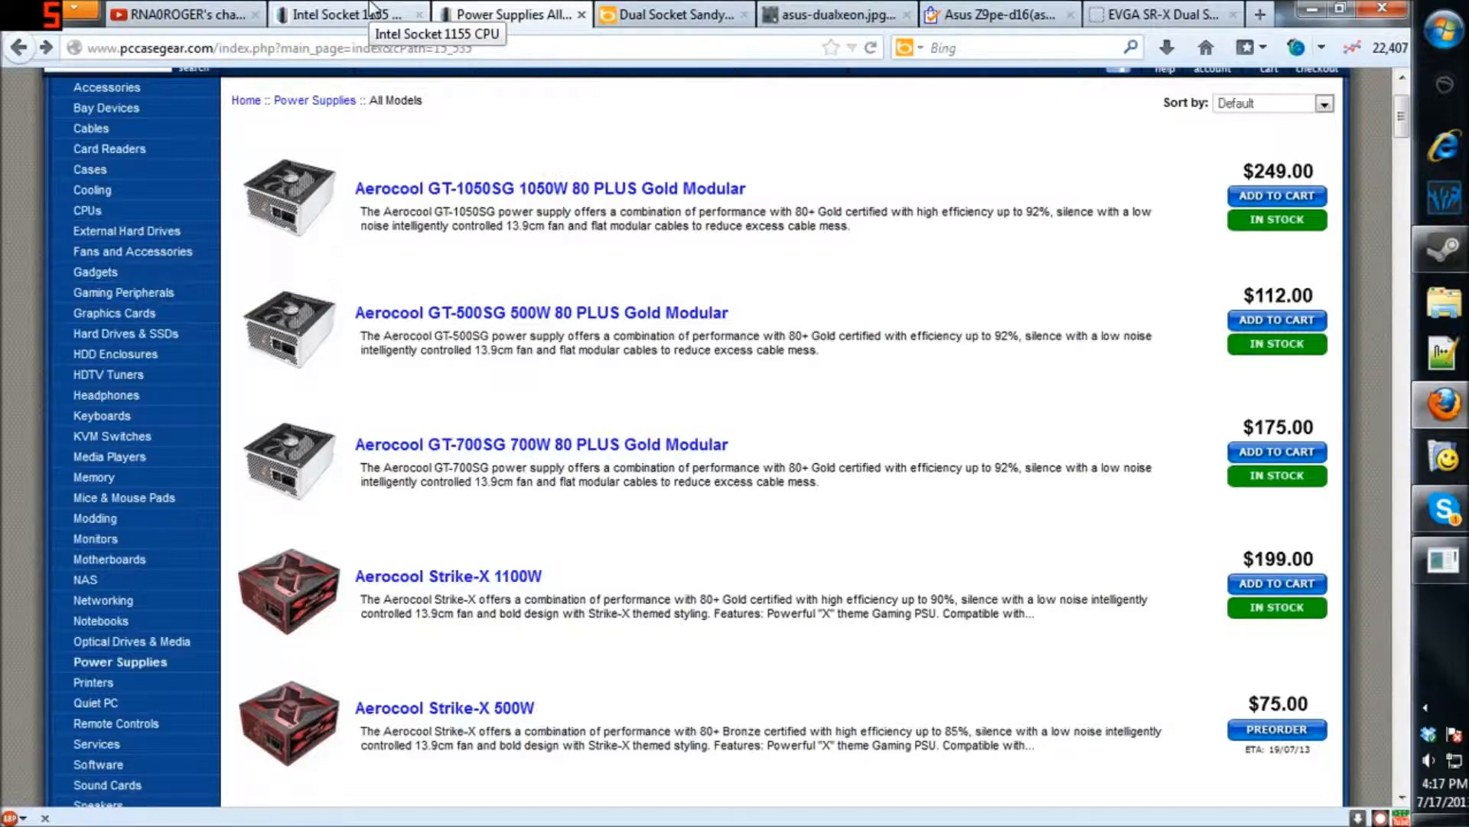
mouse_move(119, 661)
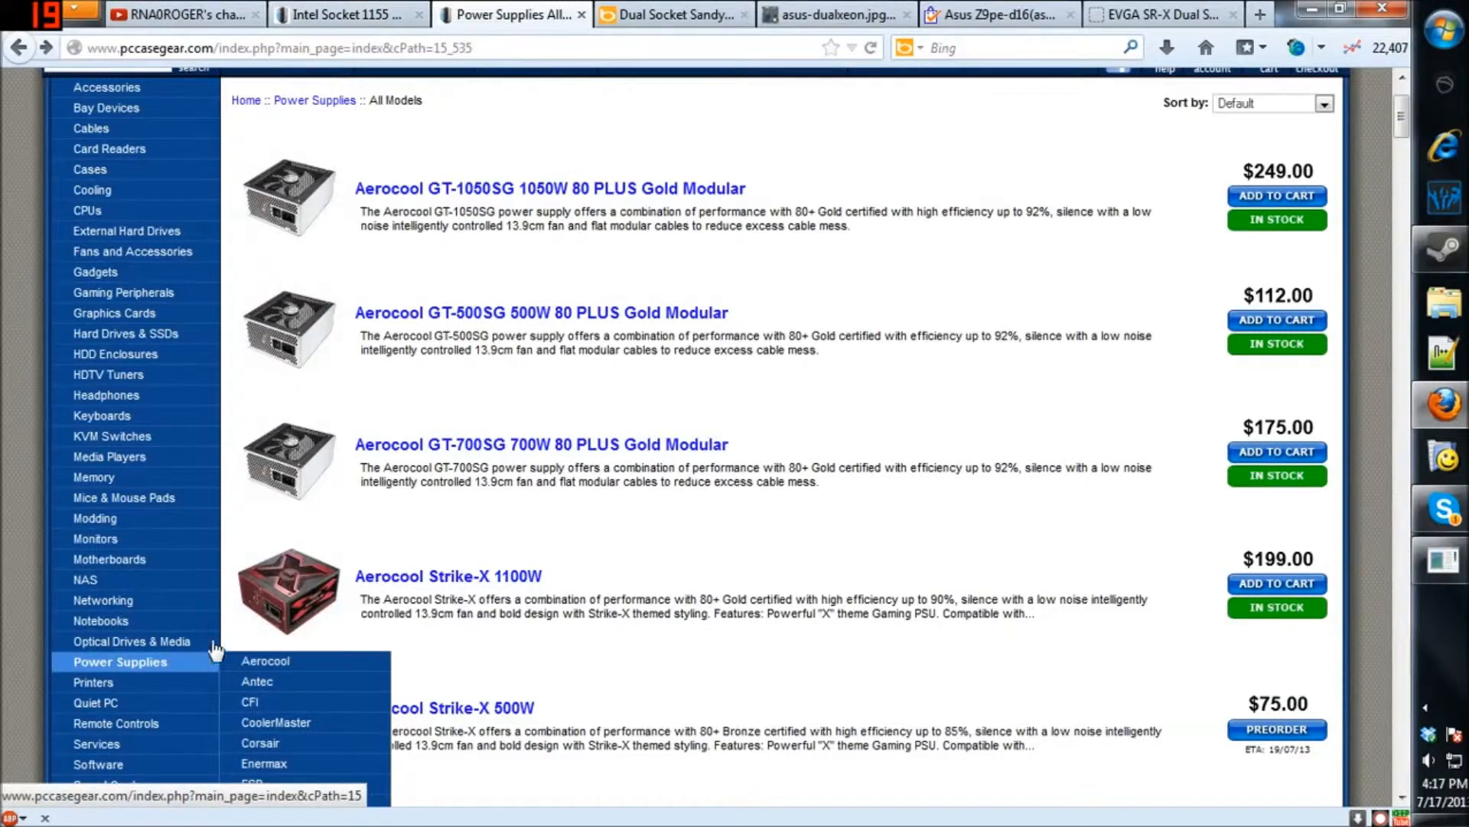
scroll("down", 3)
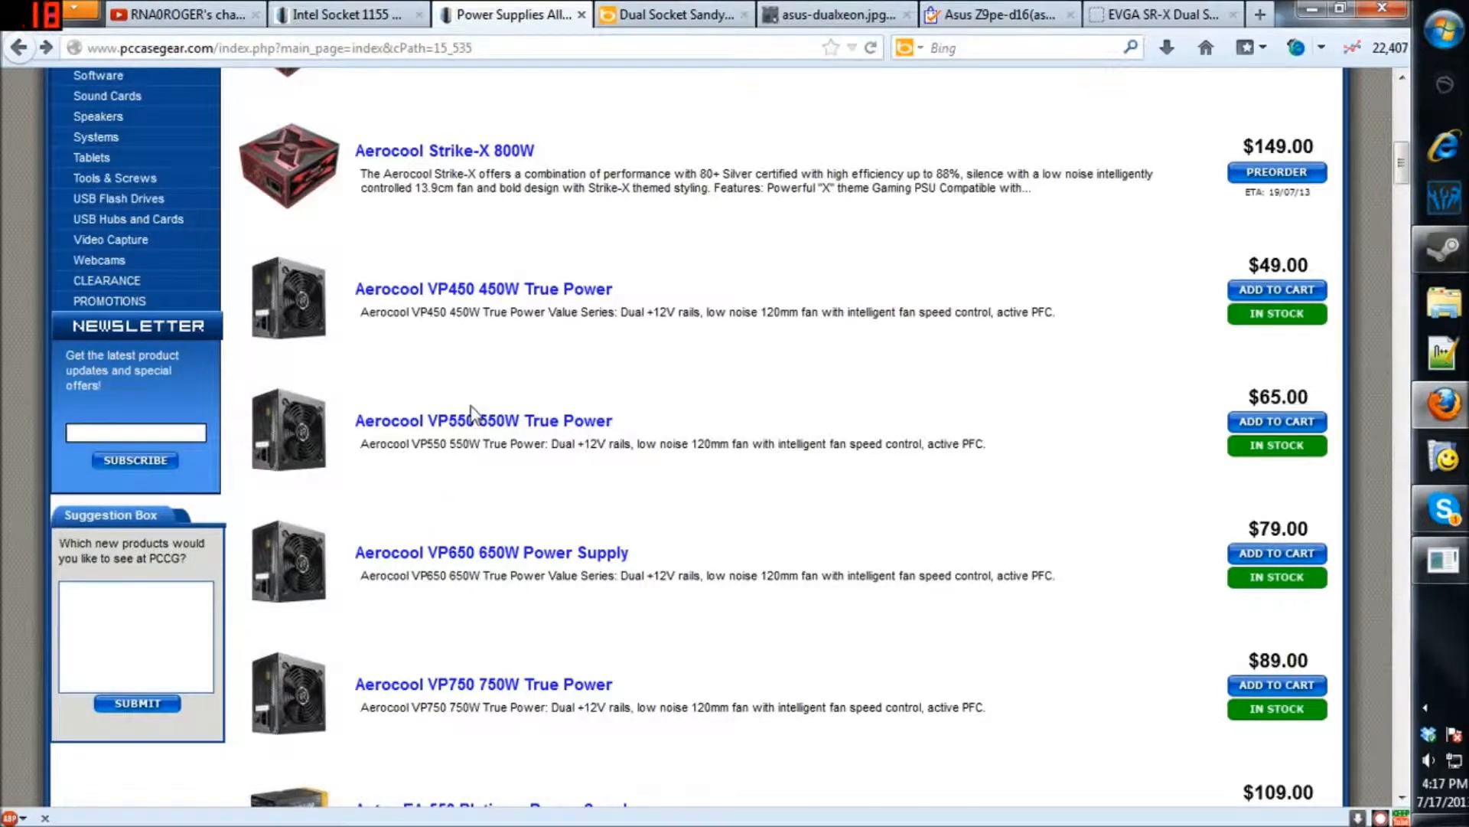
mouse_move(446, 380)
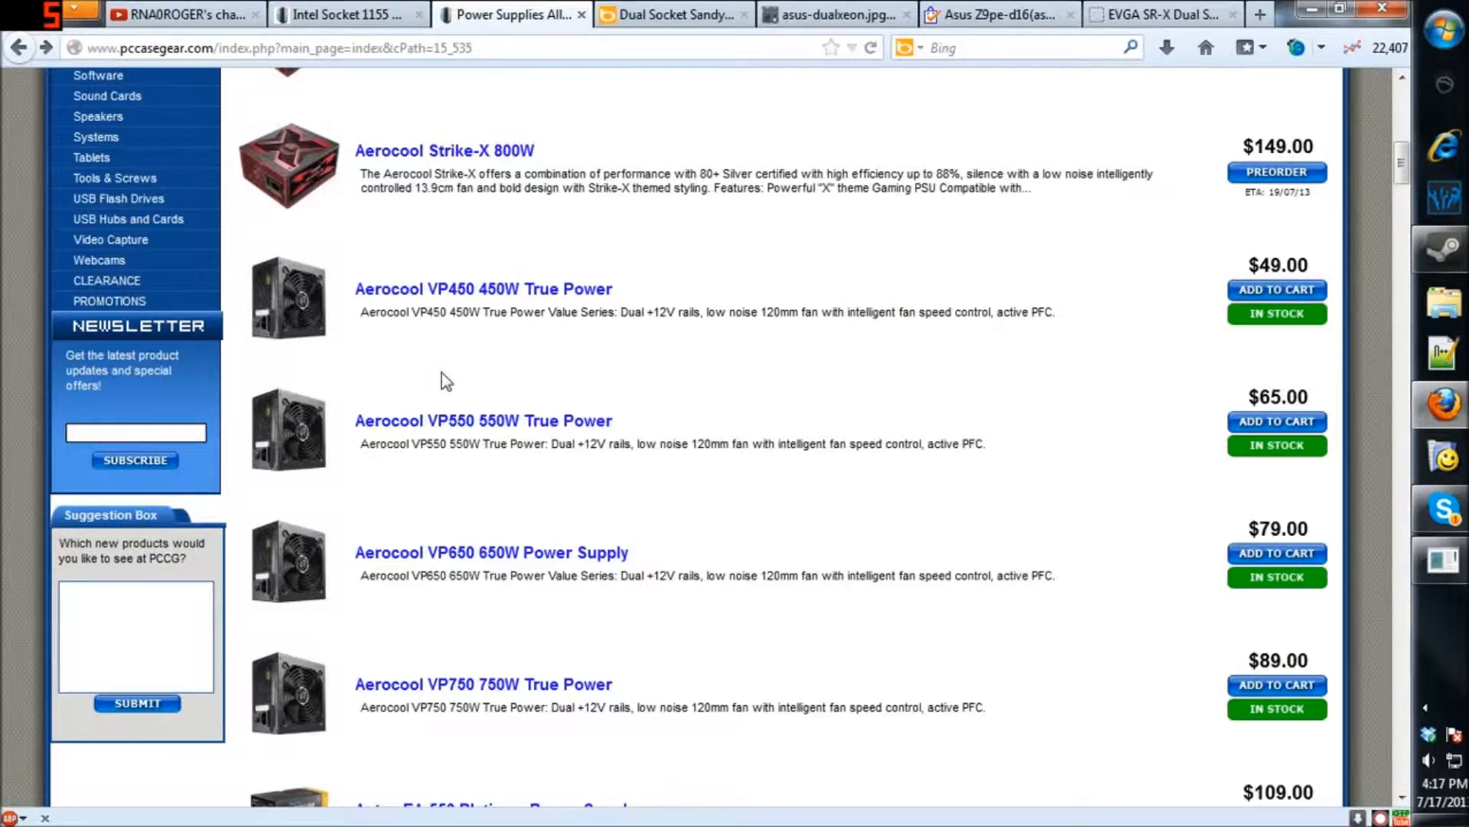
mouse_move(435, 389)
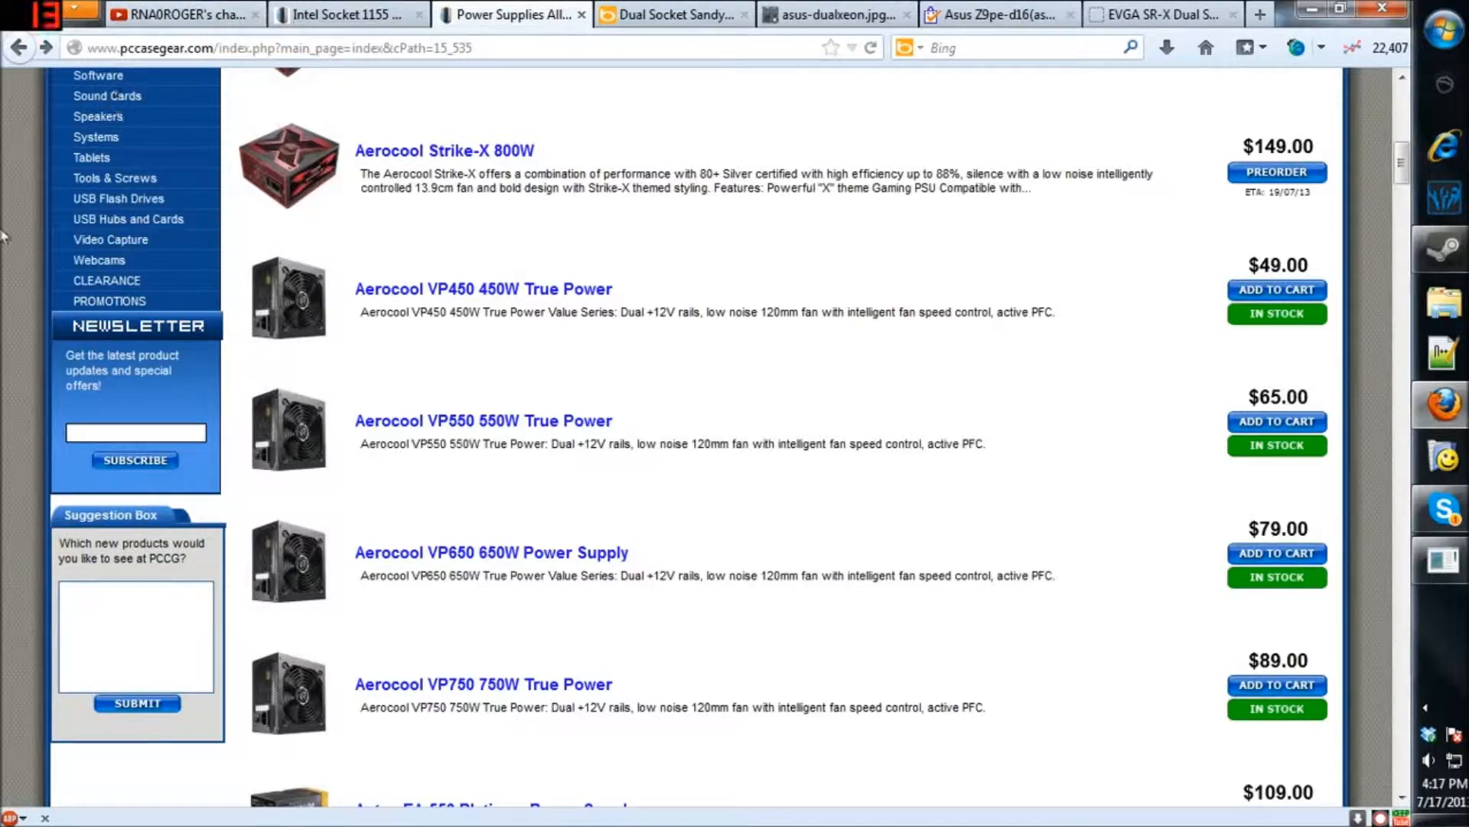
left_click(347, 14)
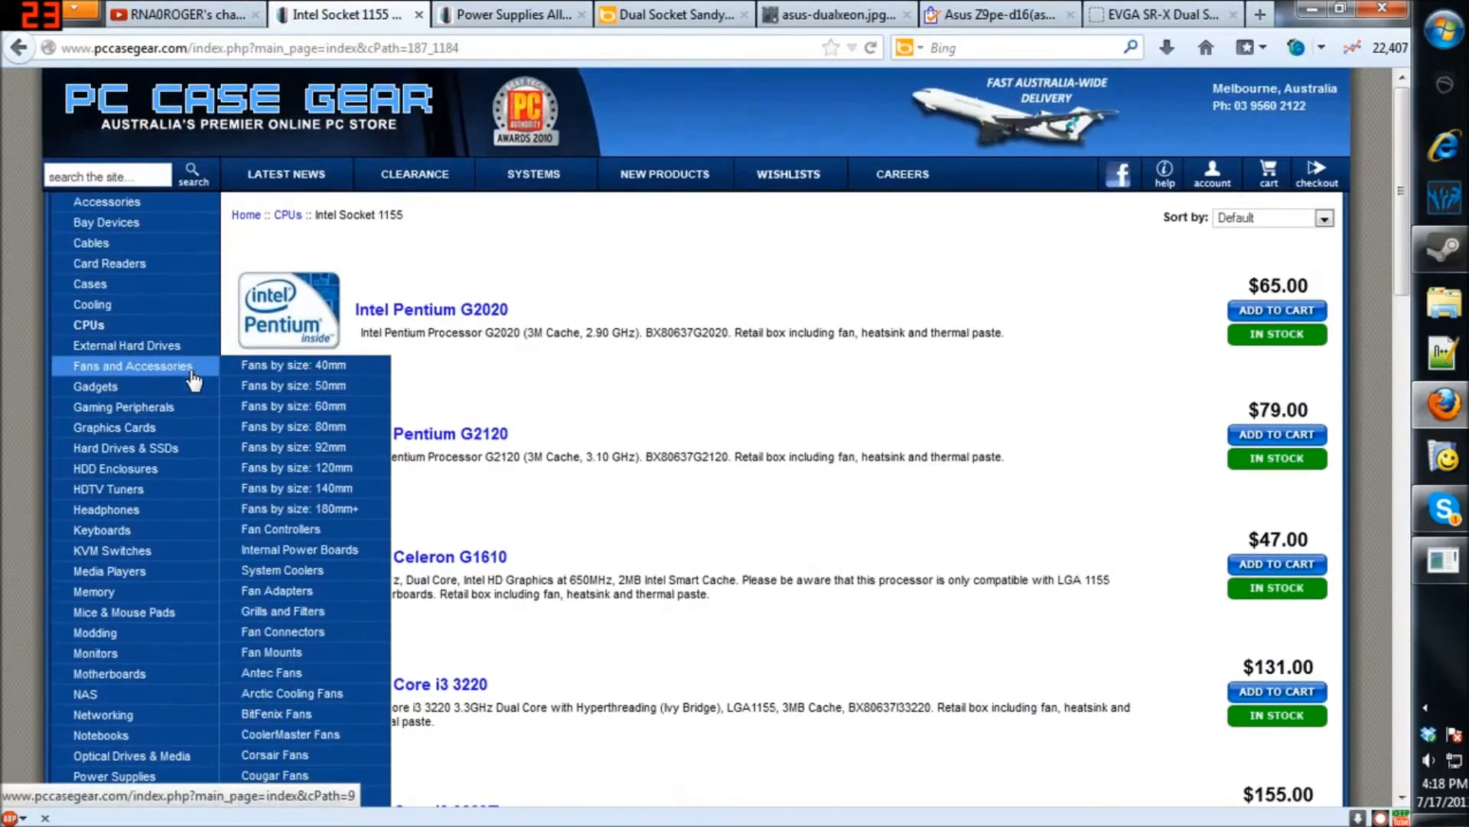
mouse_move(284, 215)
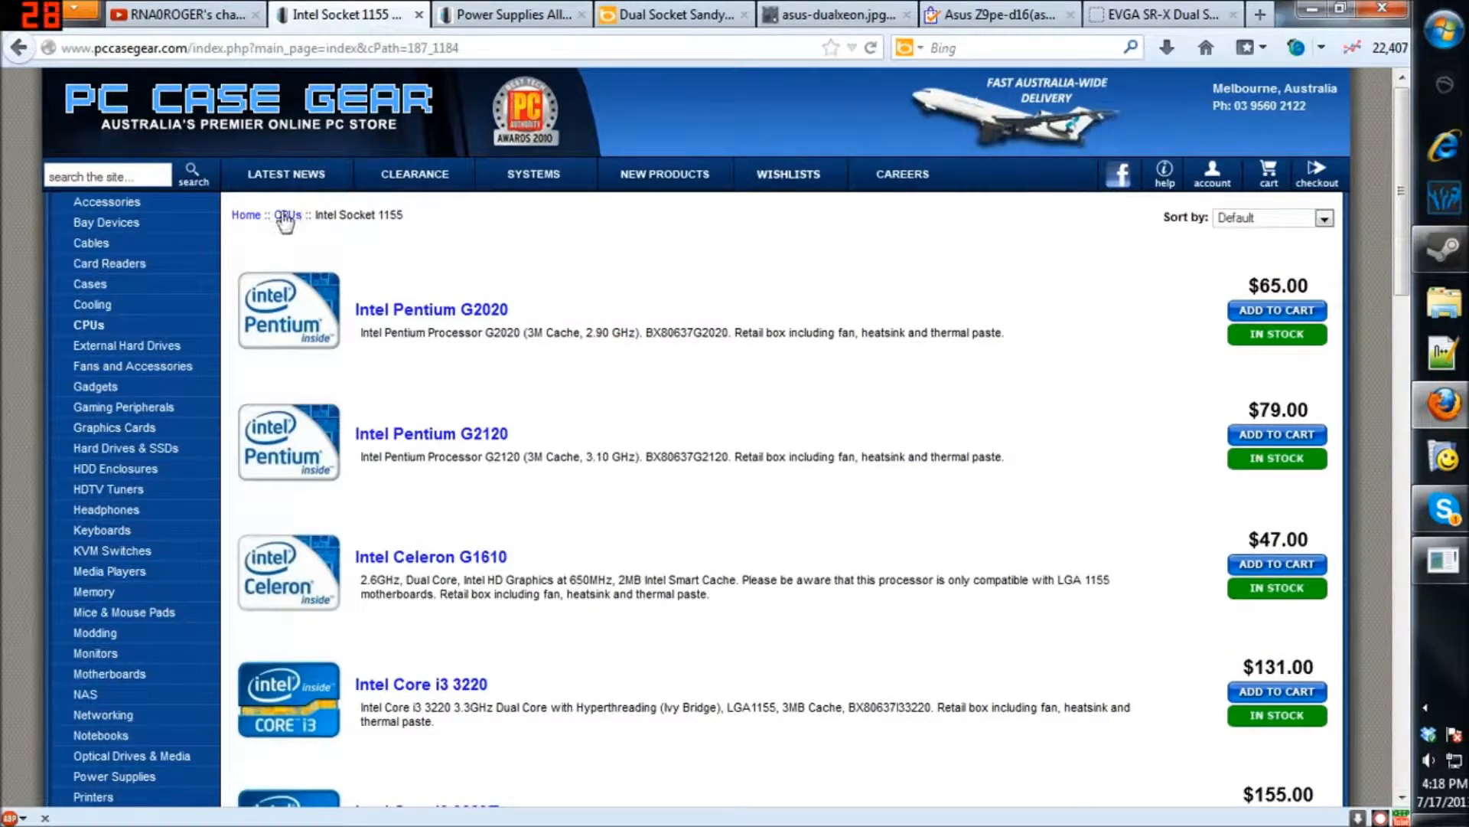
Step: Go up to the CPUs category, glance at the dual-socket motherboard image, and finish on power supplies
left_click(288, 214)
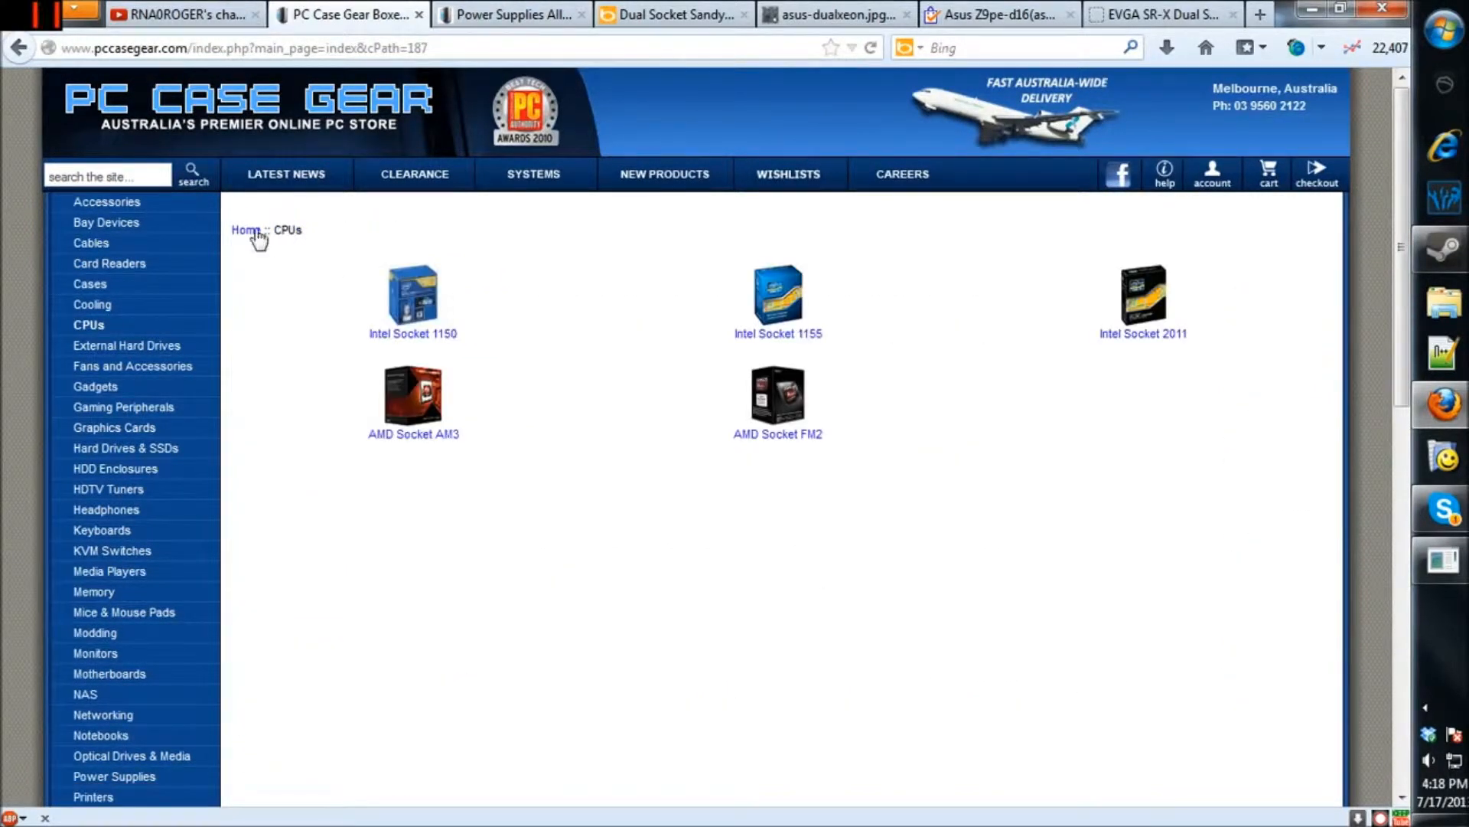
mouse_move(349, 14)
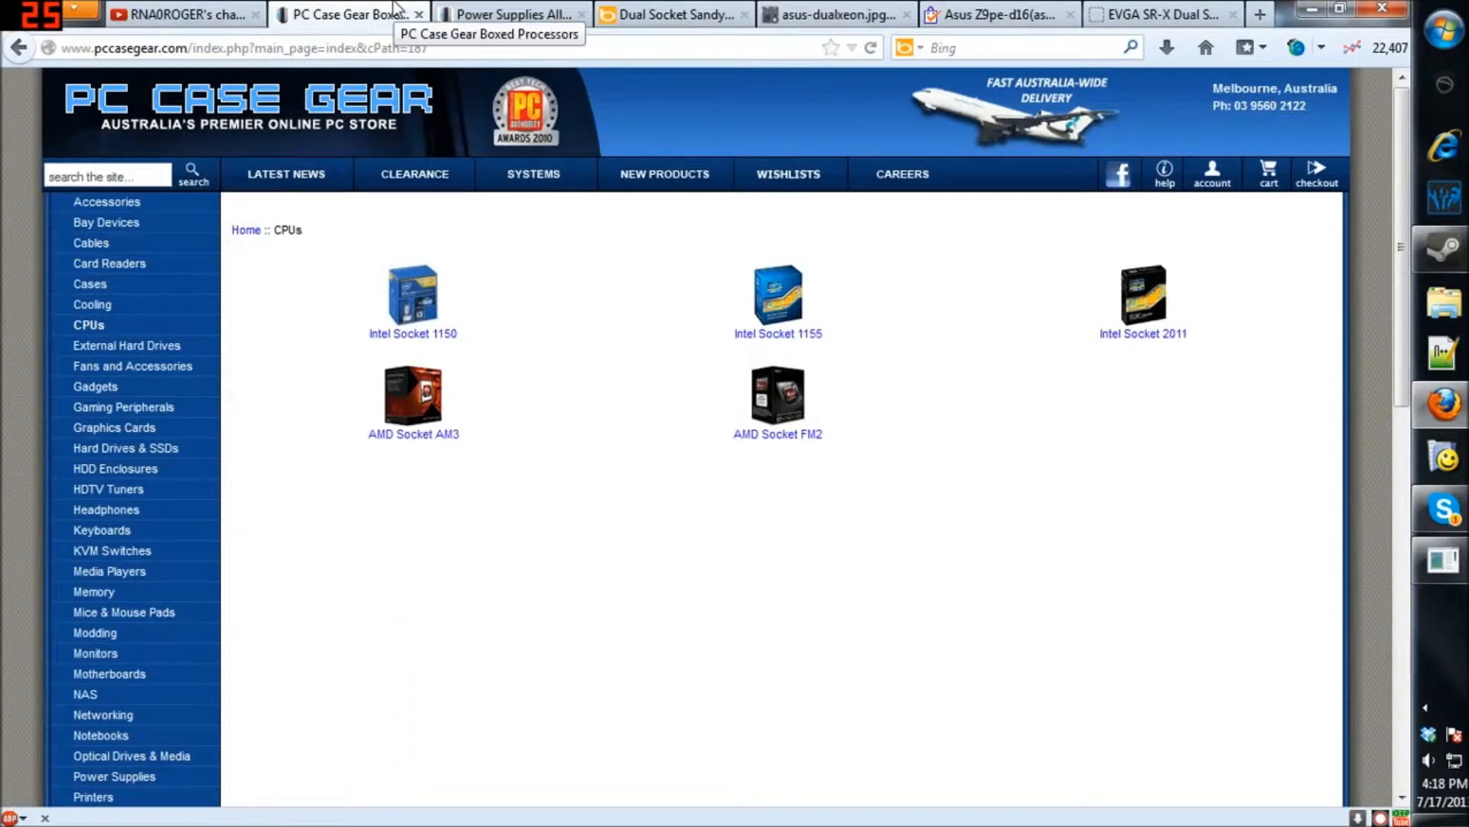
mouse_move(433, 26)
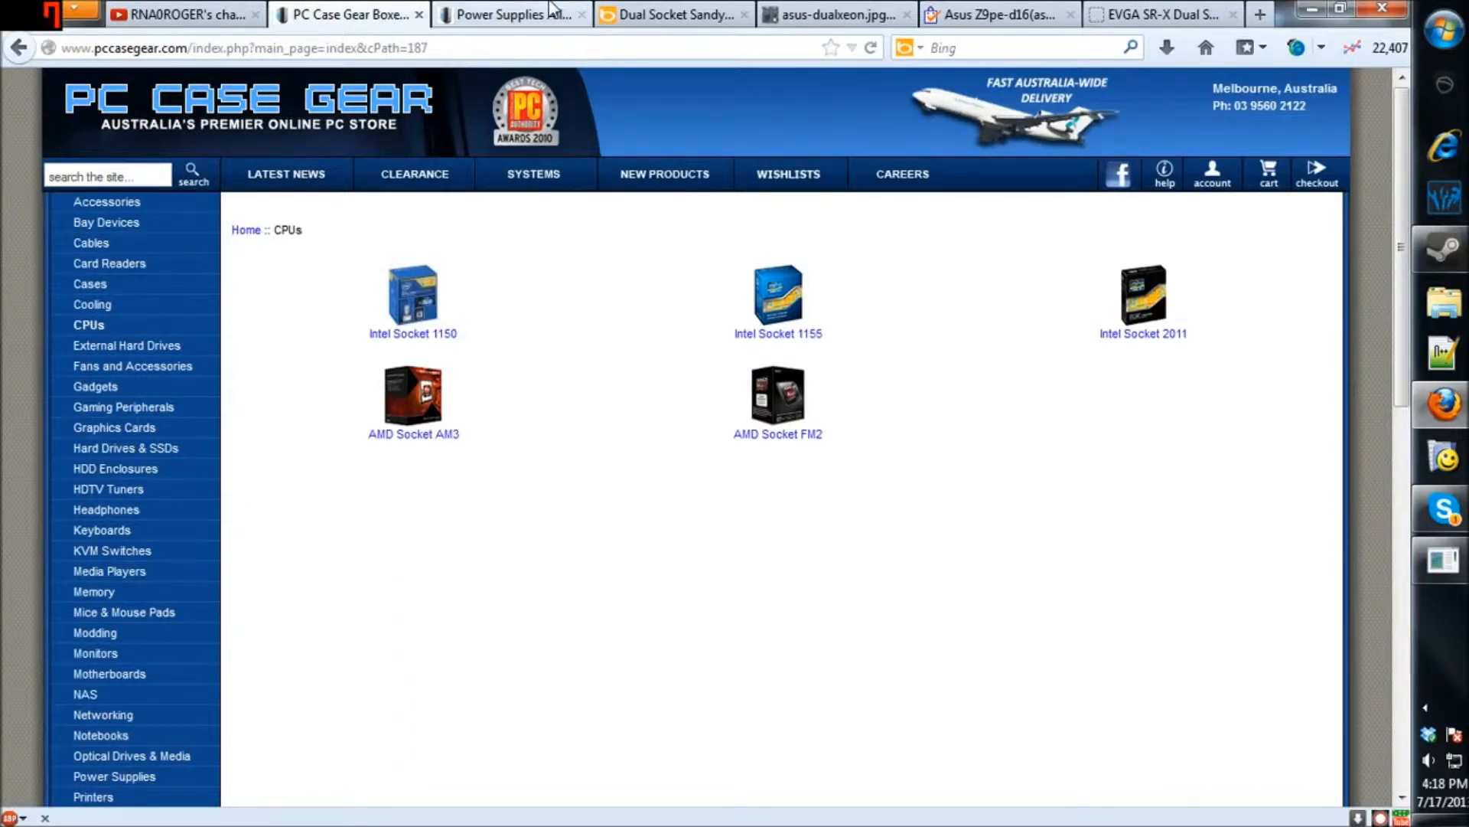
left_click(511, 13)
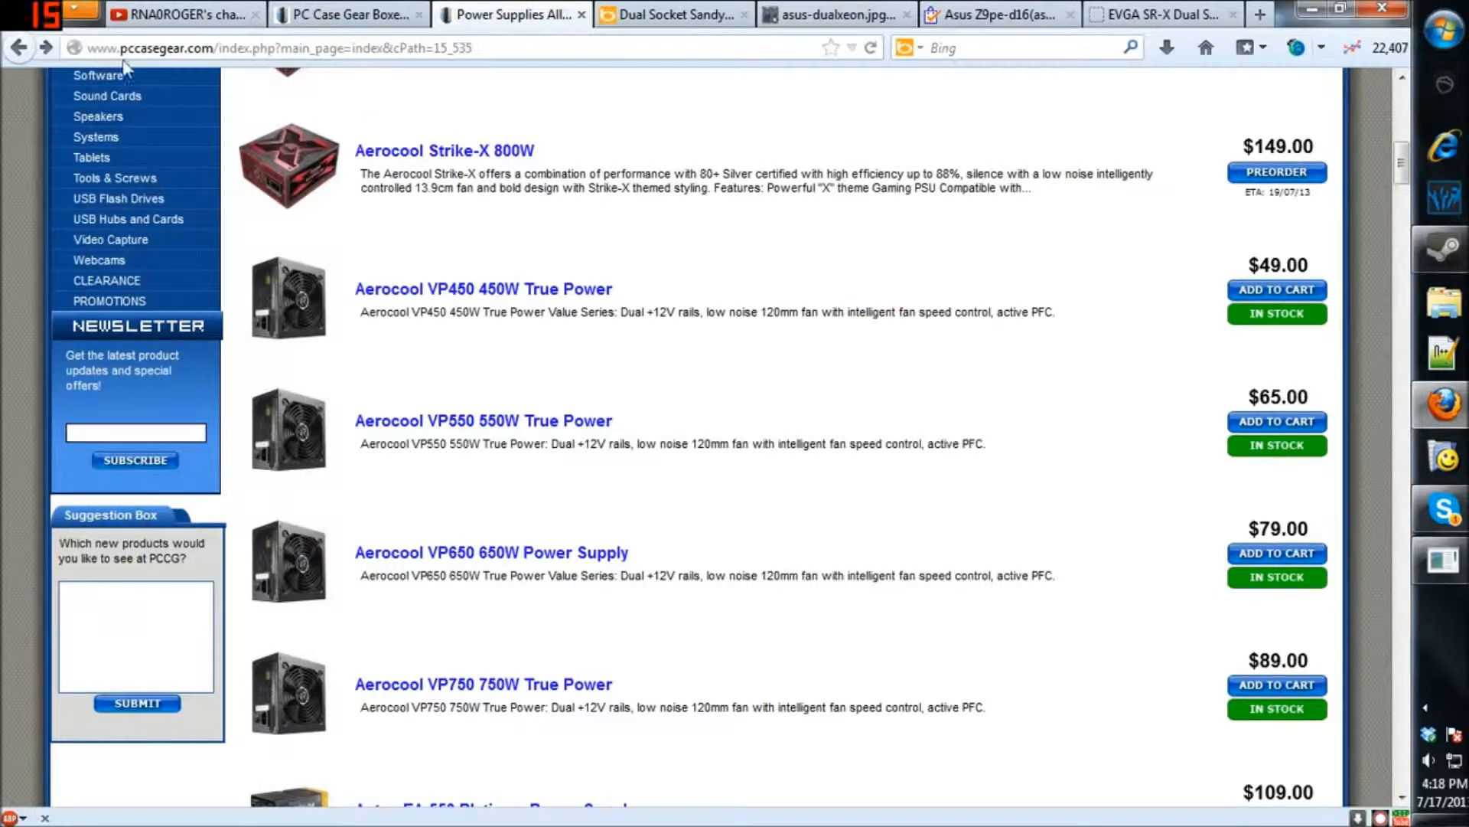
mouse_move(515, 551)
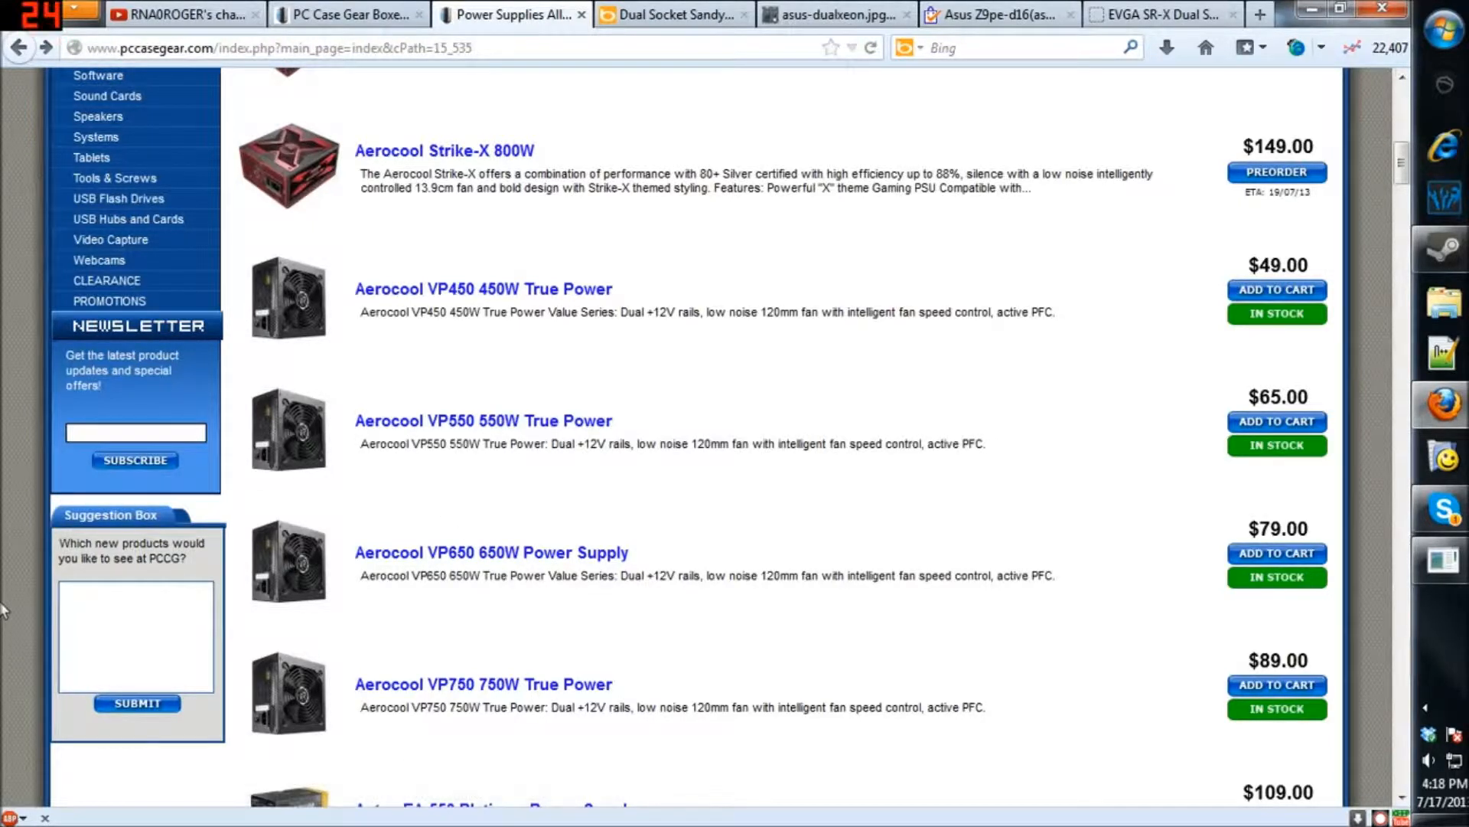
left_click(832, 14)
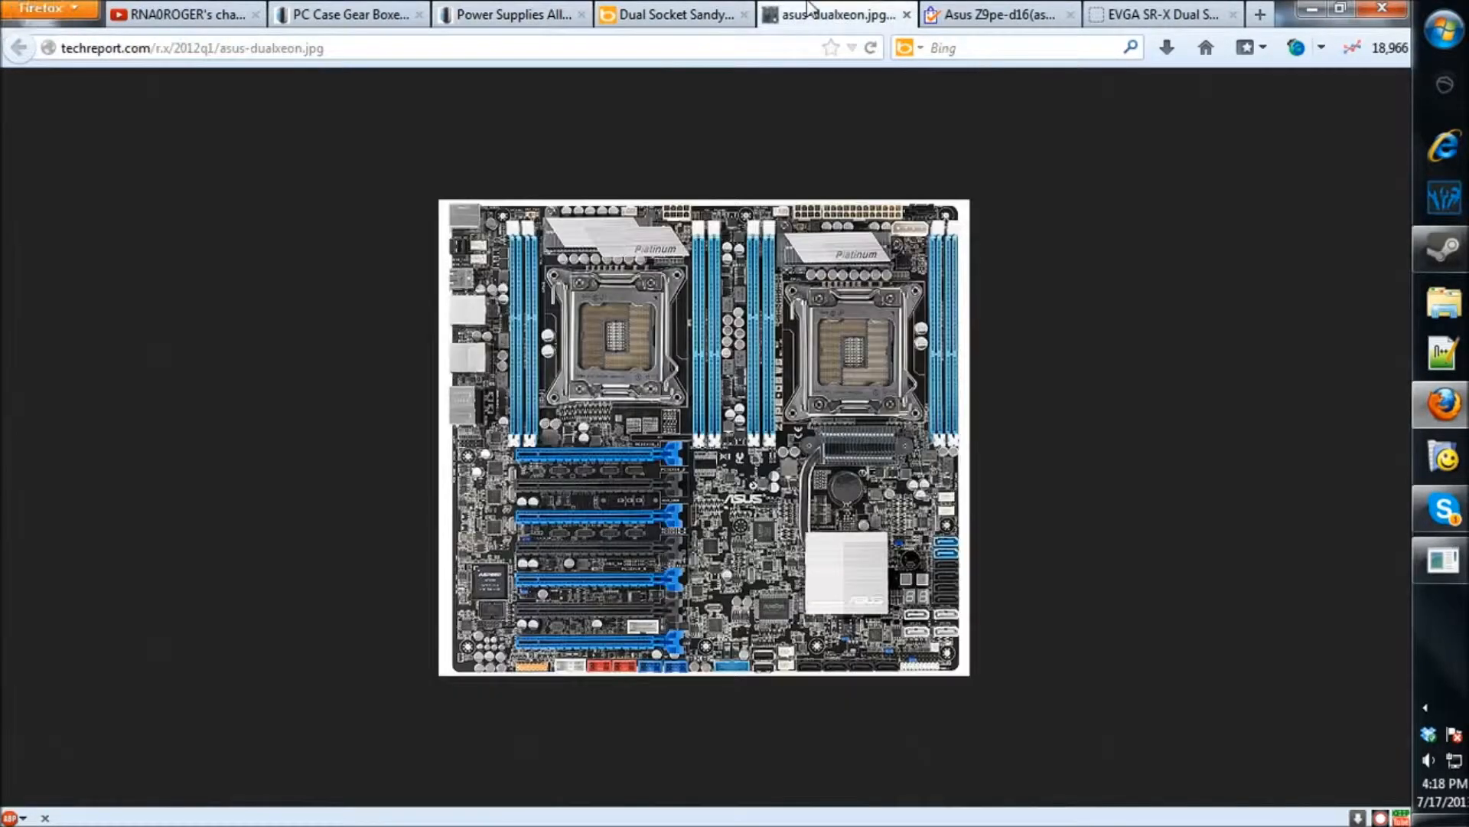
left_click(346, 13)
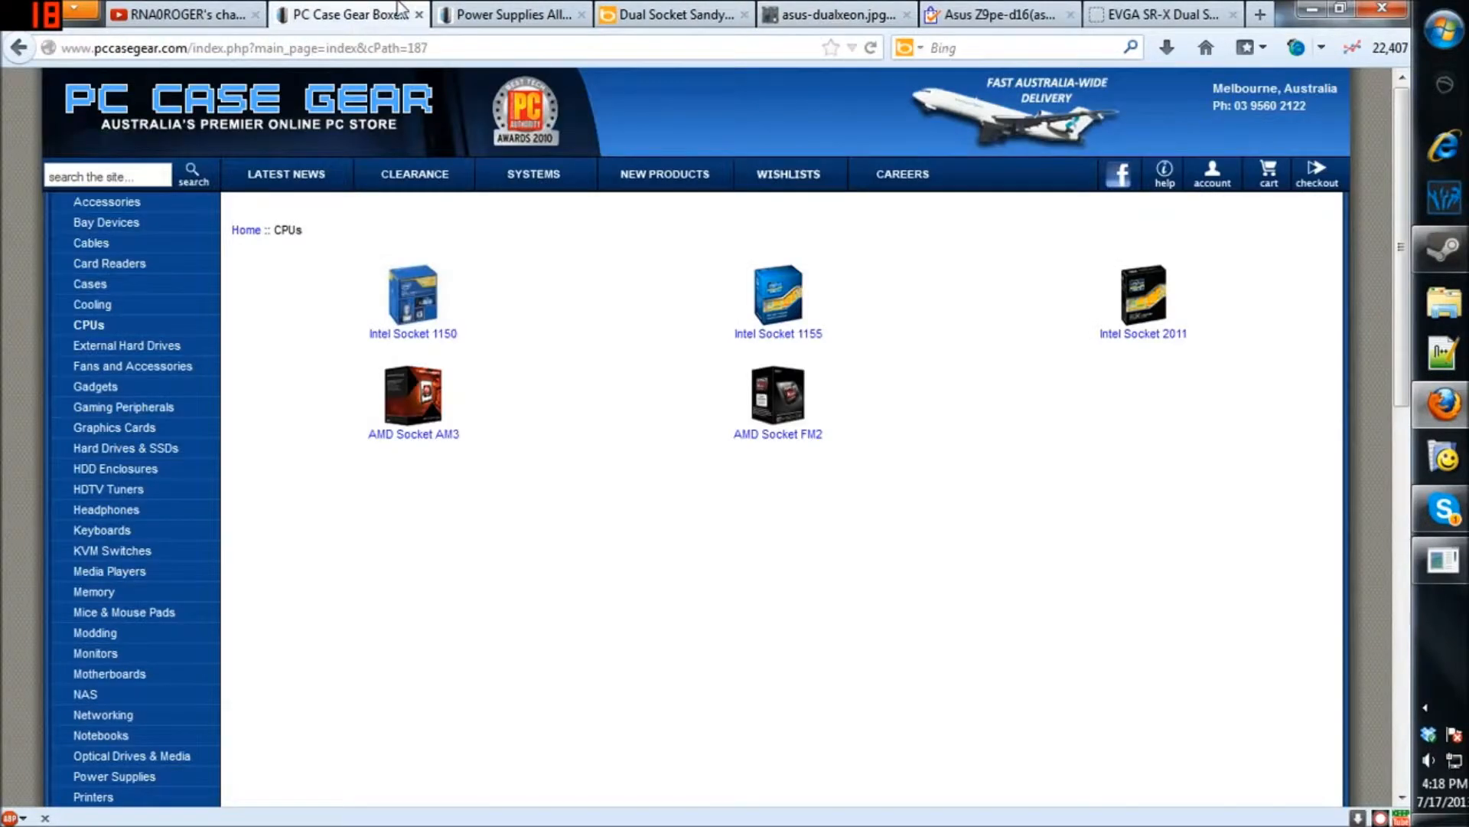
left_click(510, 13)
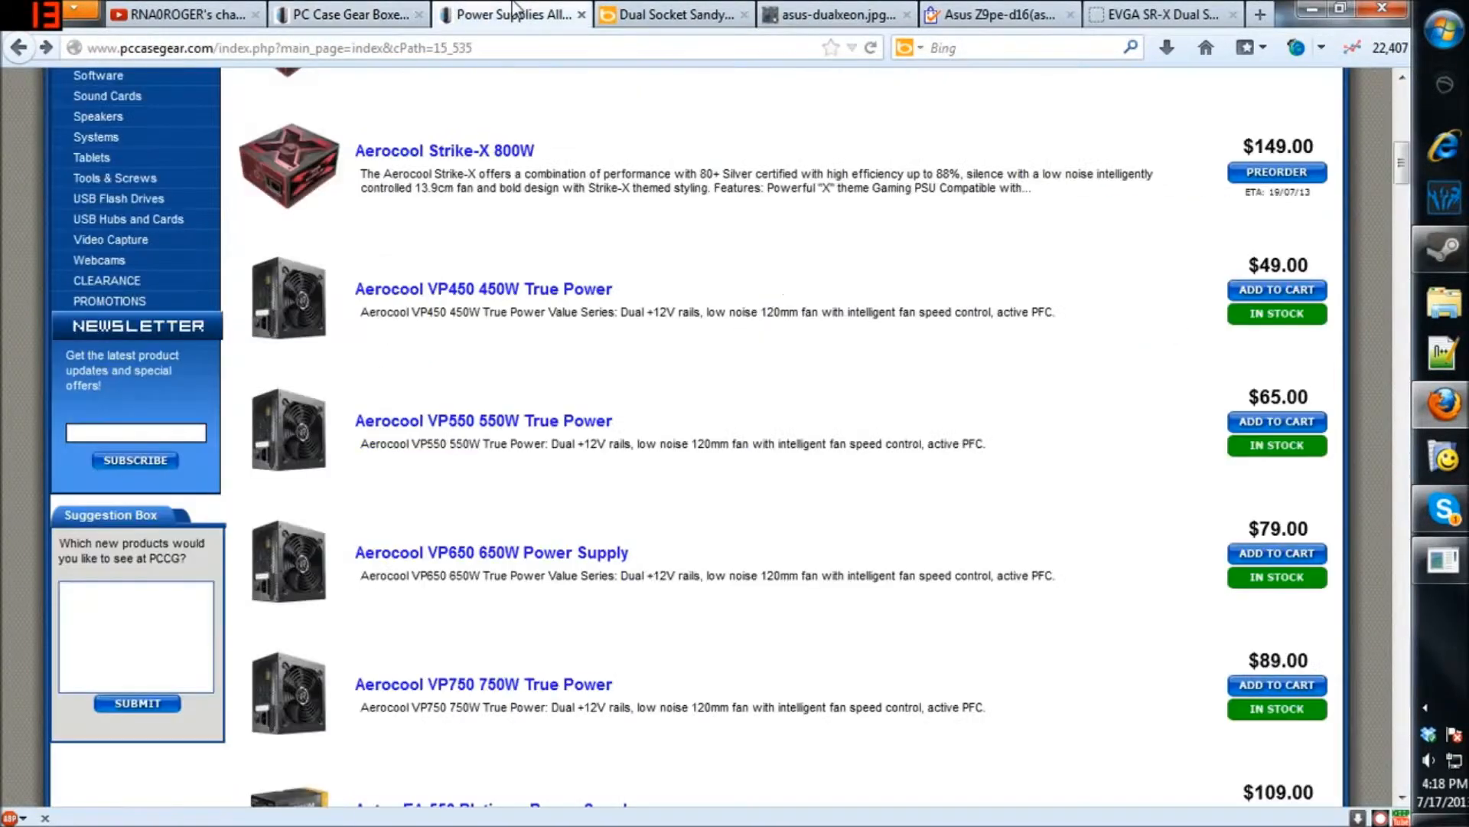
scroll("down", 3)
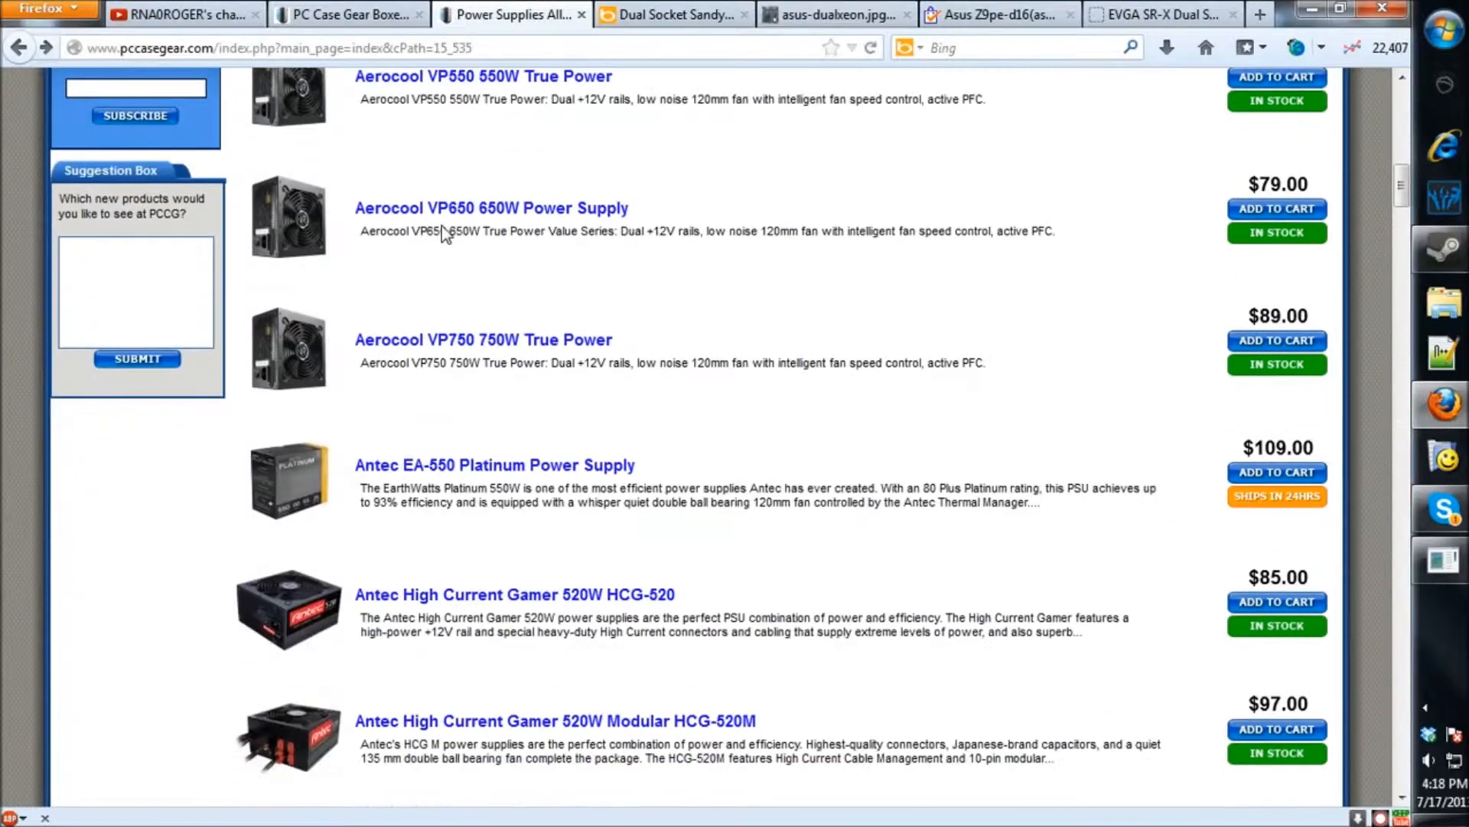
scroll("down", 3)
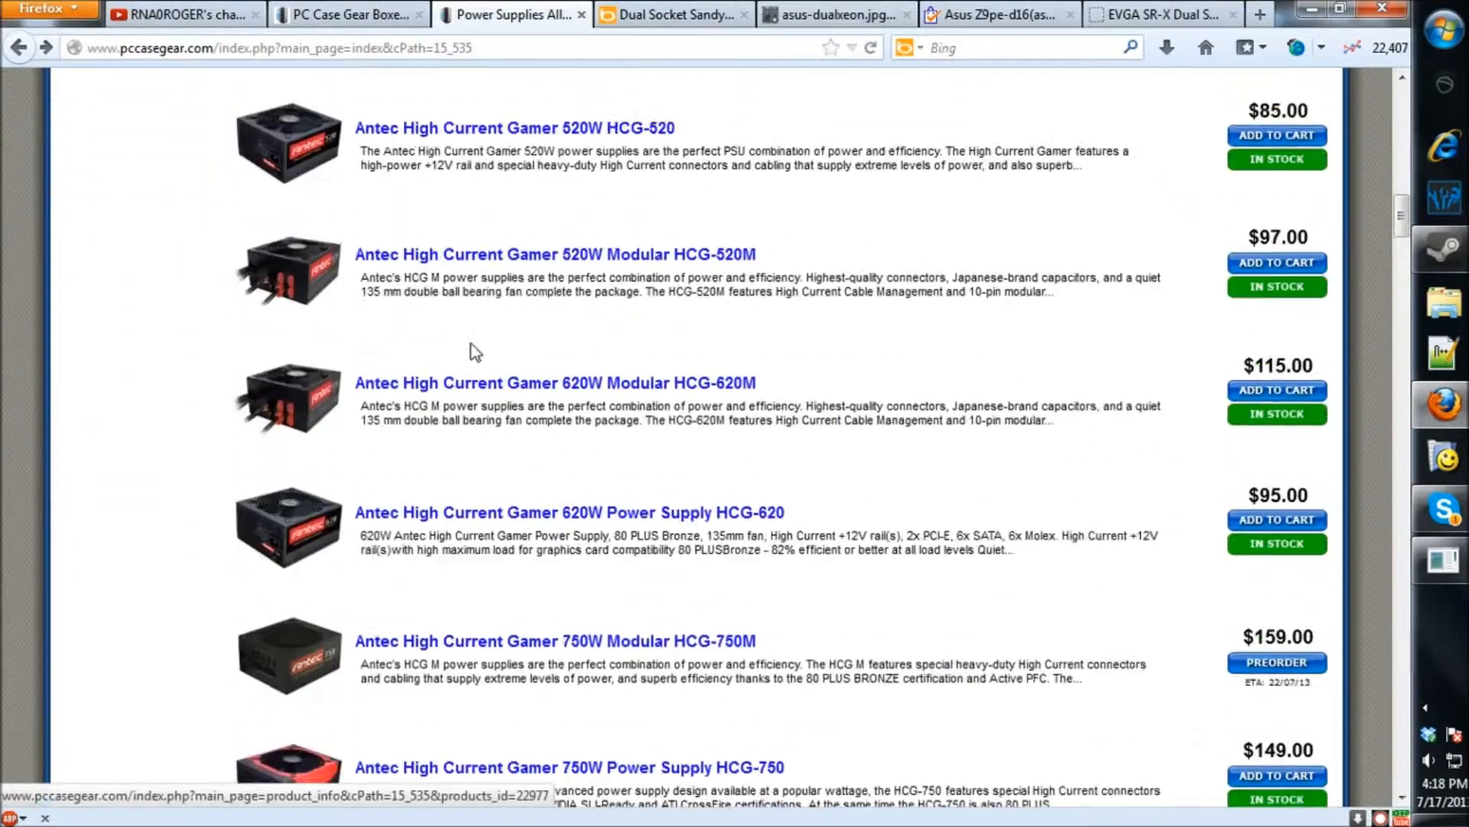
scroll("down", 3)
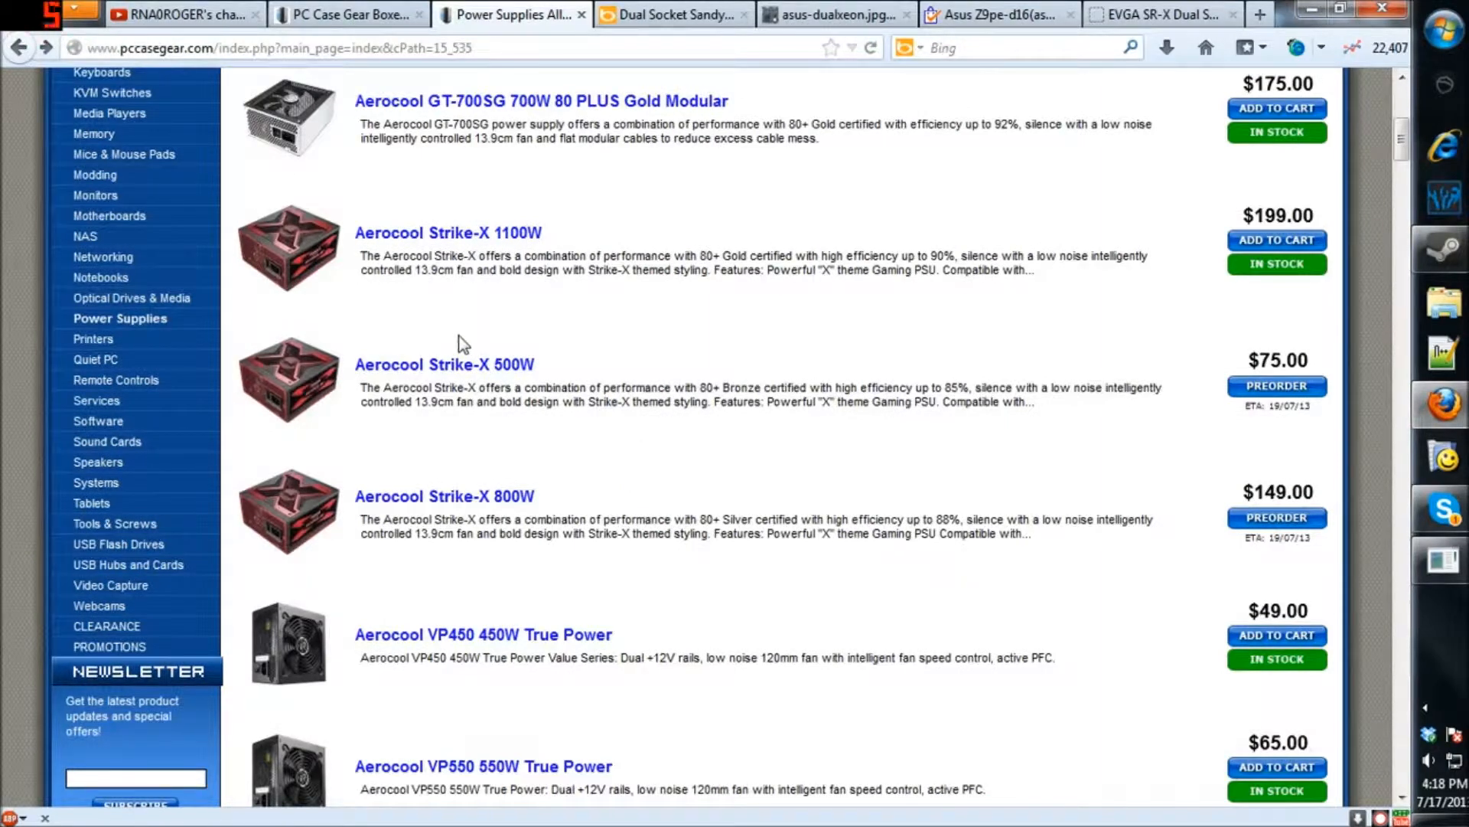
scroll("down", 3)
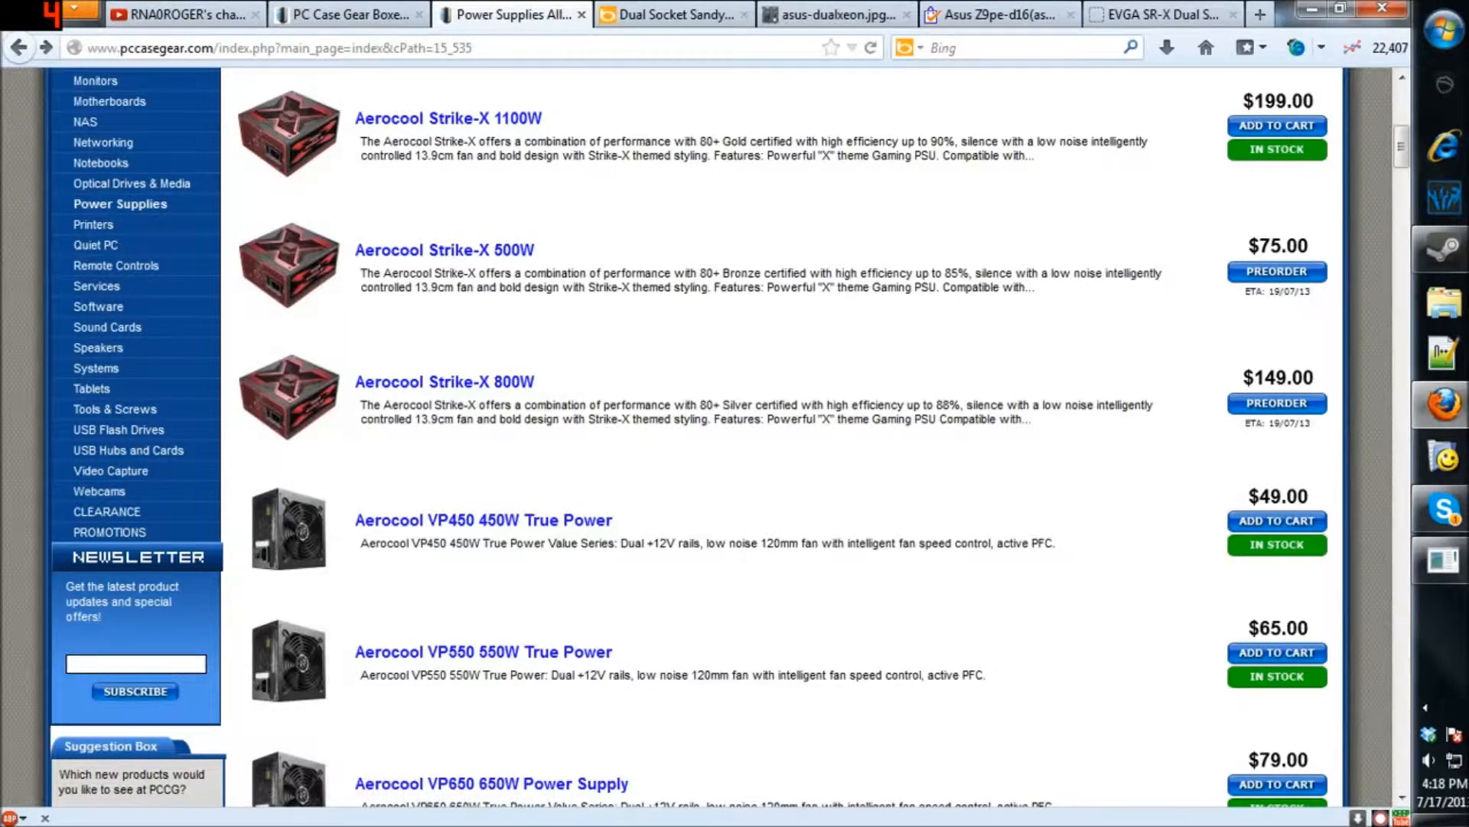
Step: Switch to the asus-dualxeon.jpg tab showing the dual-socket ASUS motherboard
left_click(835, 13)
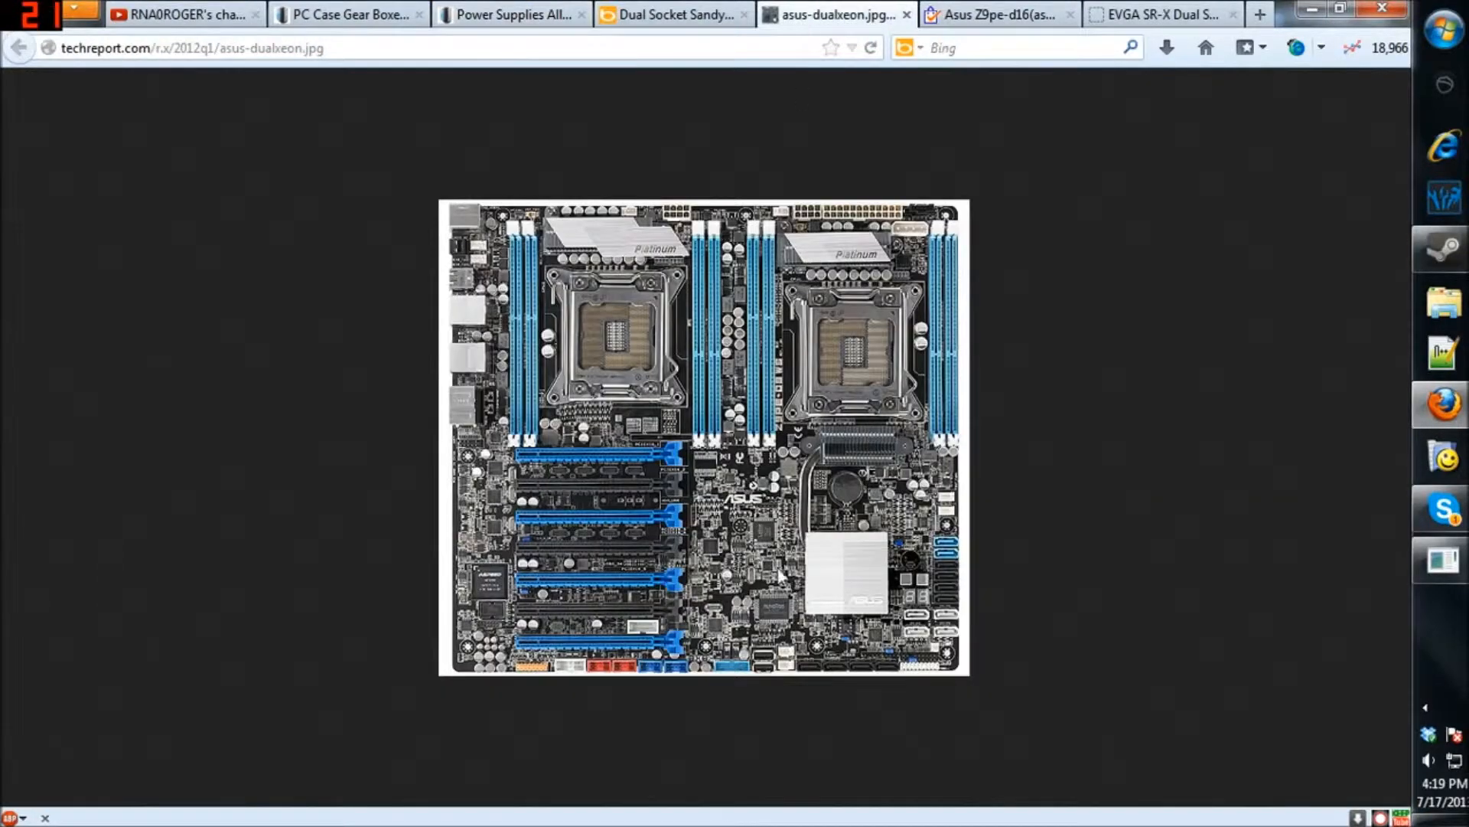
mouse_move(835, 380)
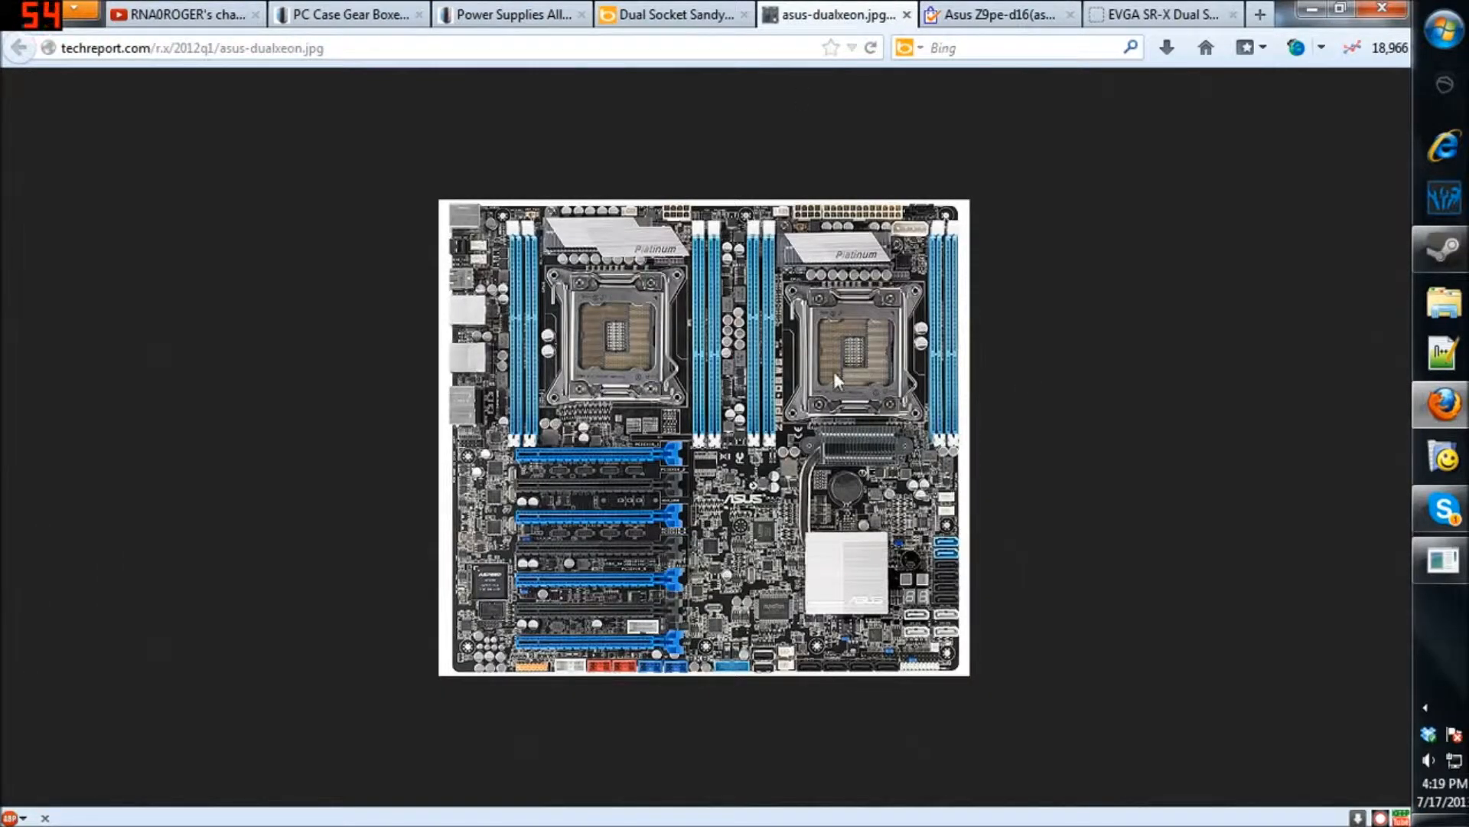
mouse_move(691, 314)
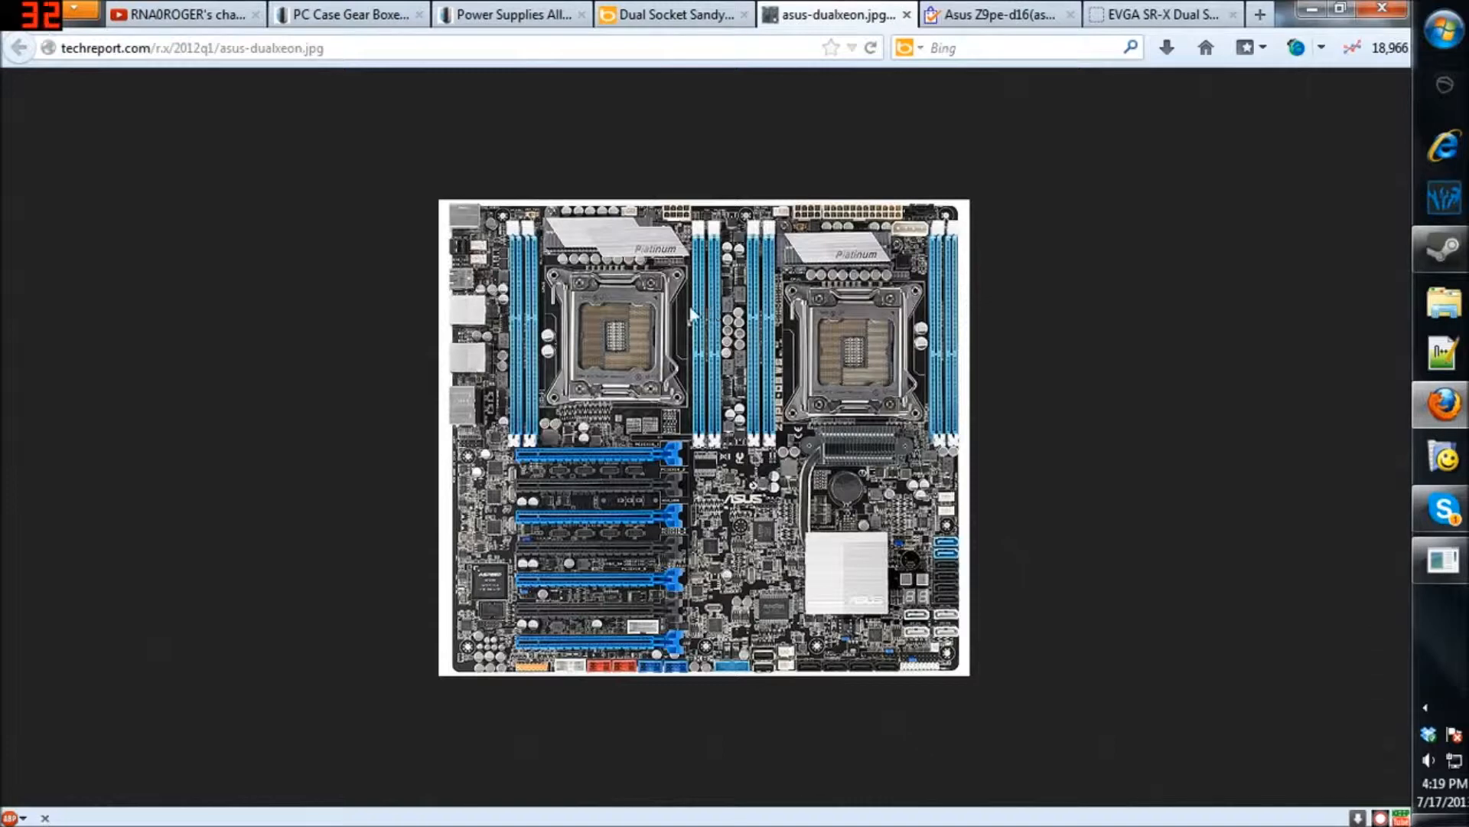
mouse_move(677, 333)
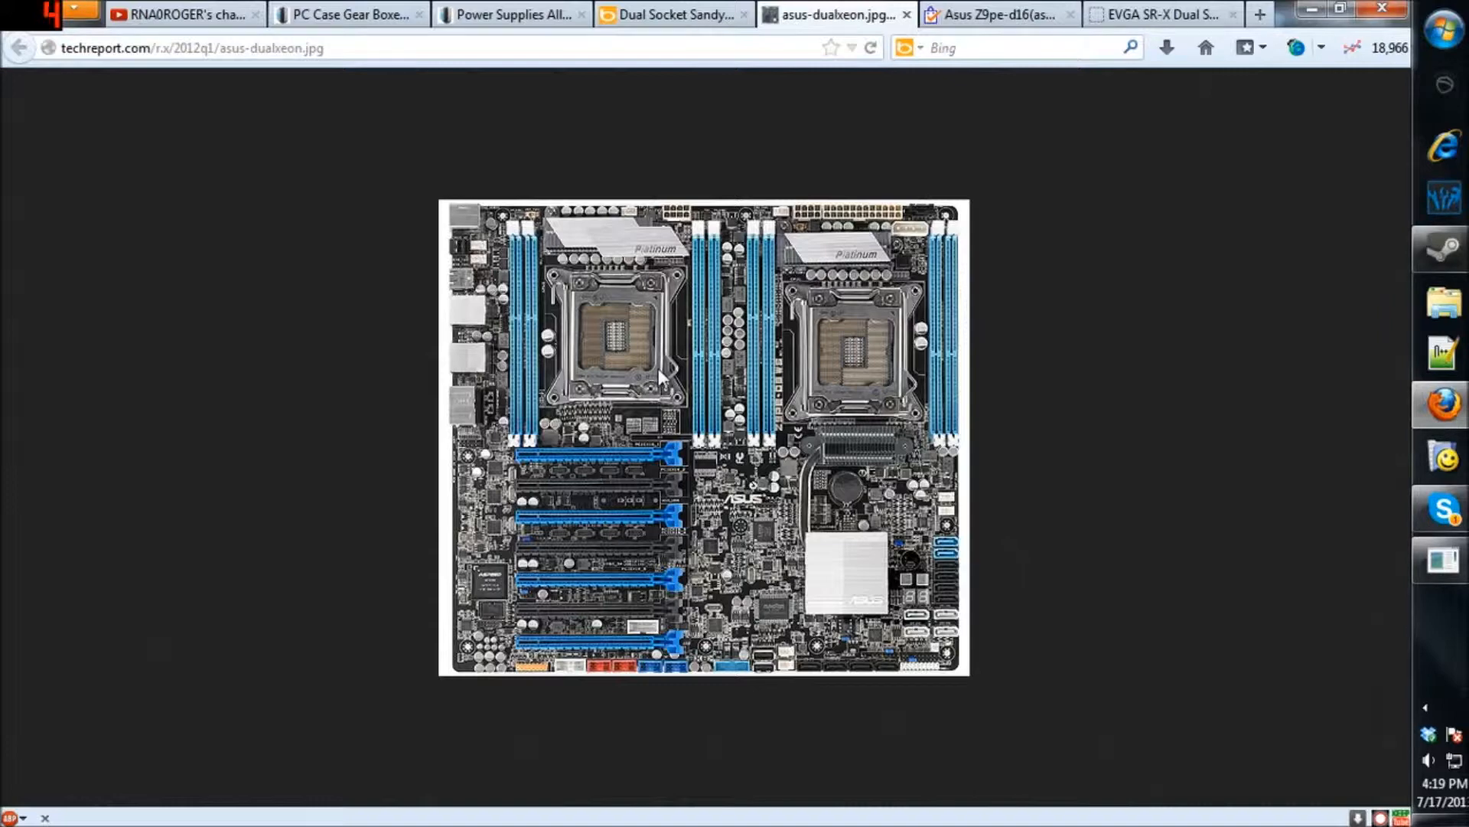
mouse_move(600, 292)
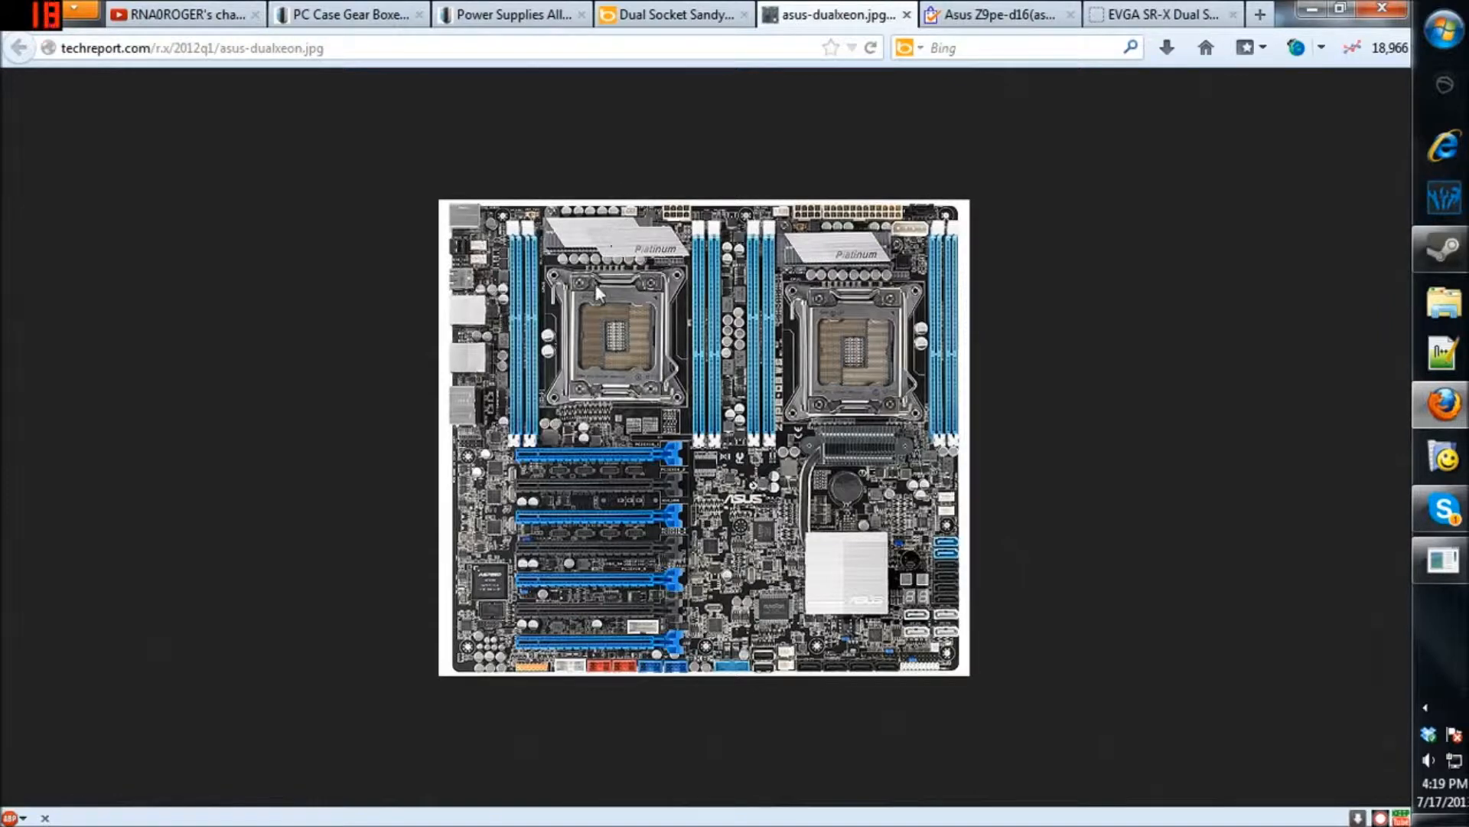
mouse_move(590, 339)
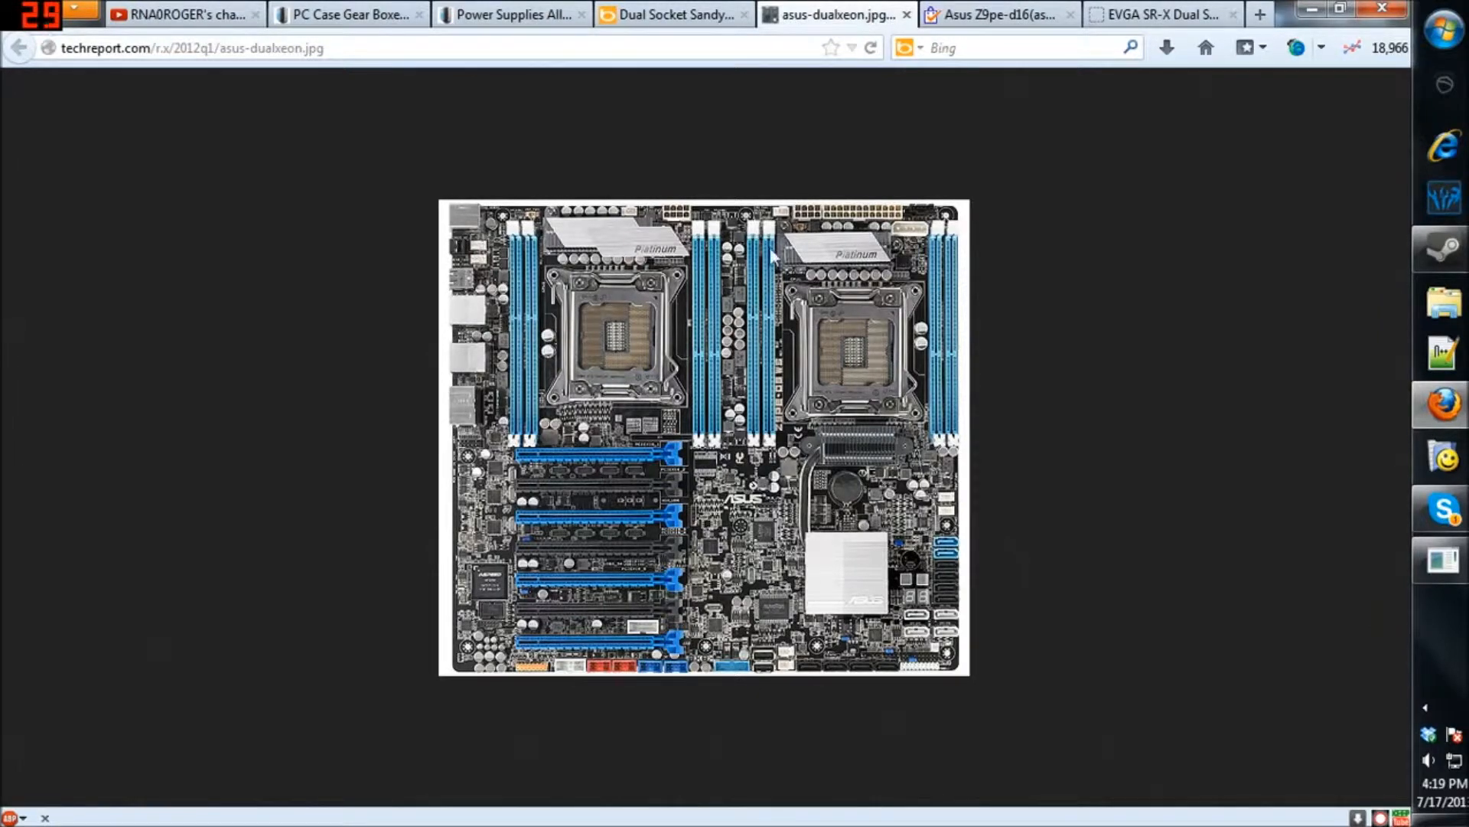
mouse_move(623, 339)
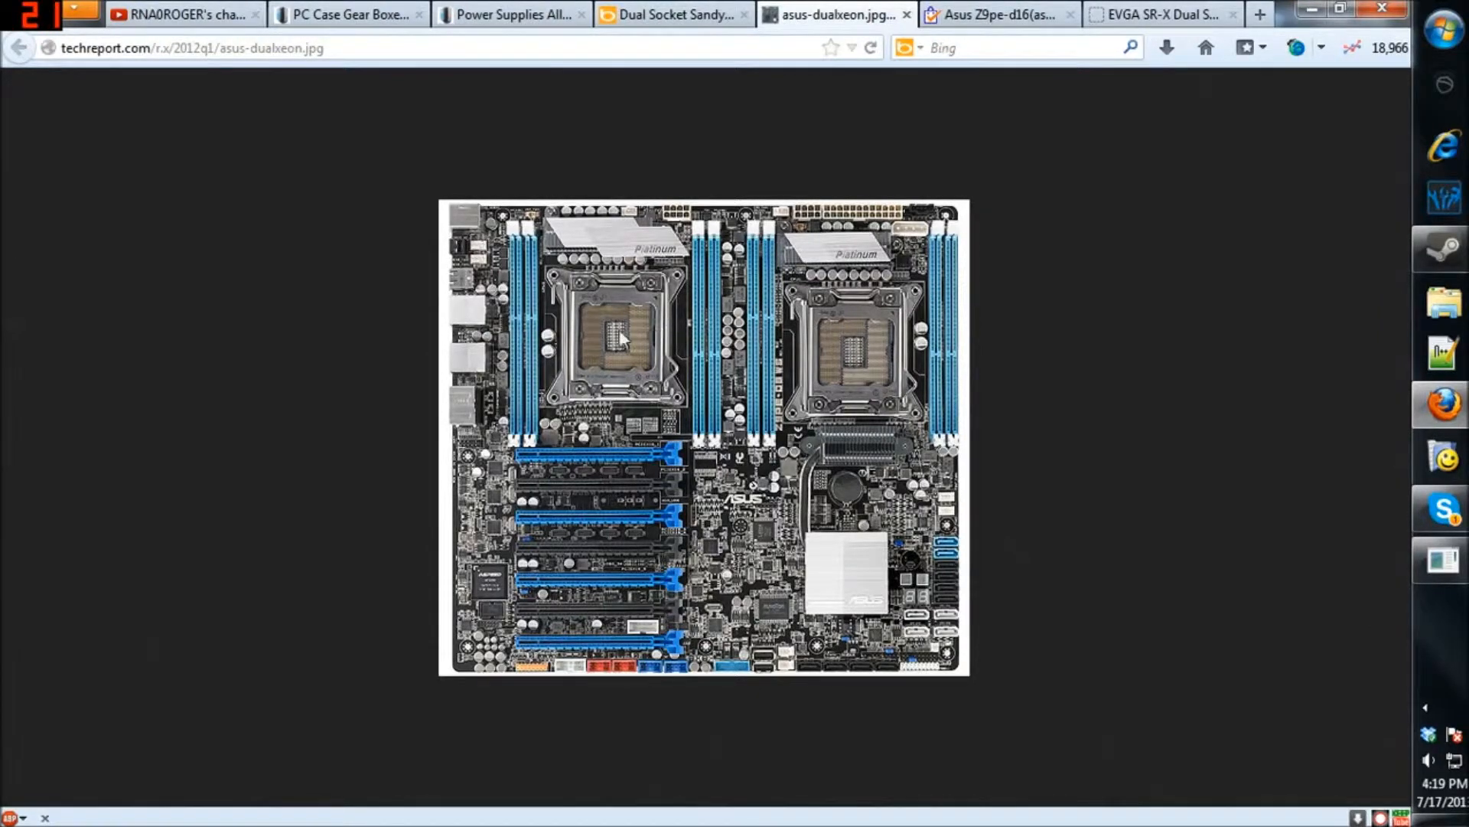
mouse_move(208, 598)
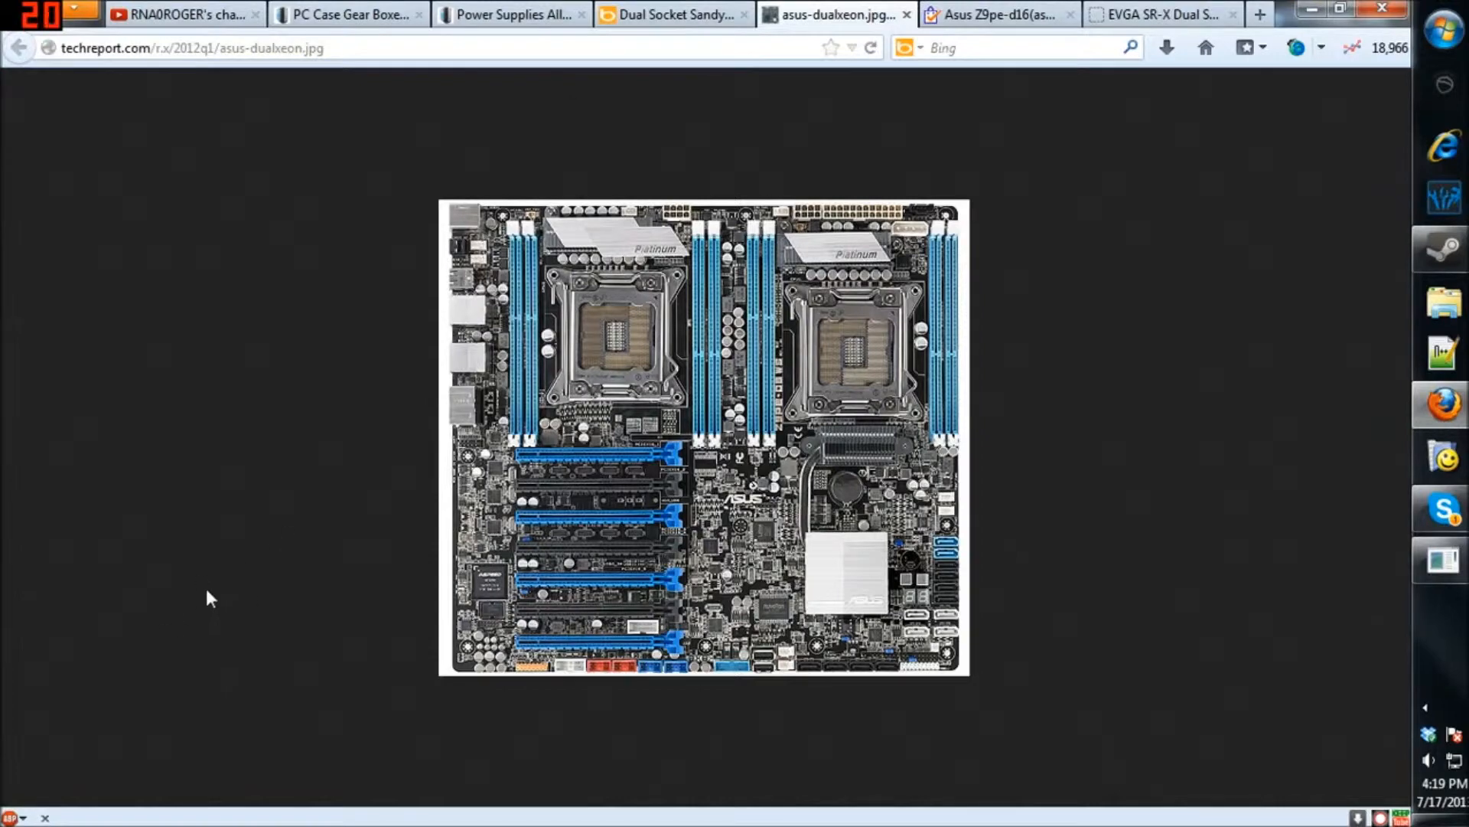
mouse_move(602, 461)
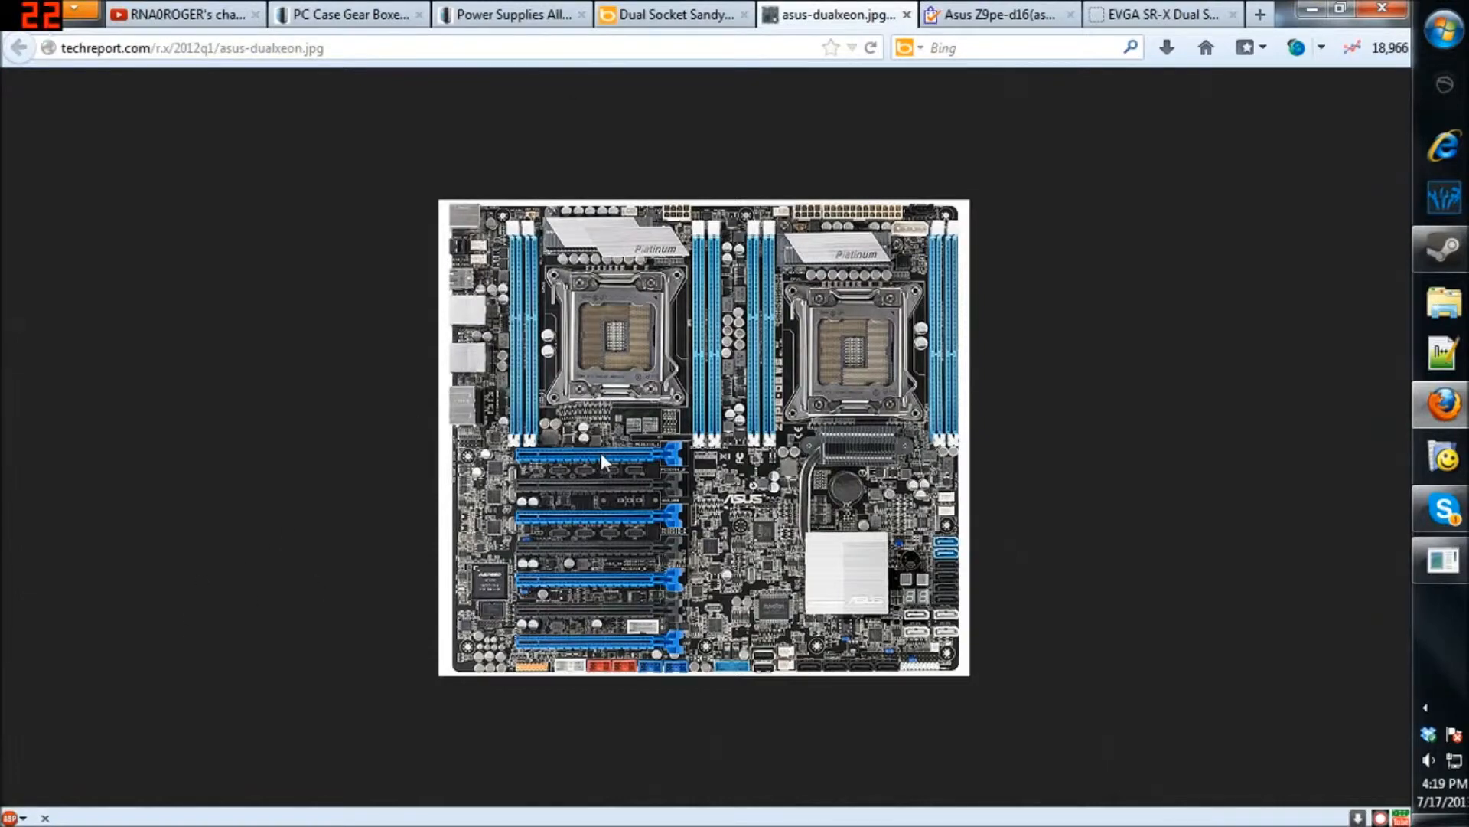
mouse_move(598, 447)
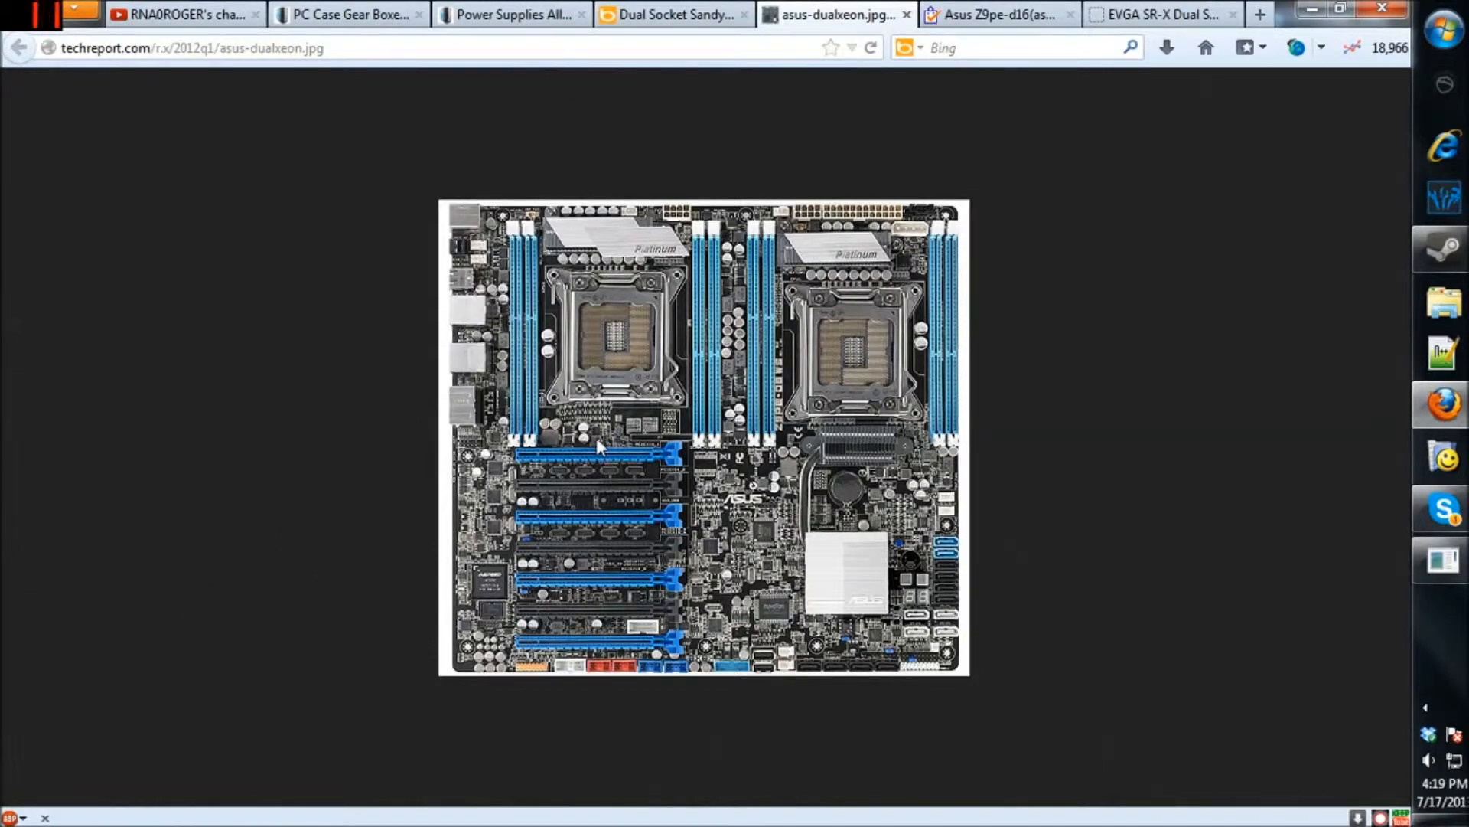
mouse_move(578, 523)
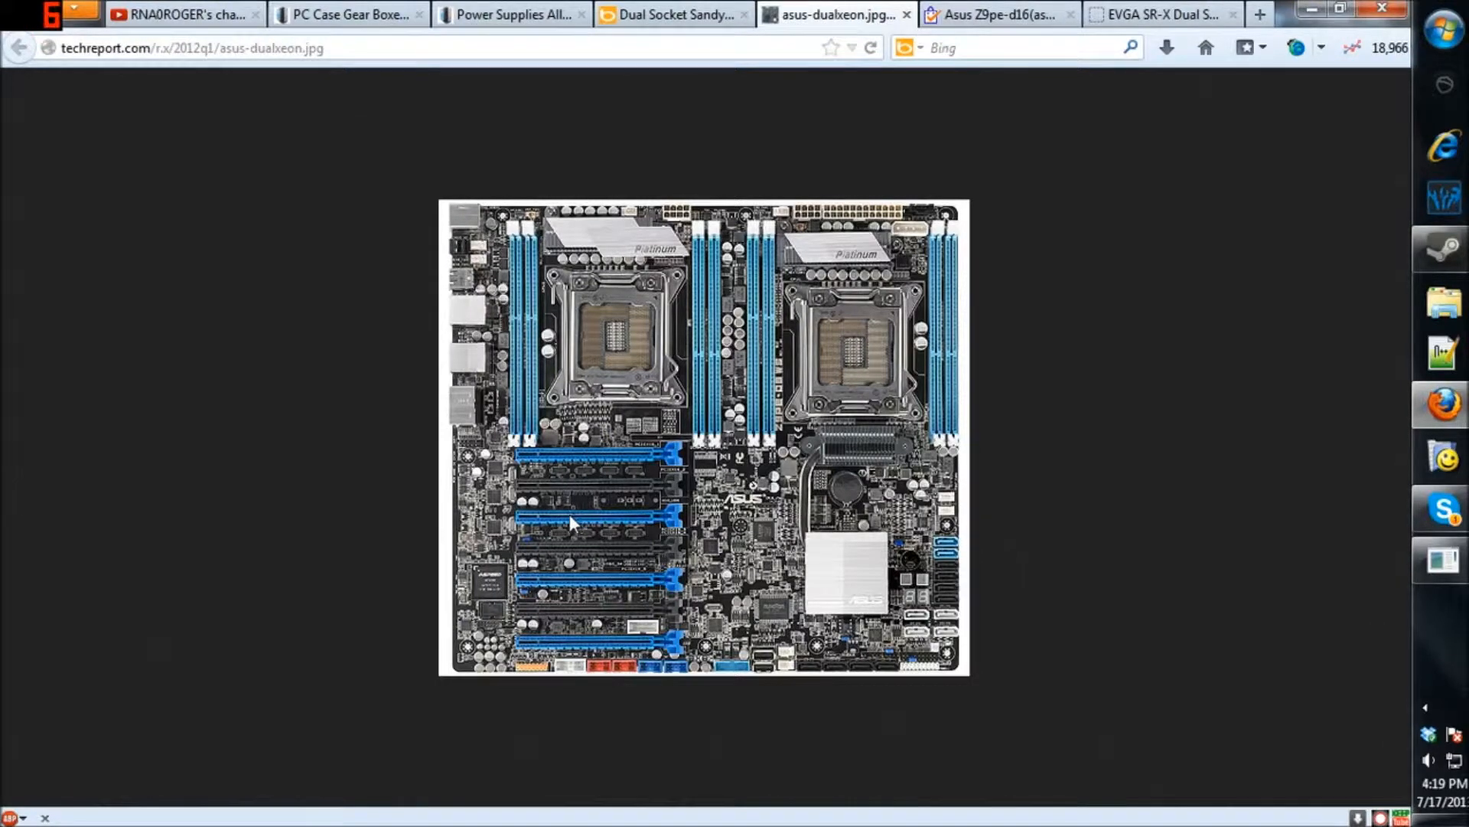
mouse_move(558, 530)
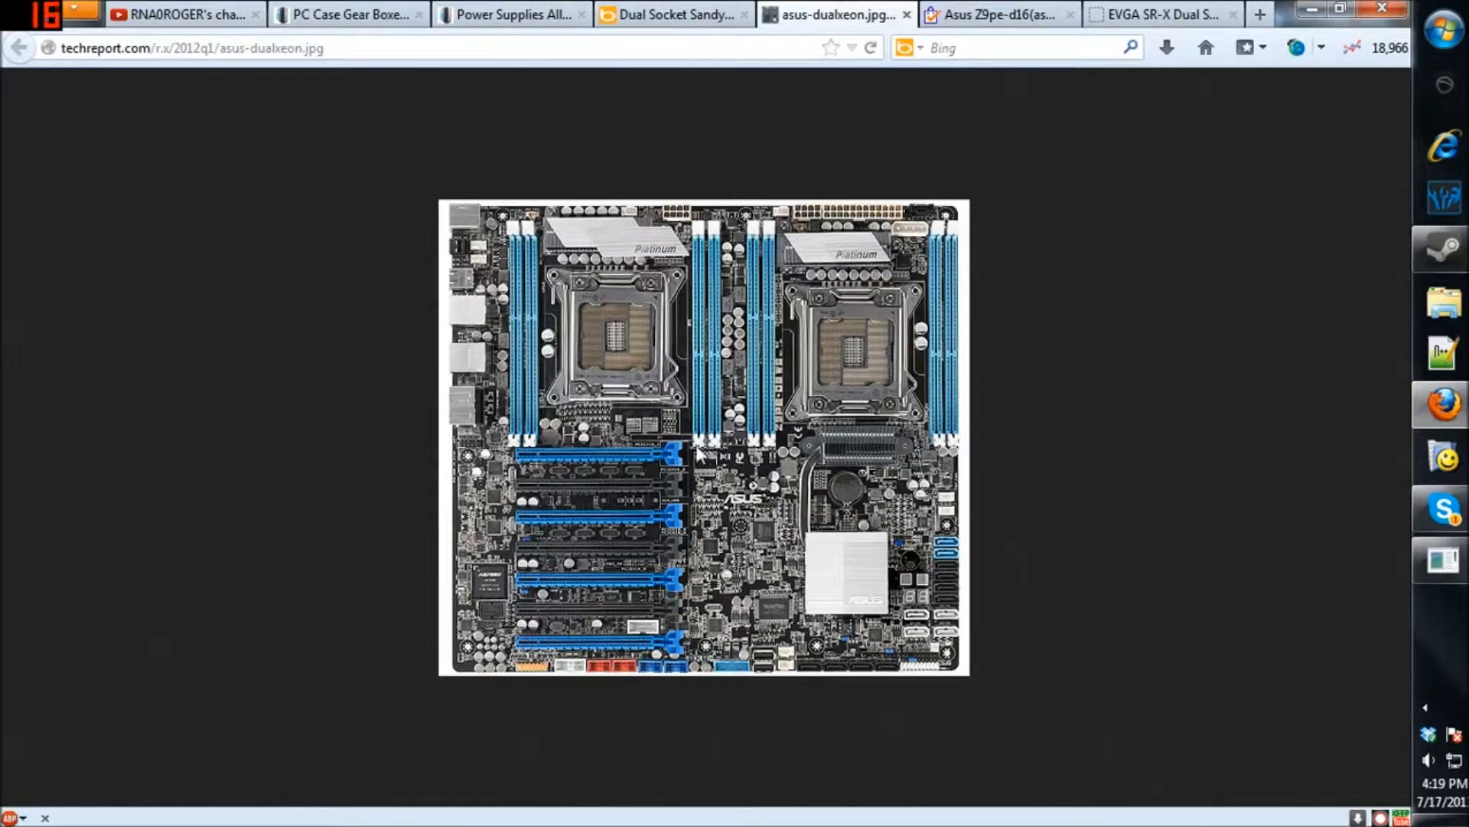
mouse_move(651, 456)
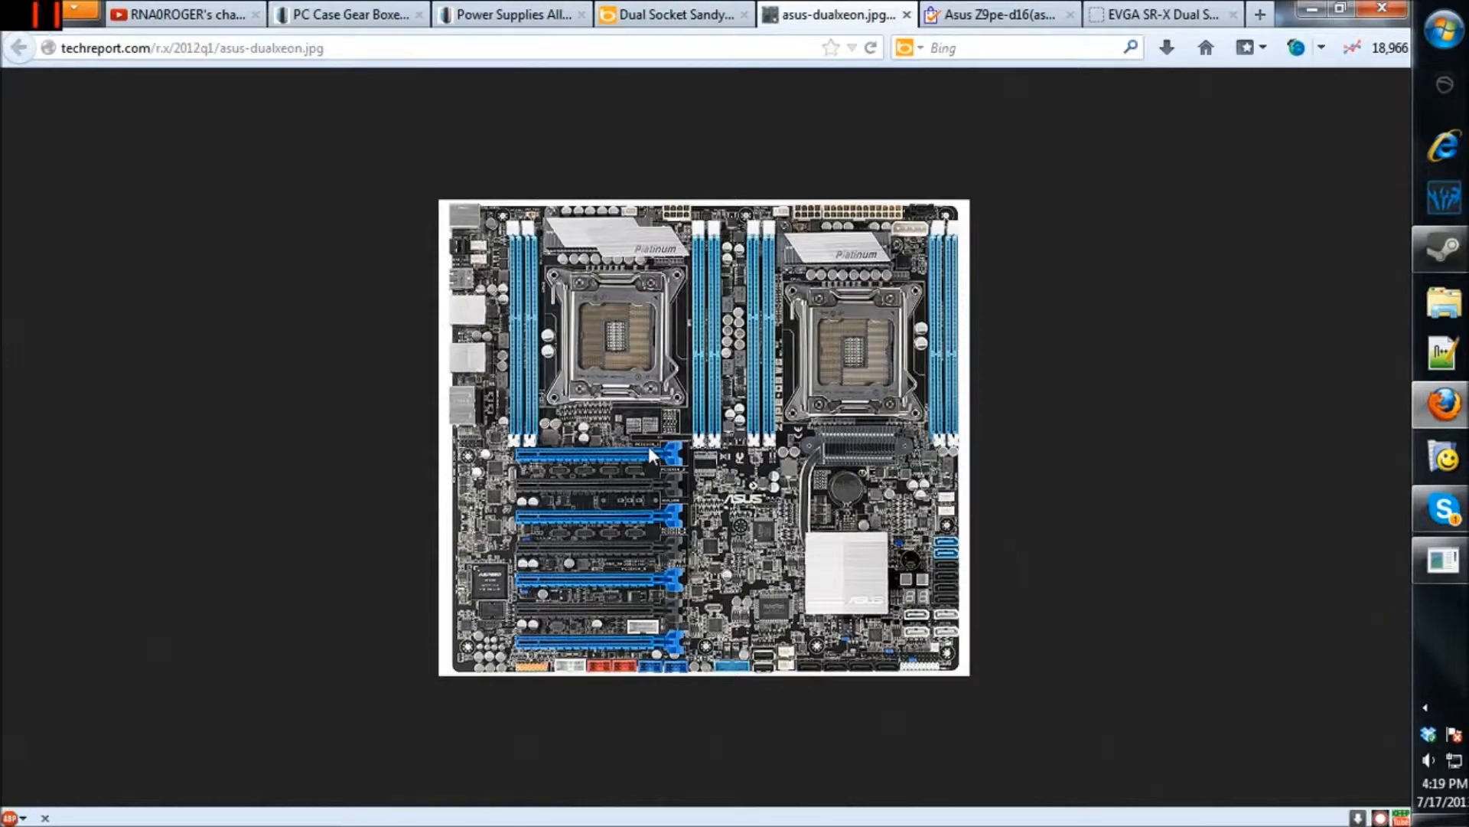
mouse_move(638, 415)
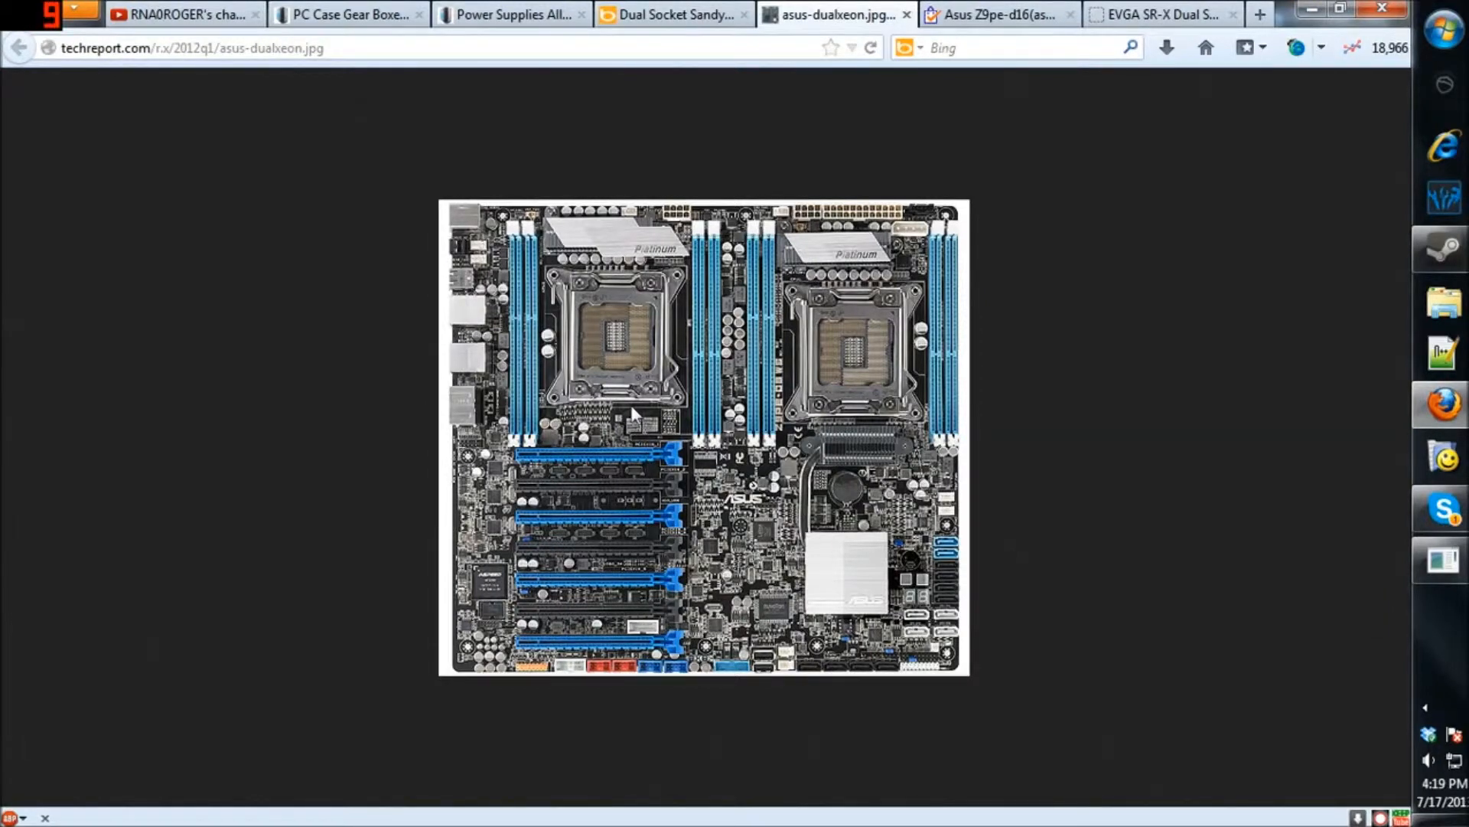
mouse_move(623, 417)
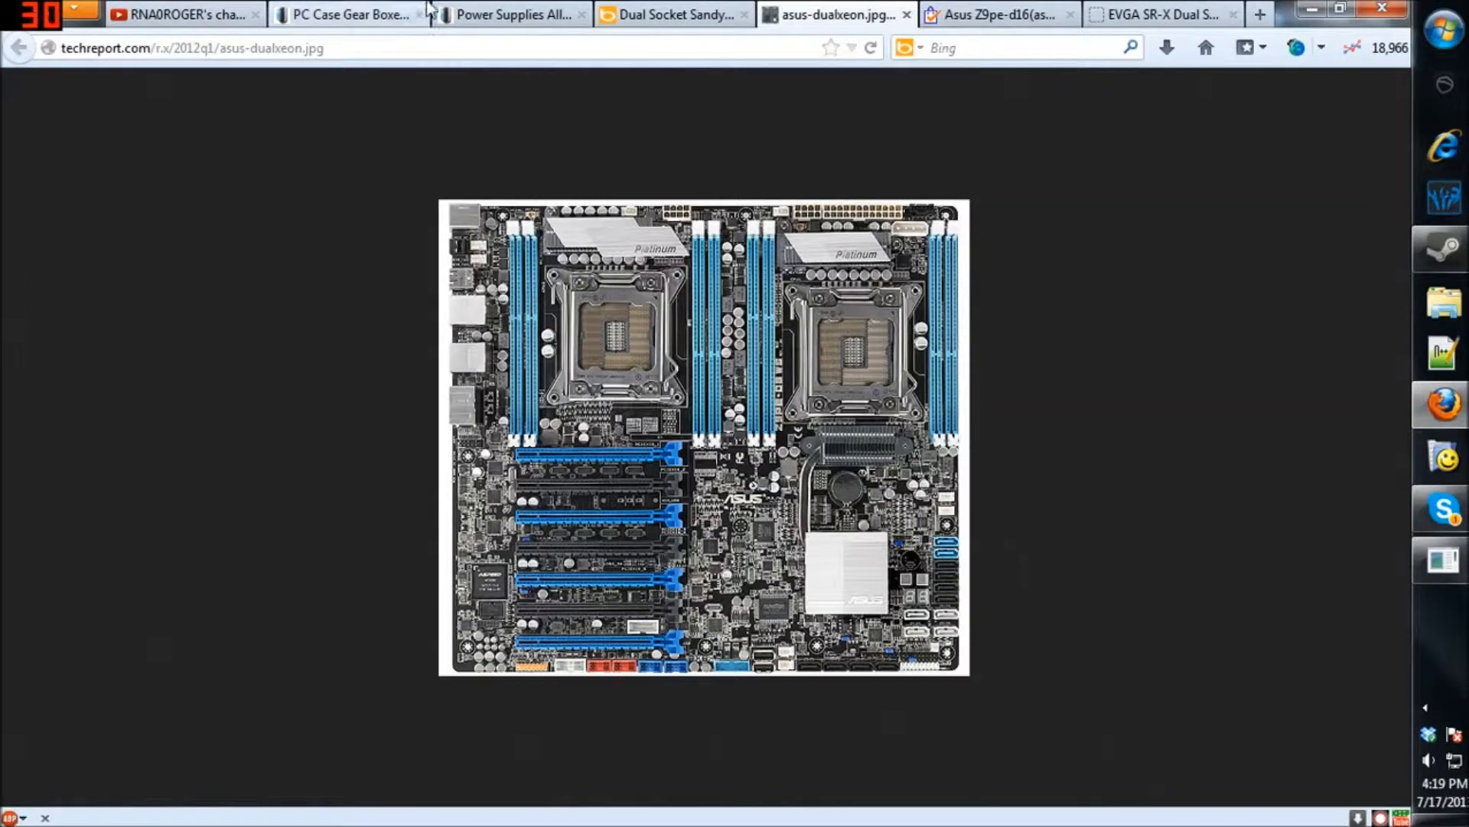
Step: Return to the power supply list and scroll down to the Corsair CX-750, GS and HX units
left_click(510, 14)
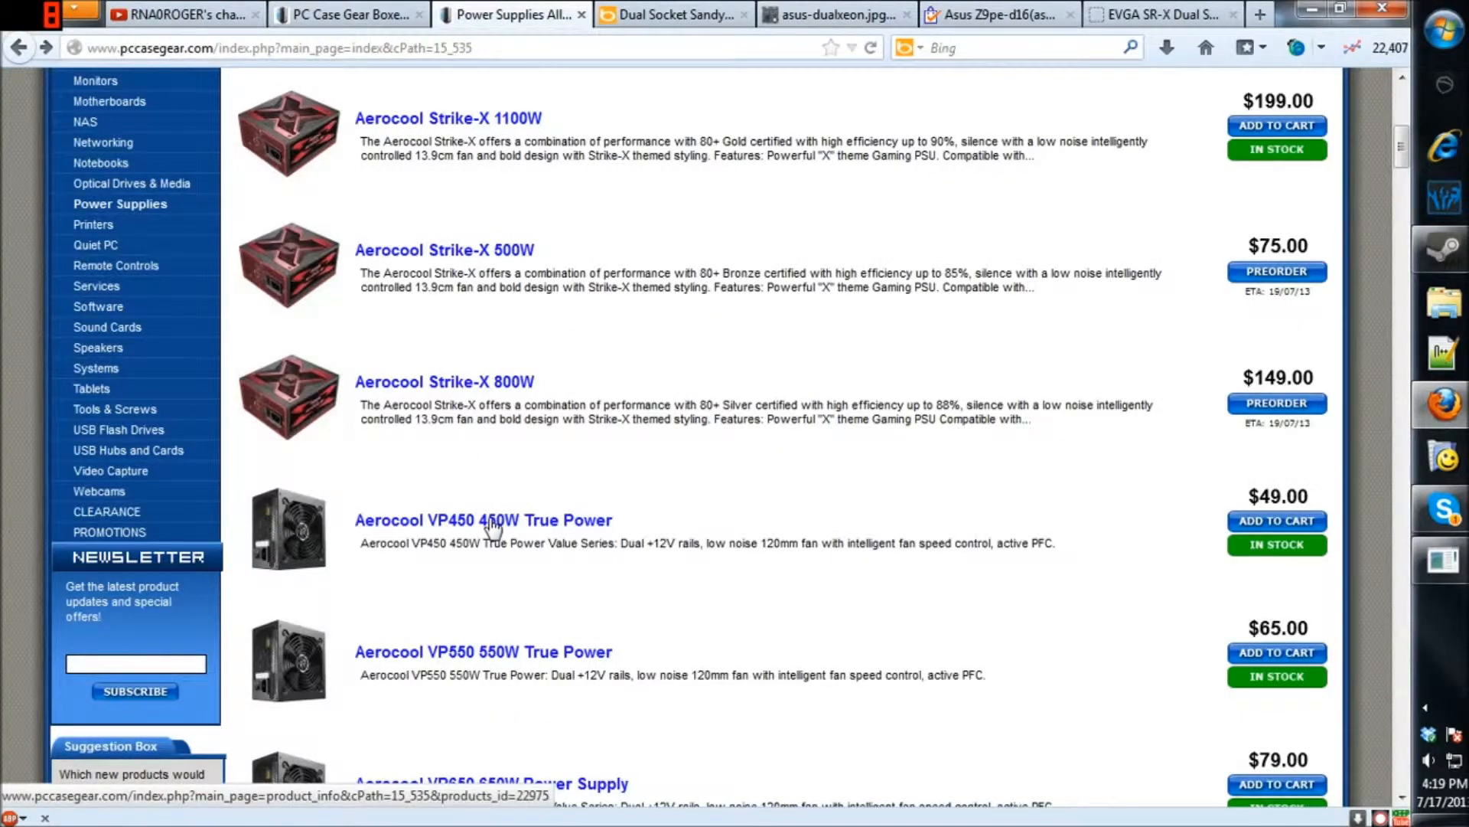
scroll("down", 3)
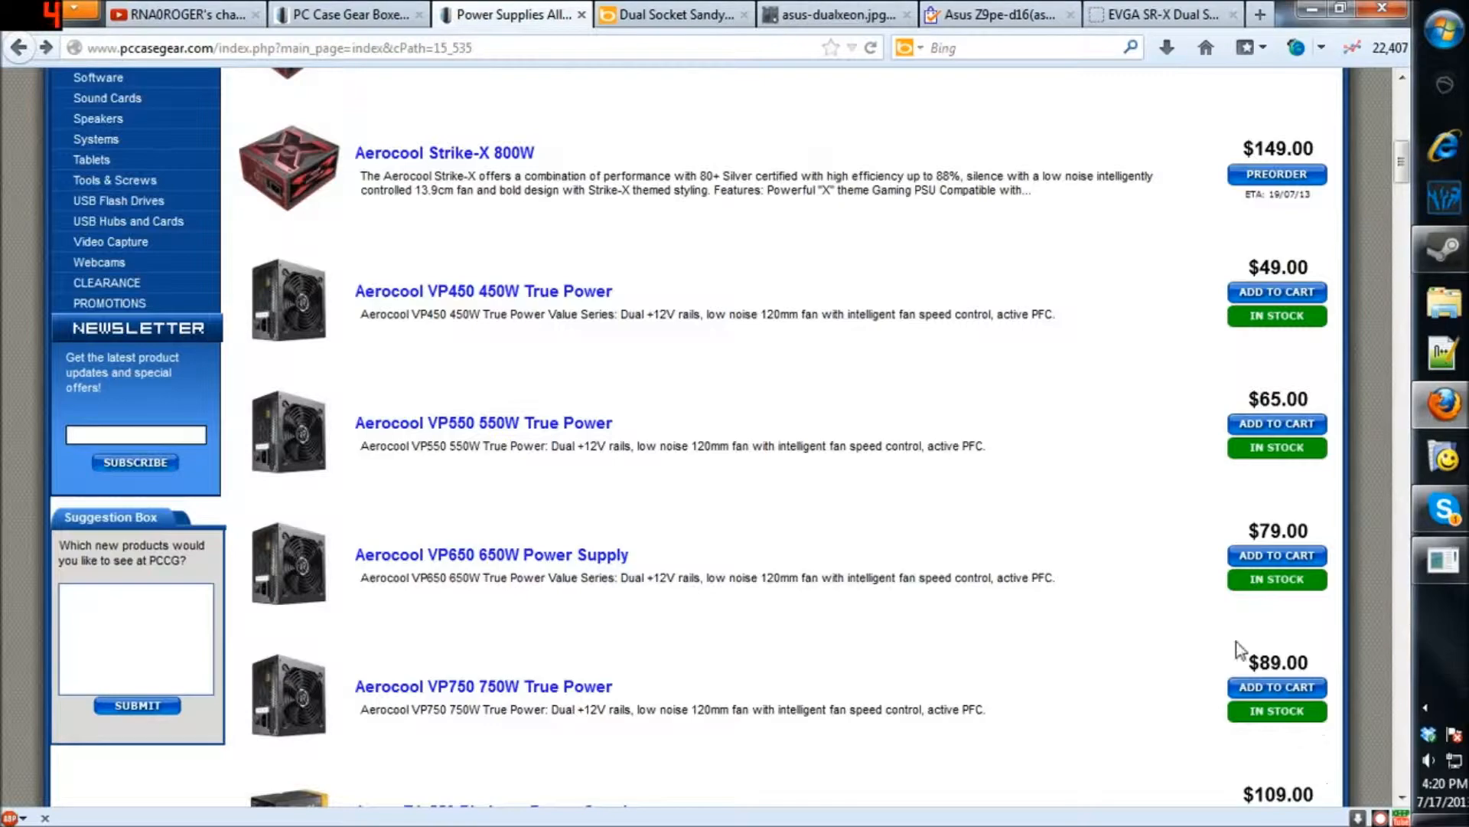
mouse_move(510, 335)
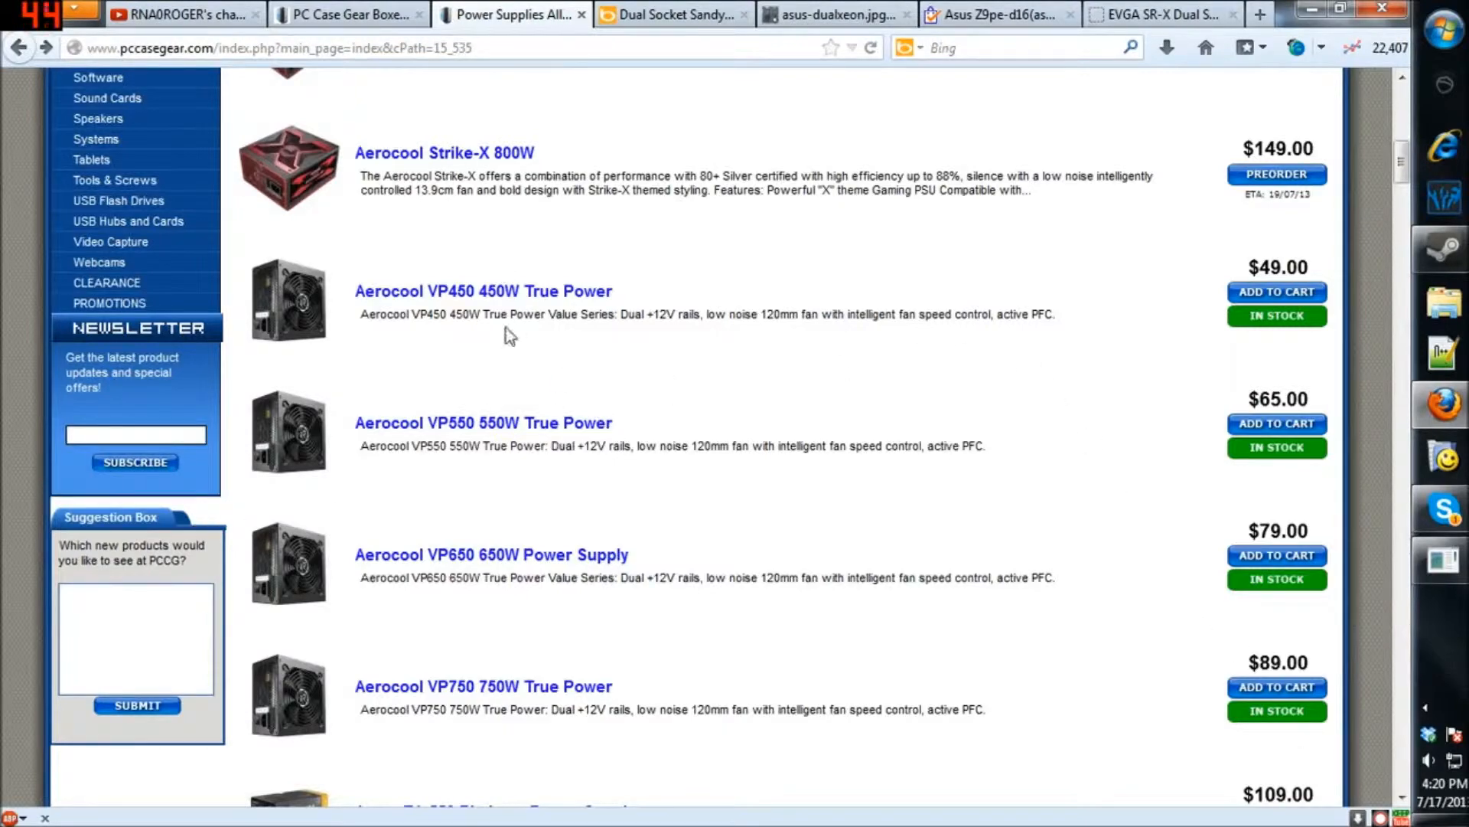
scroll("down", 3)
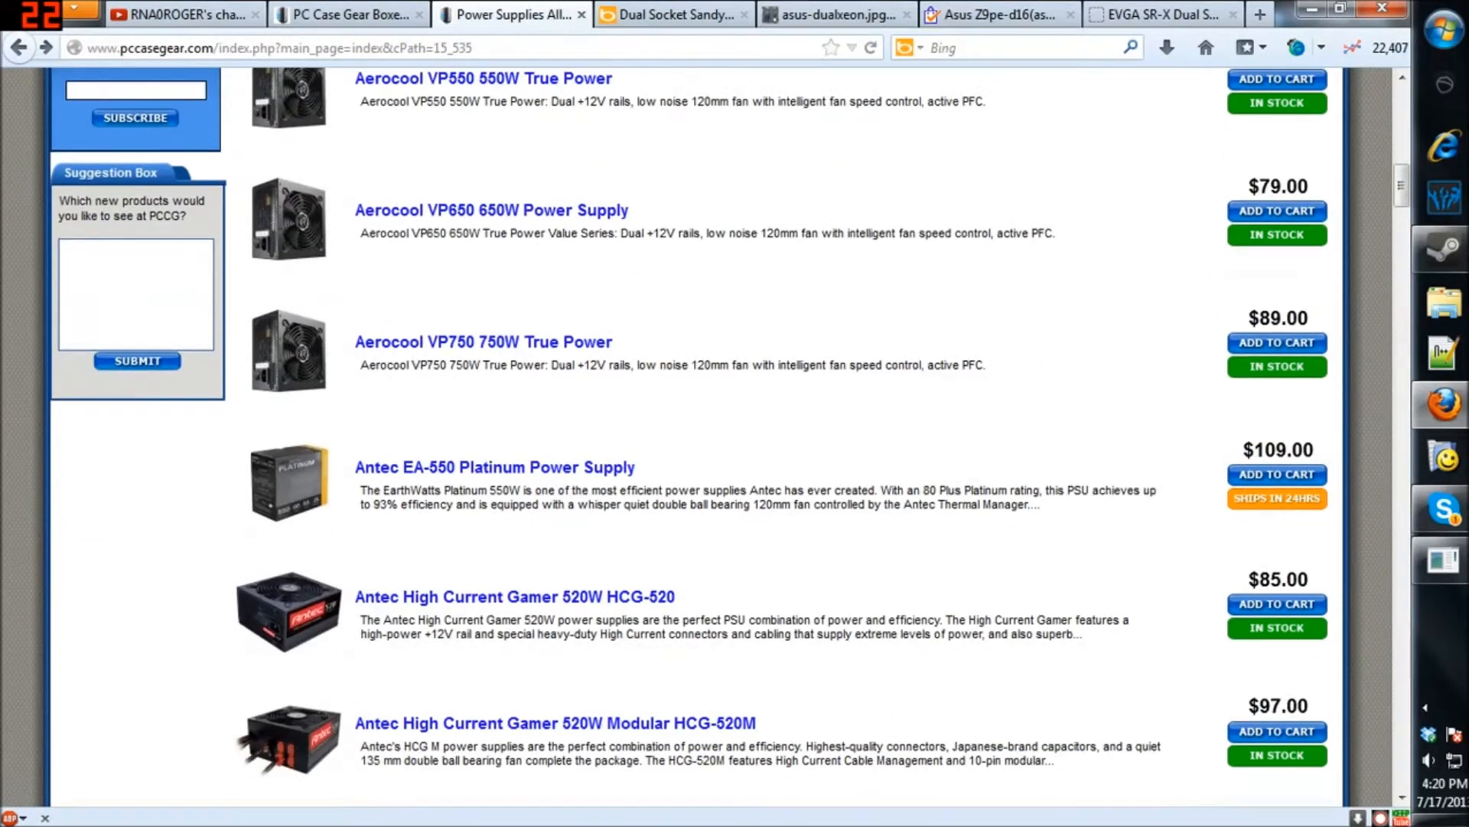
scroll("down", 3)
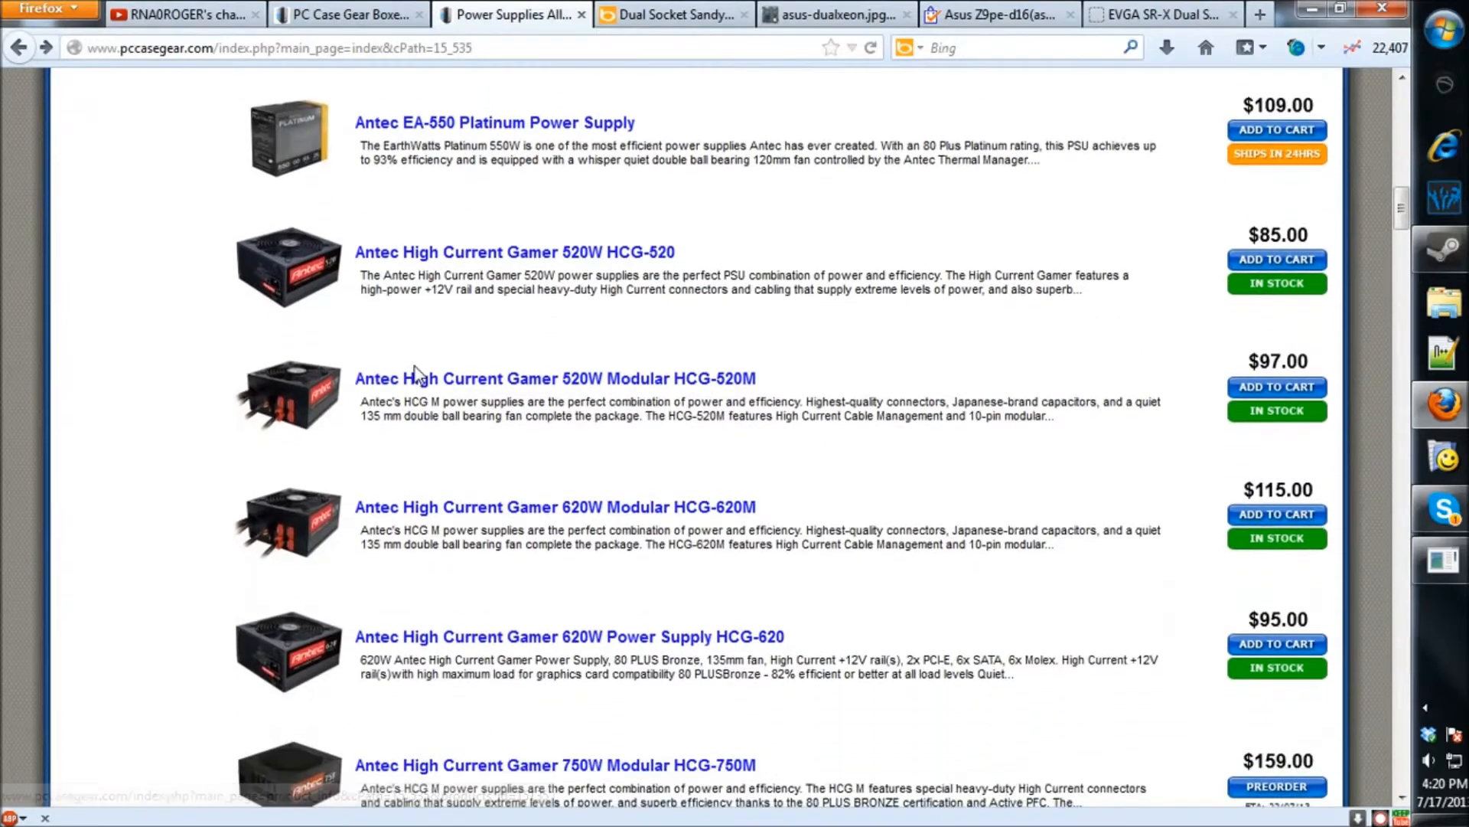
scroll("down", 3)
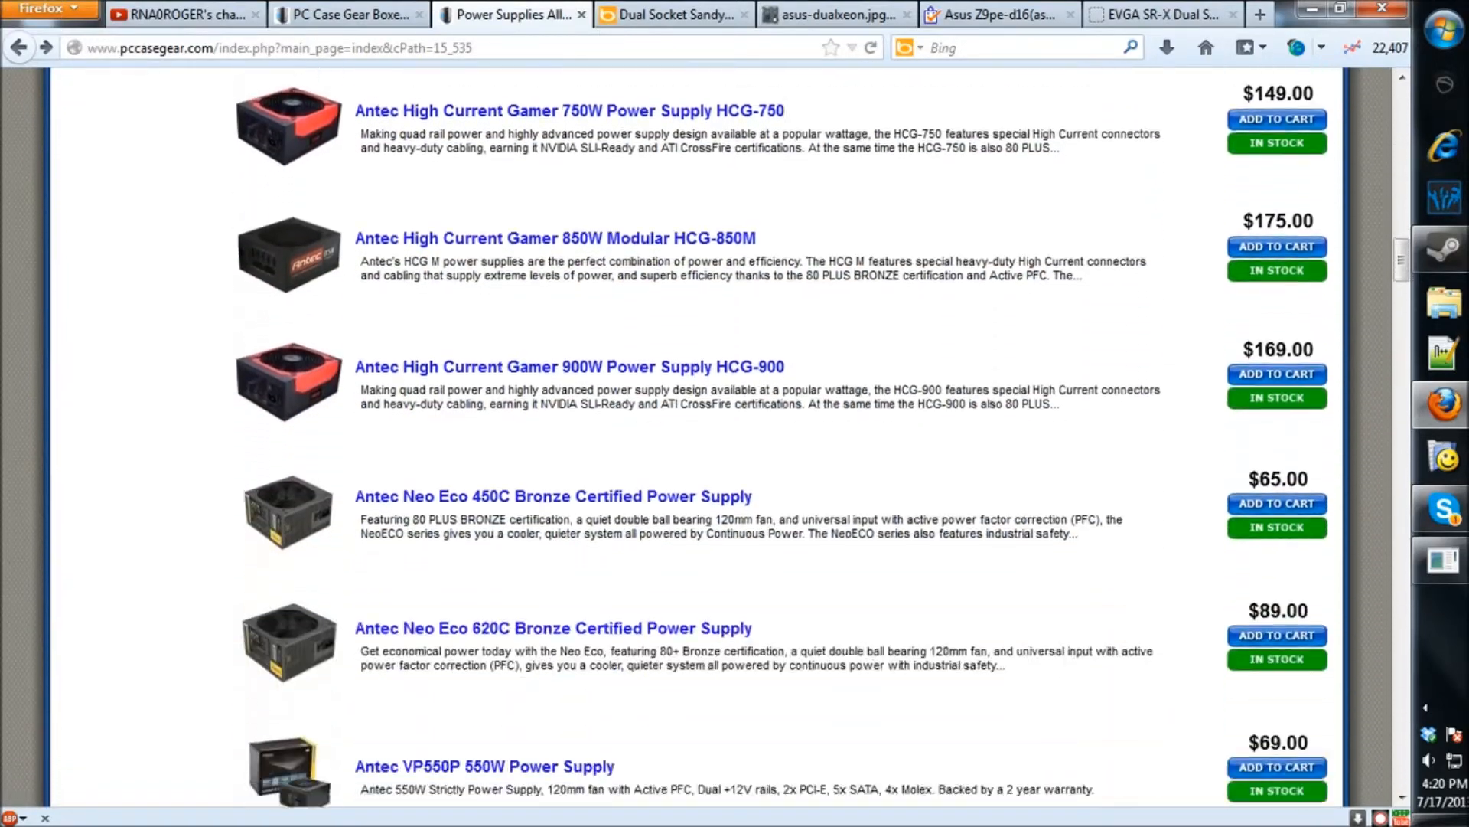
scroll("down", 3)
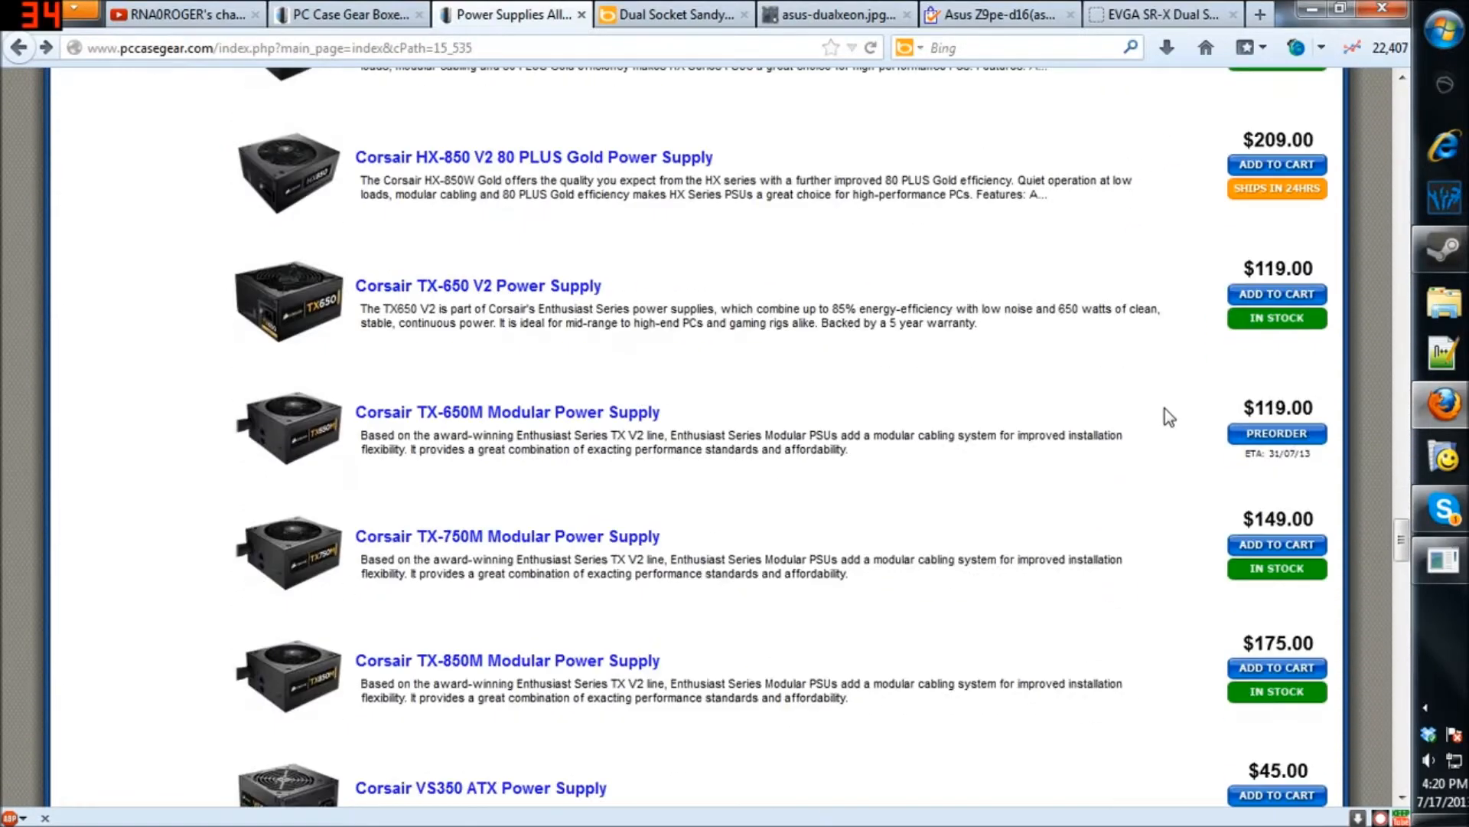
scroll("down", 3)
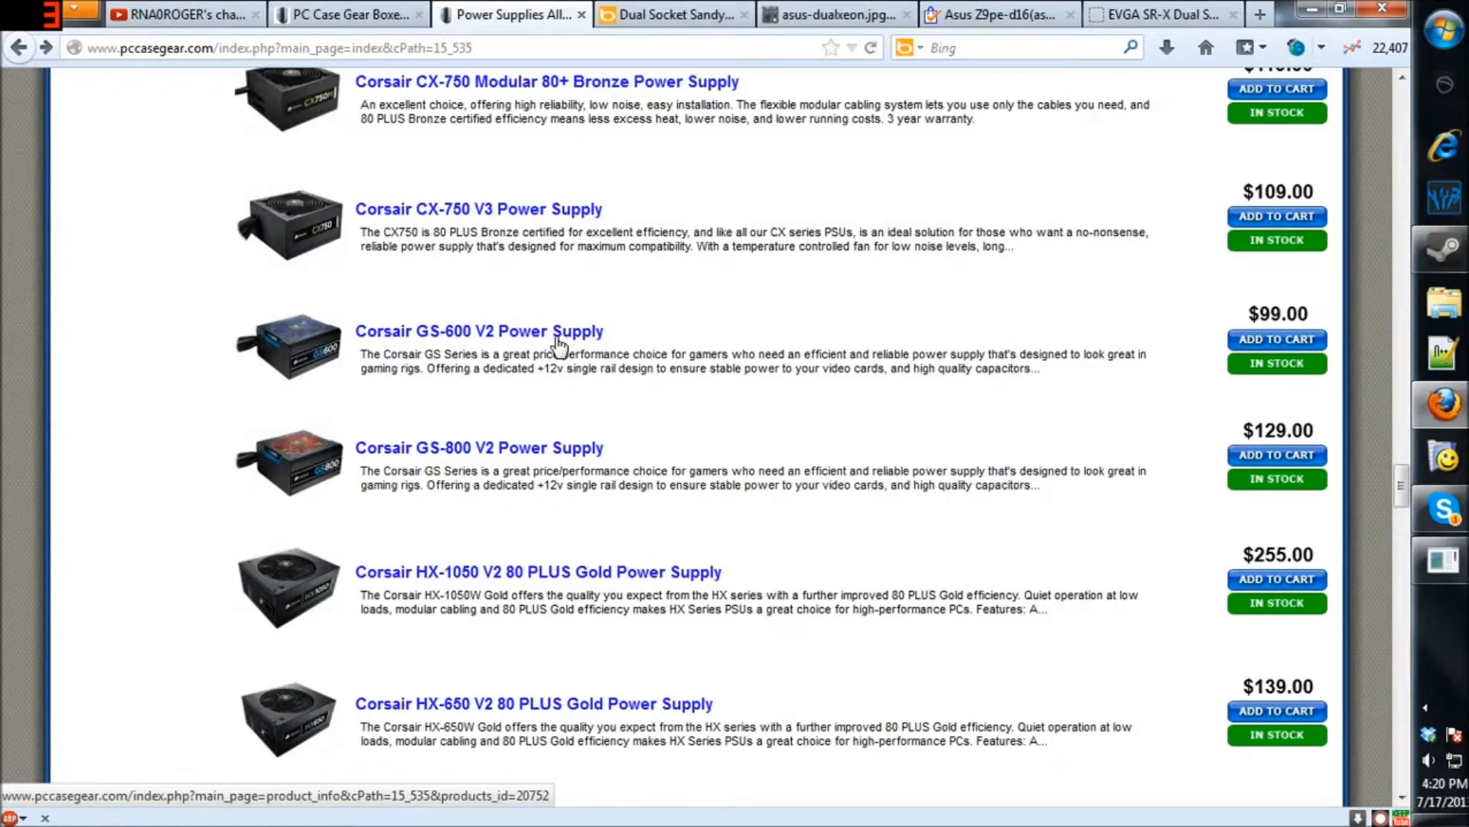
Step: Skim the FSP, Seasonic and CoolerMaster power supply listings, ending at the Aerocool GT-1050SG
scroll("down", 3)
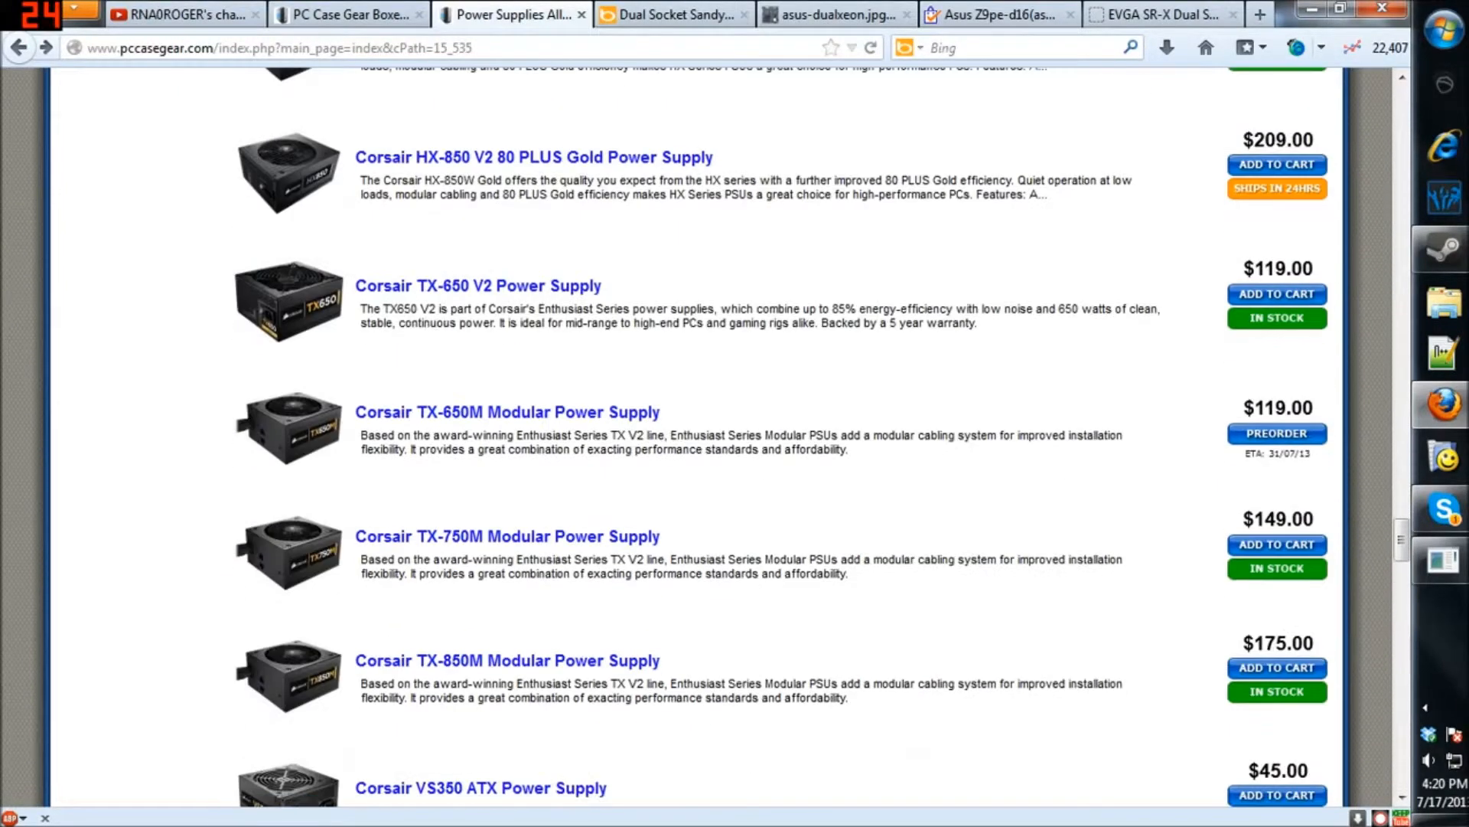
scroll("down", 3)
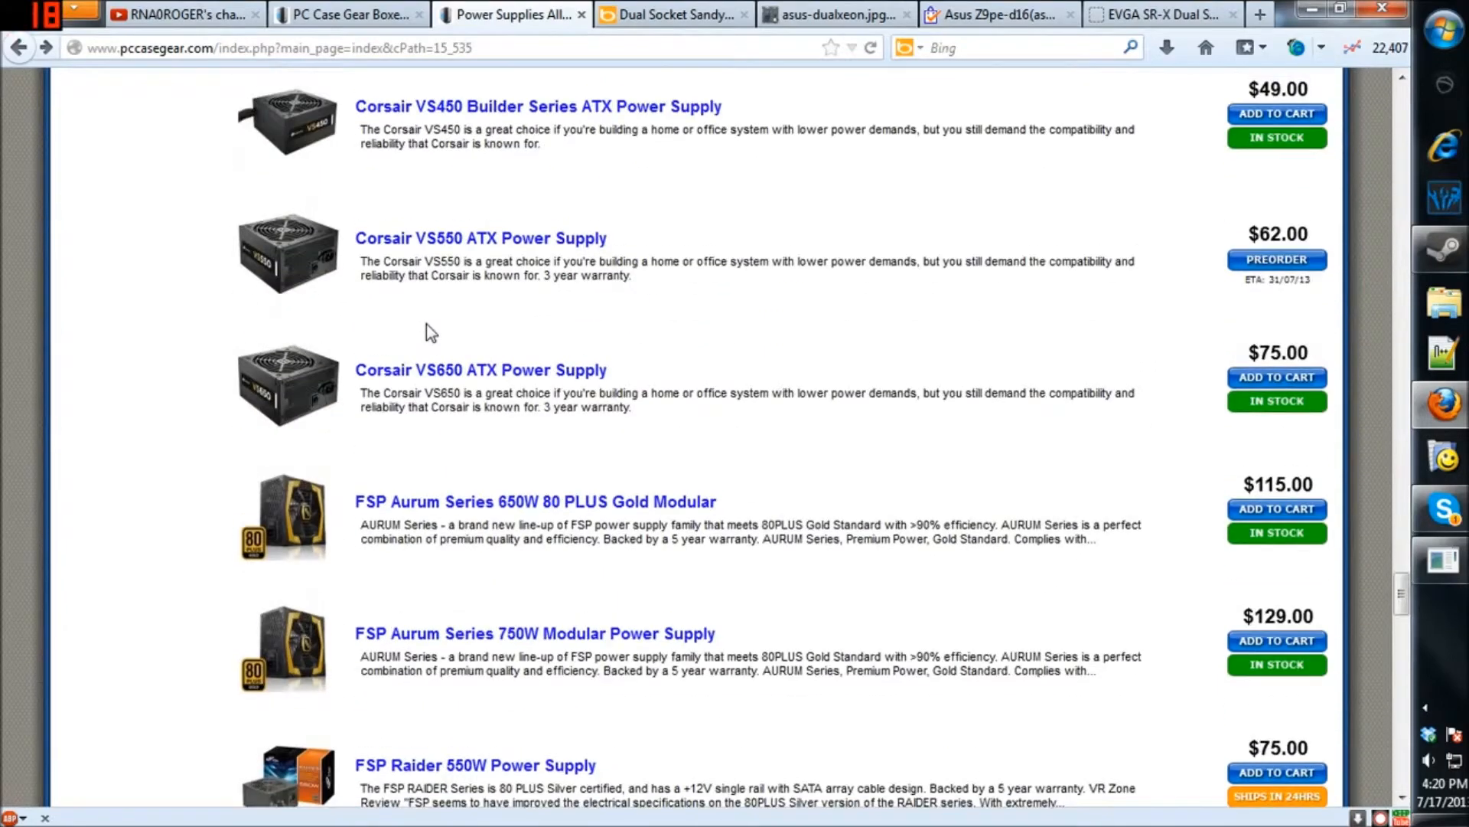
mouse_move(420, 348)
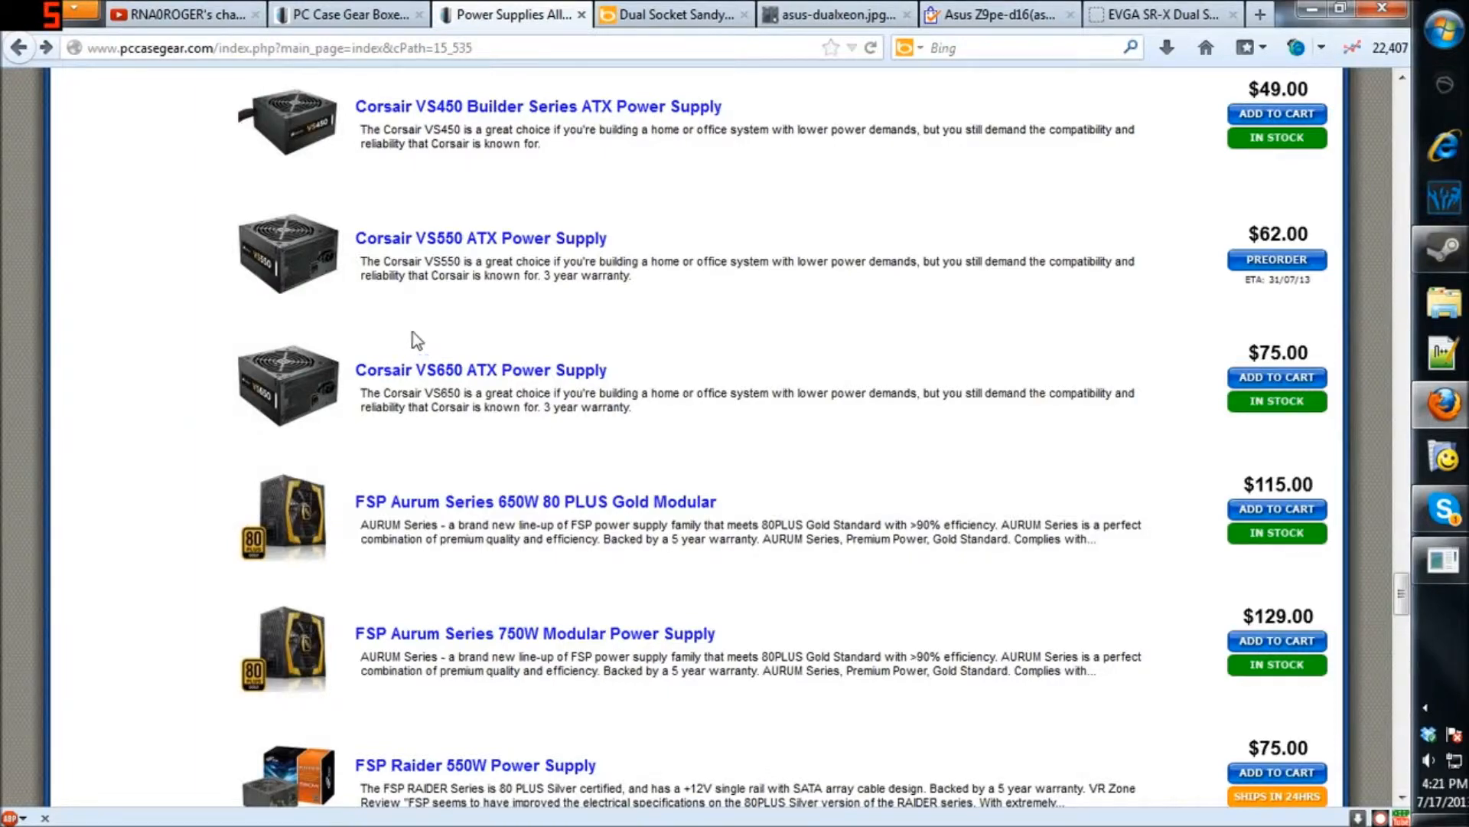
scroll("down", 3)
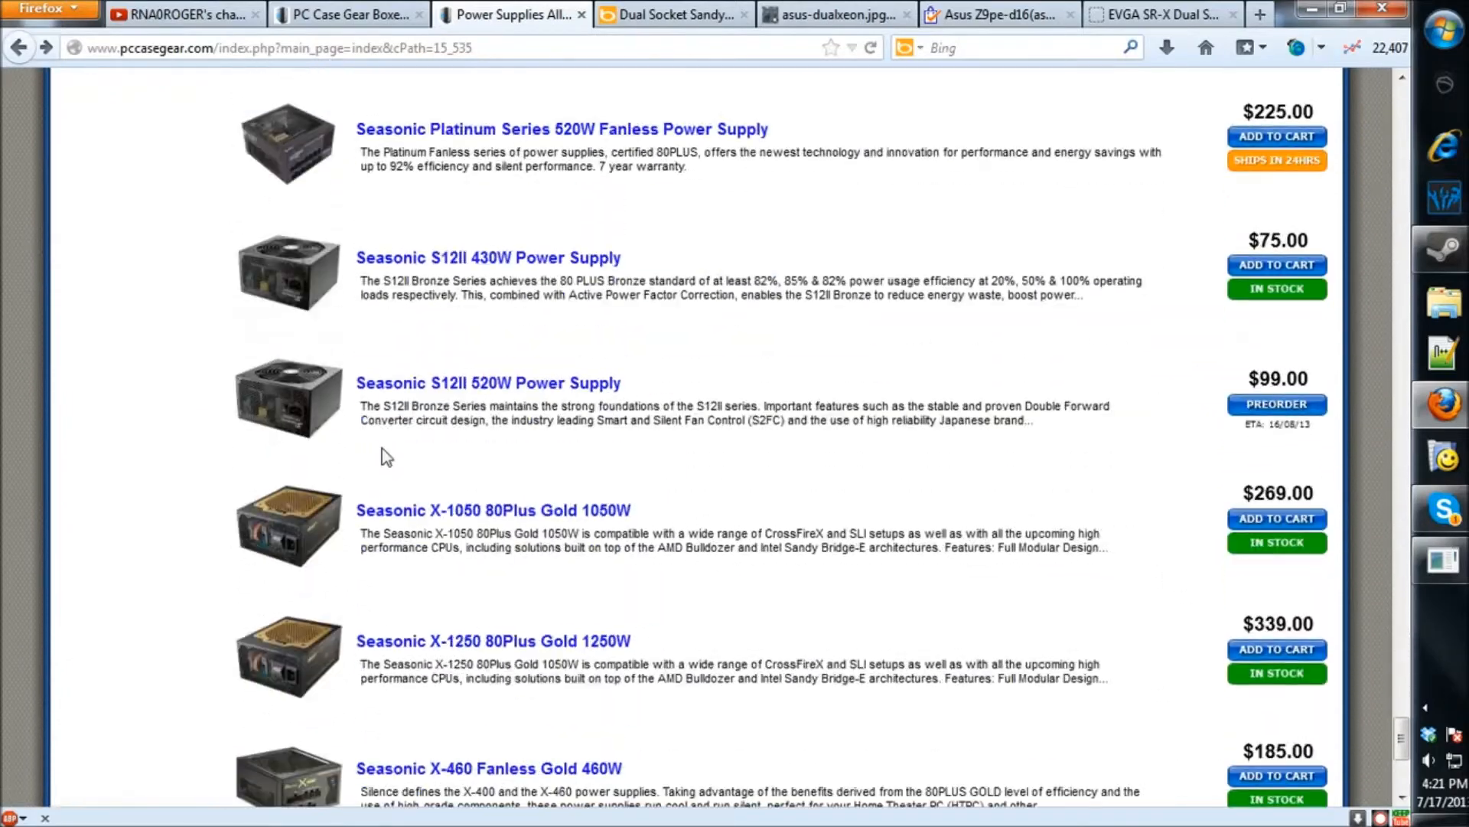
scroll("down", 3)
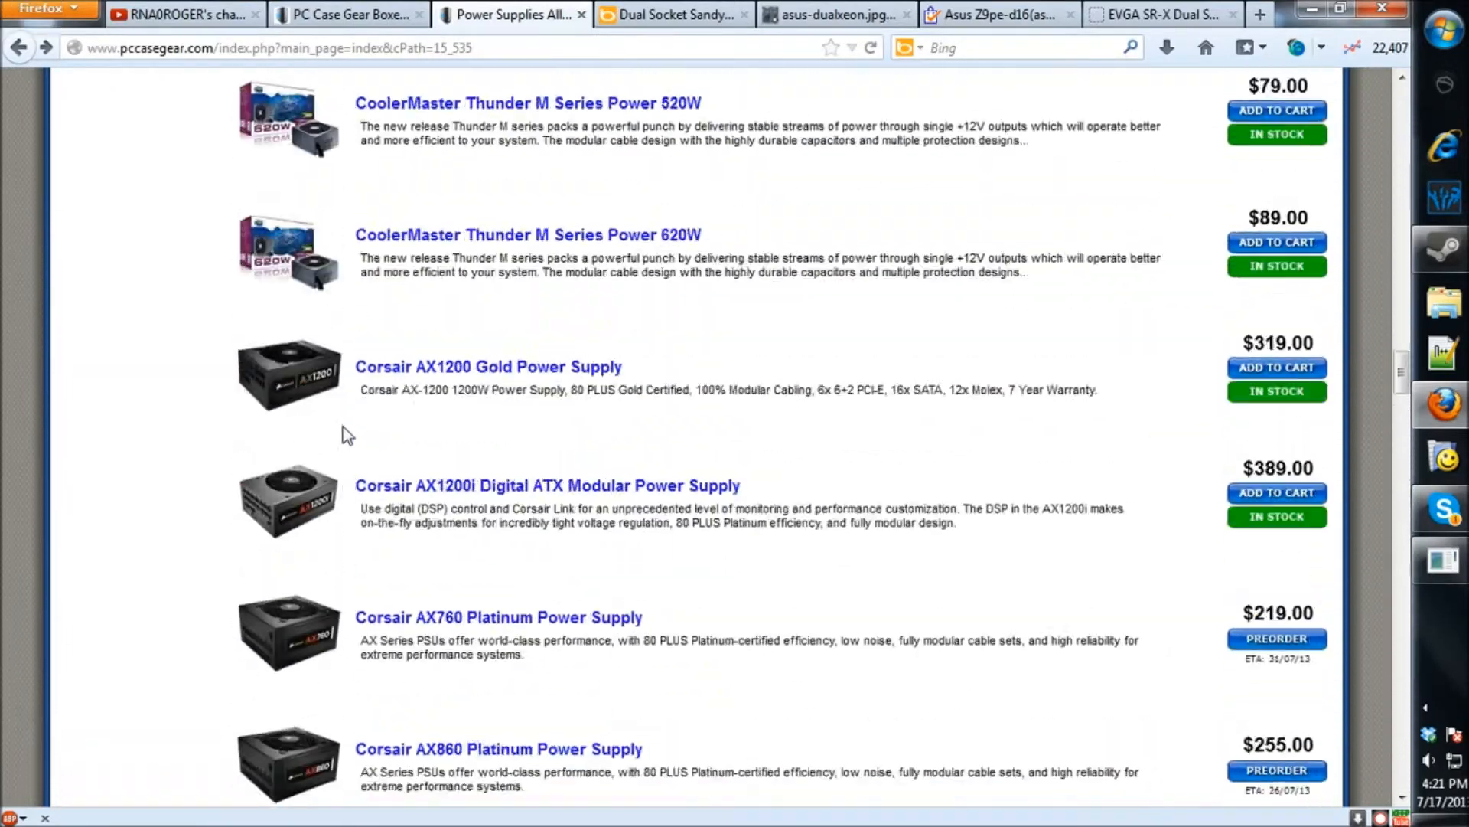
scroll("down", 3)
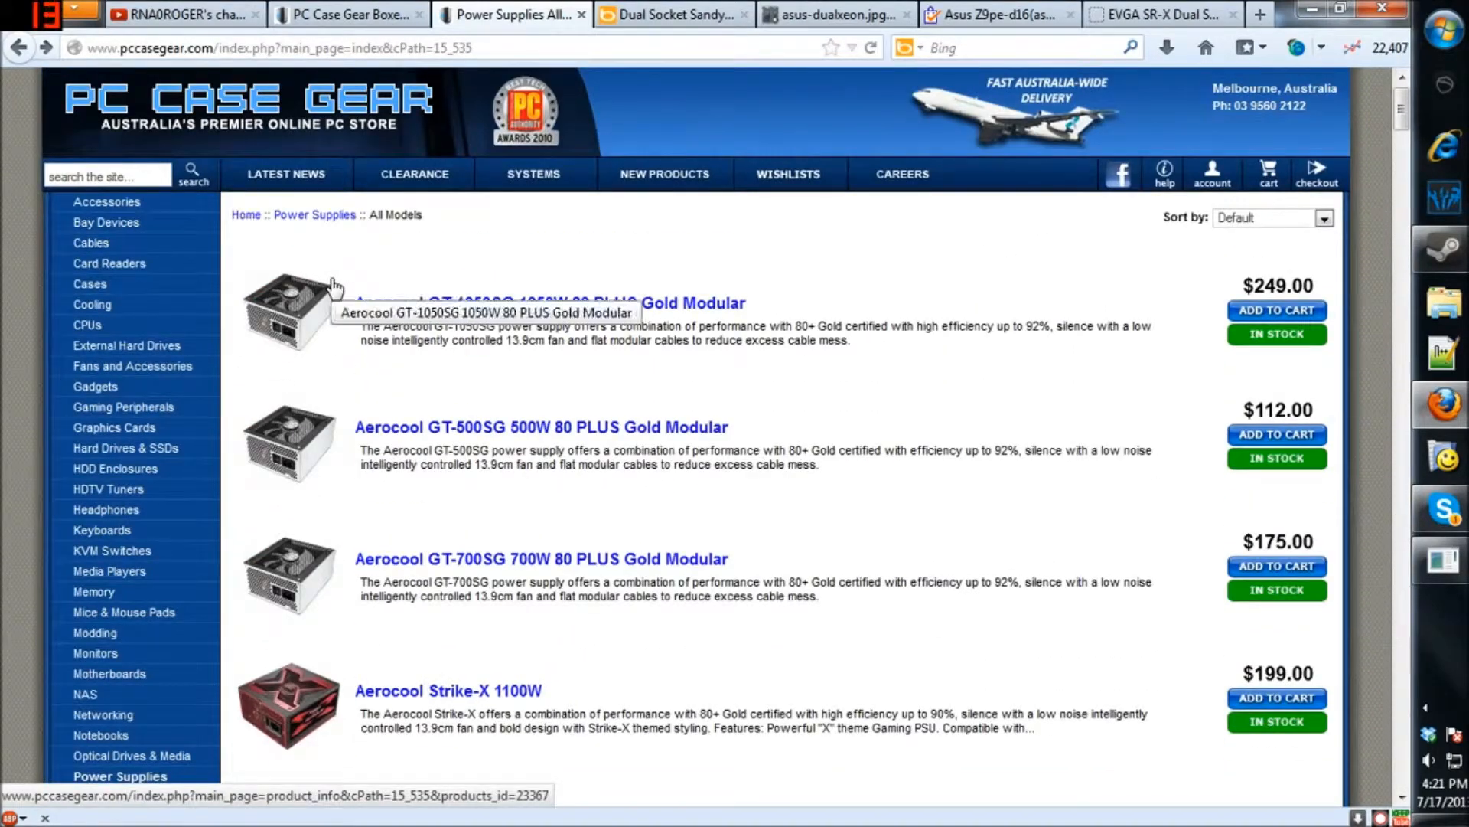
Step: Open the Techiser EVGA SR-X Dual Socket LGA 2011 article, scrolled to the full board photo
left_click(1157, 14)
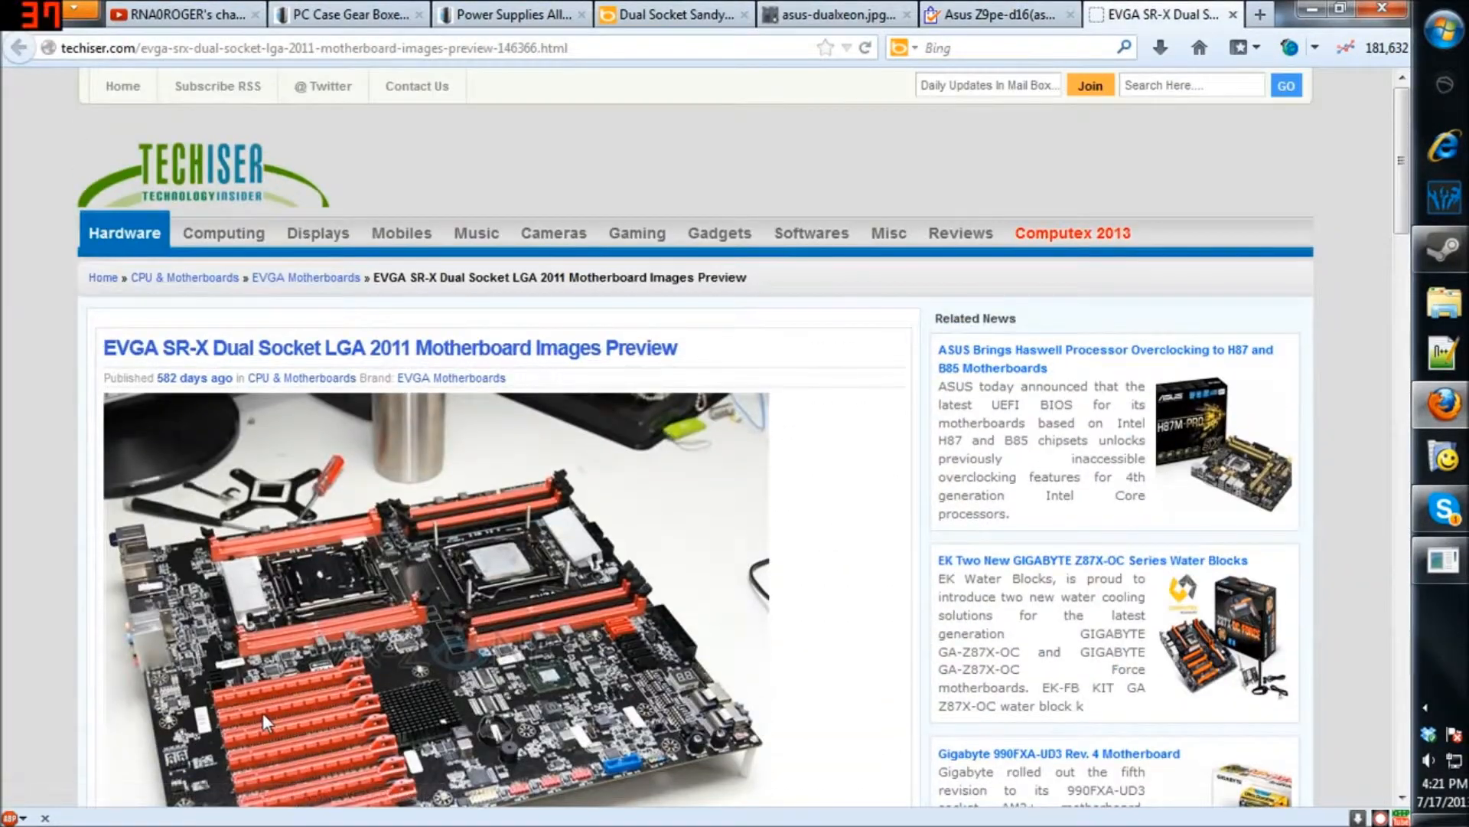
scroll("down", 3)
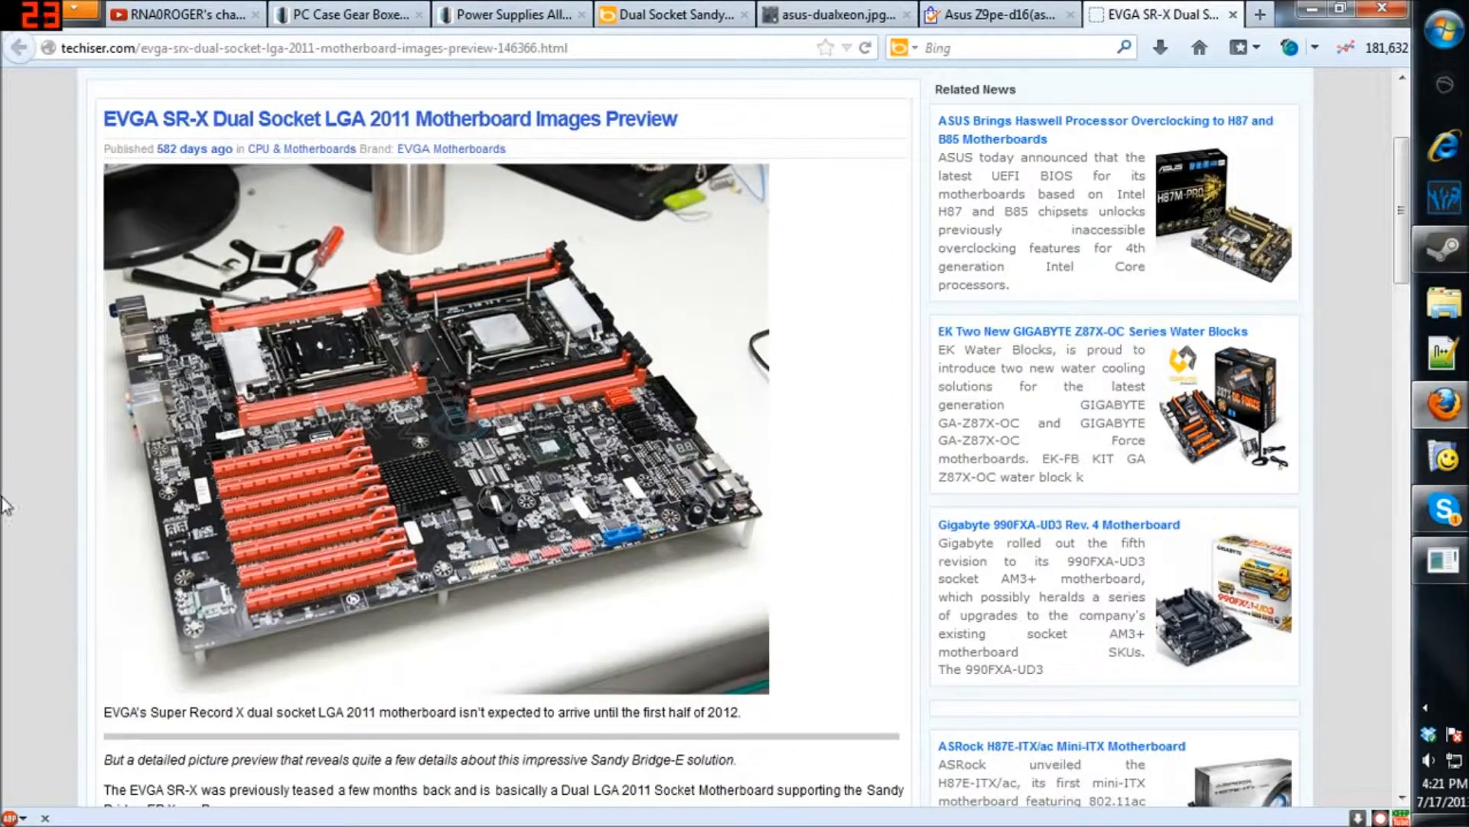
mouse_move(37, 551)
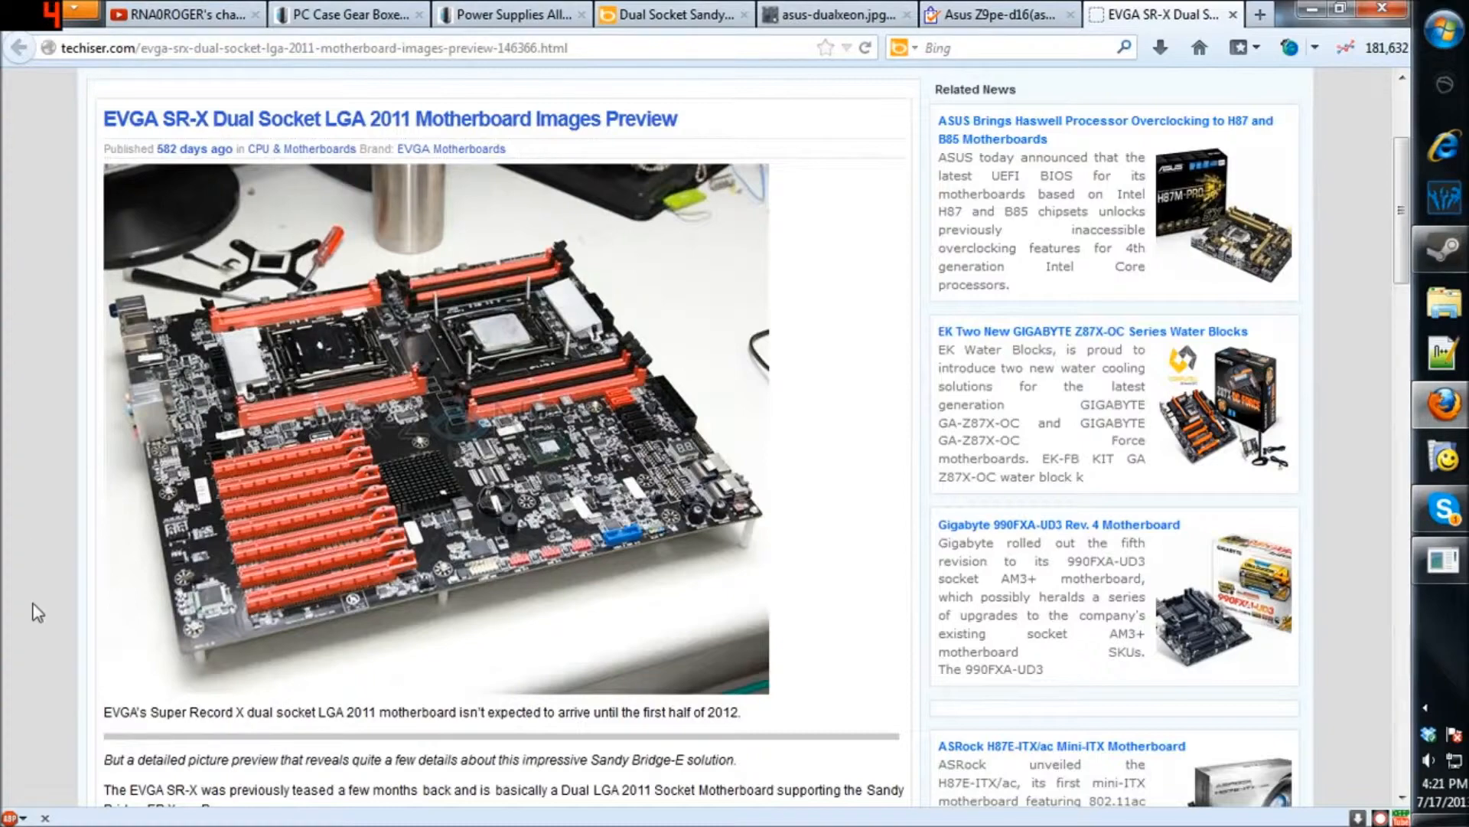
mouse_move(510, 13)
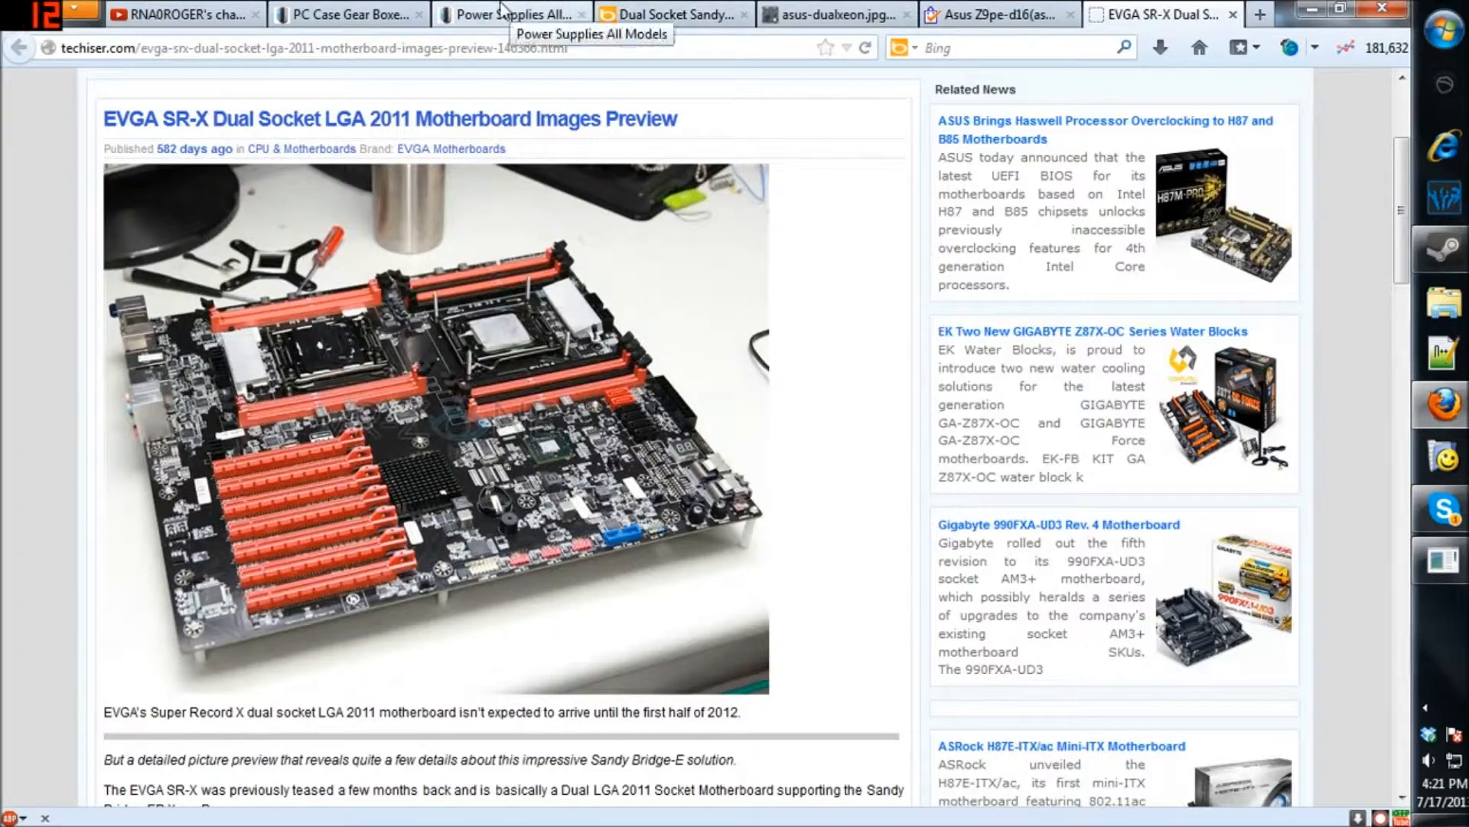
Step: Back on the power supply list, scroll to page one's footer, then up to the Antec listings
left_click(514, 14)
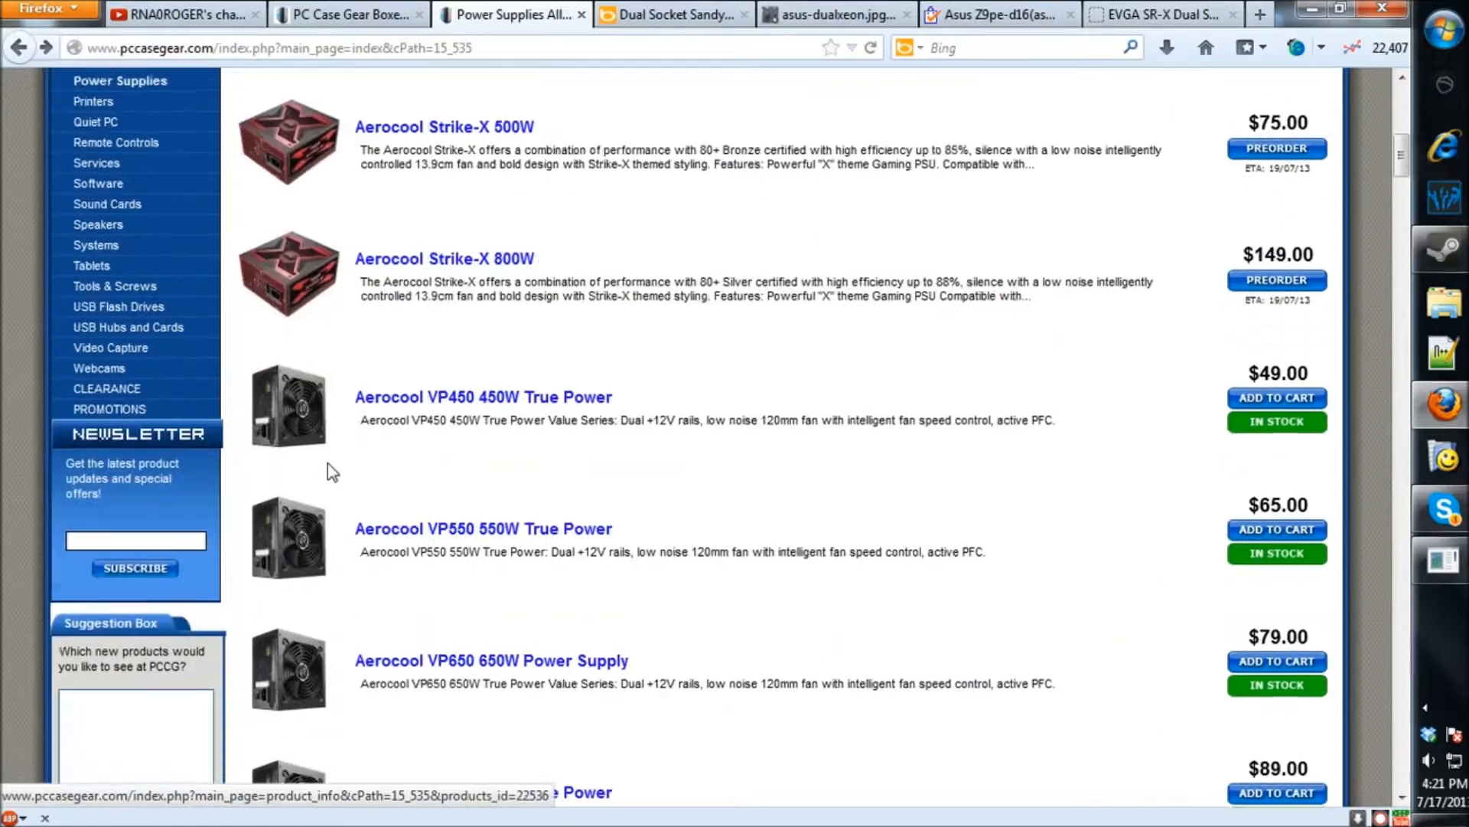
scroll("down", 3)
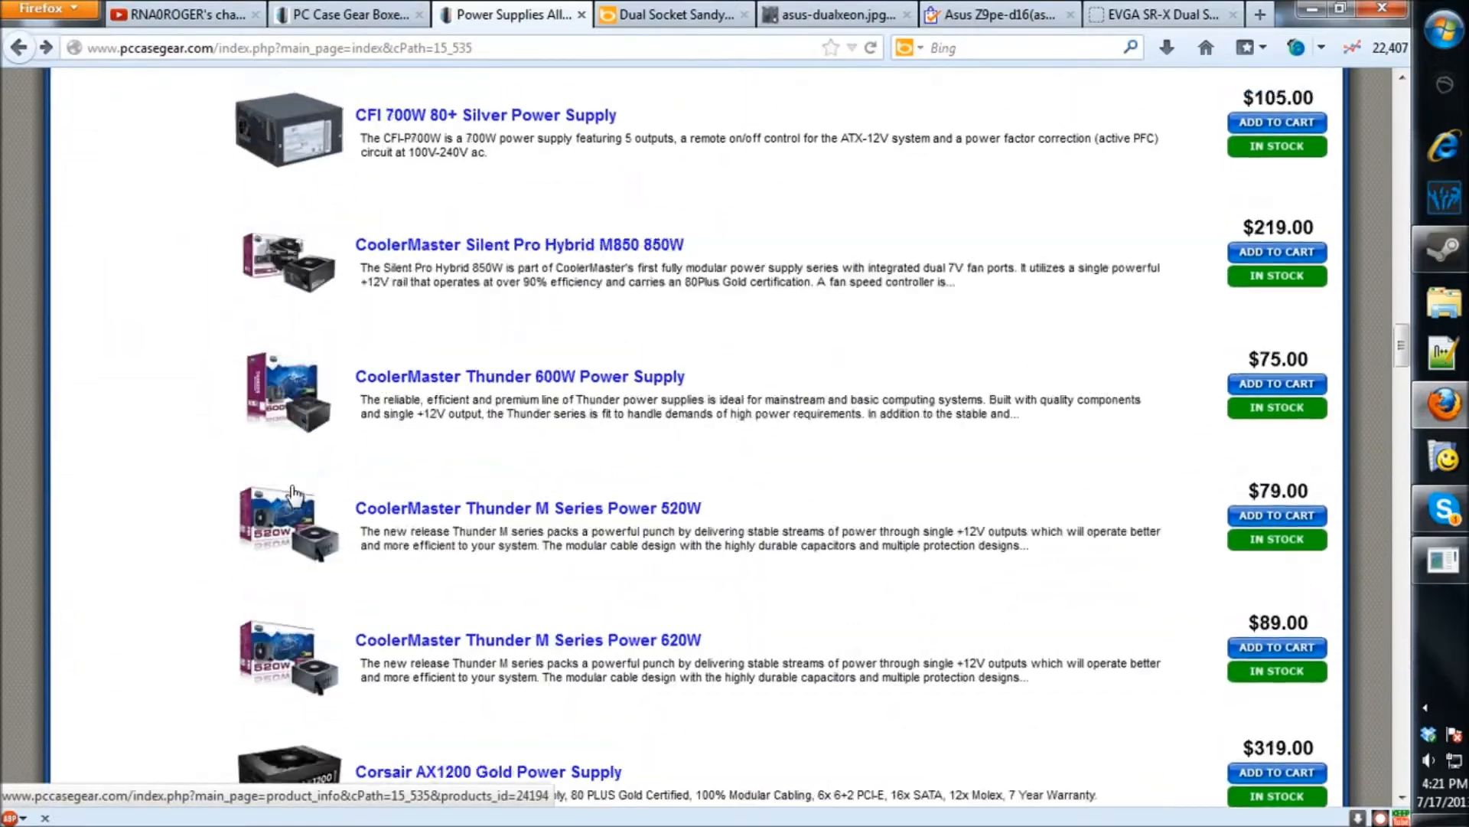
scroll("down", 3)
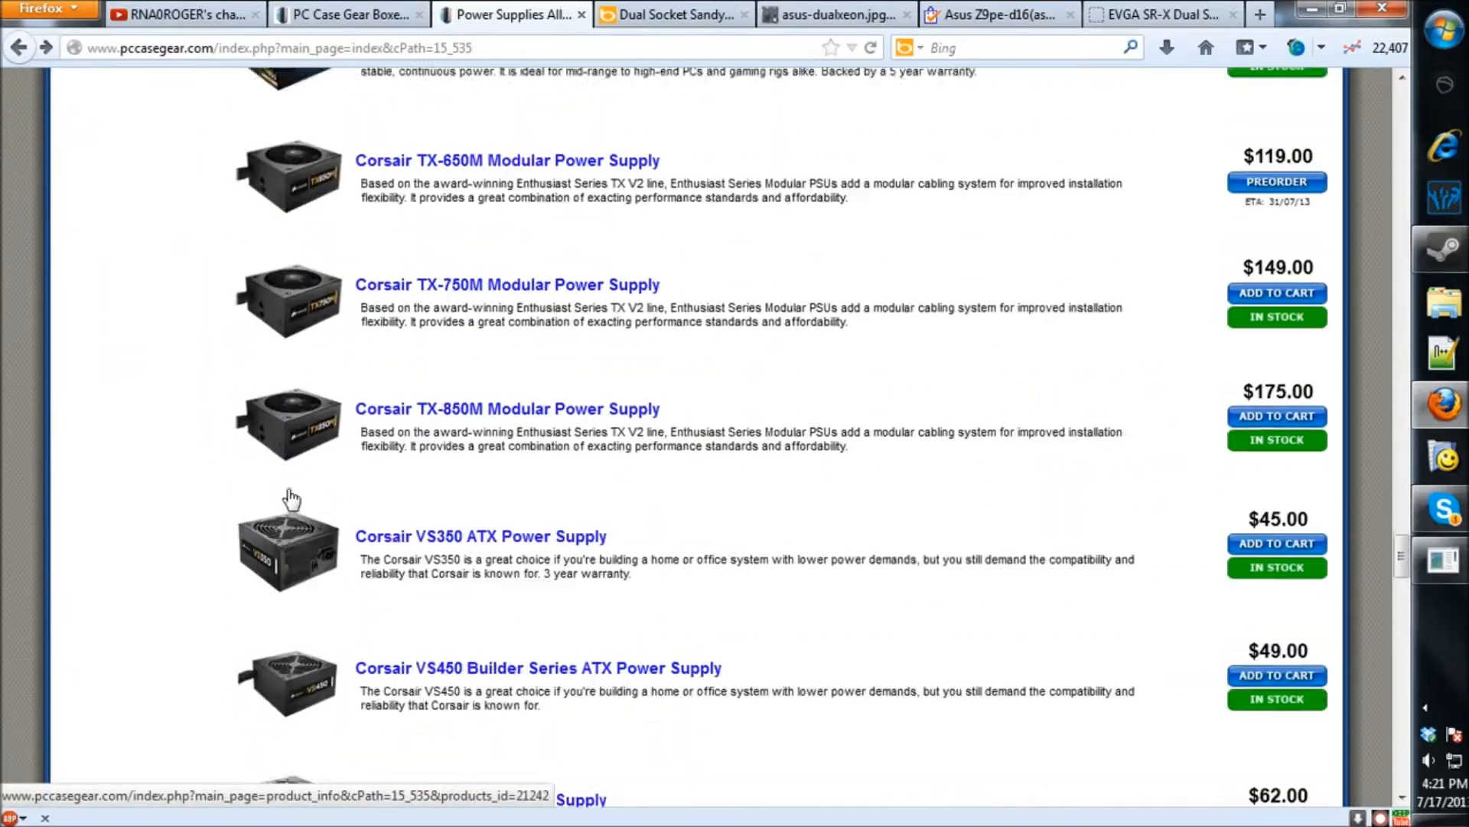
scroll("down", 3)
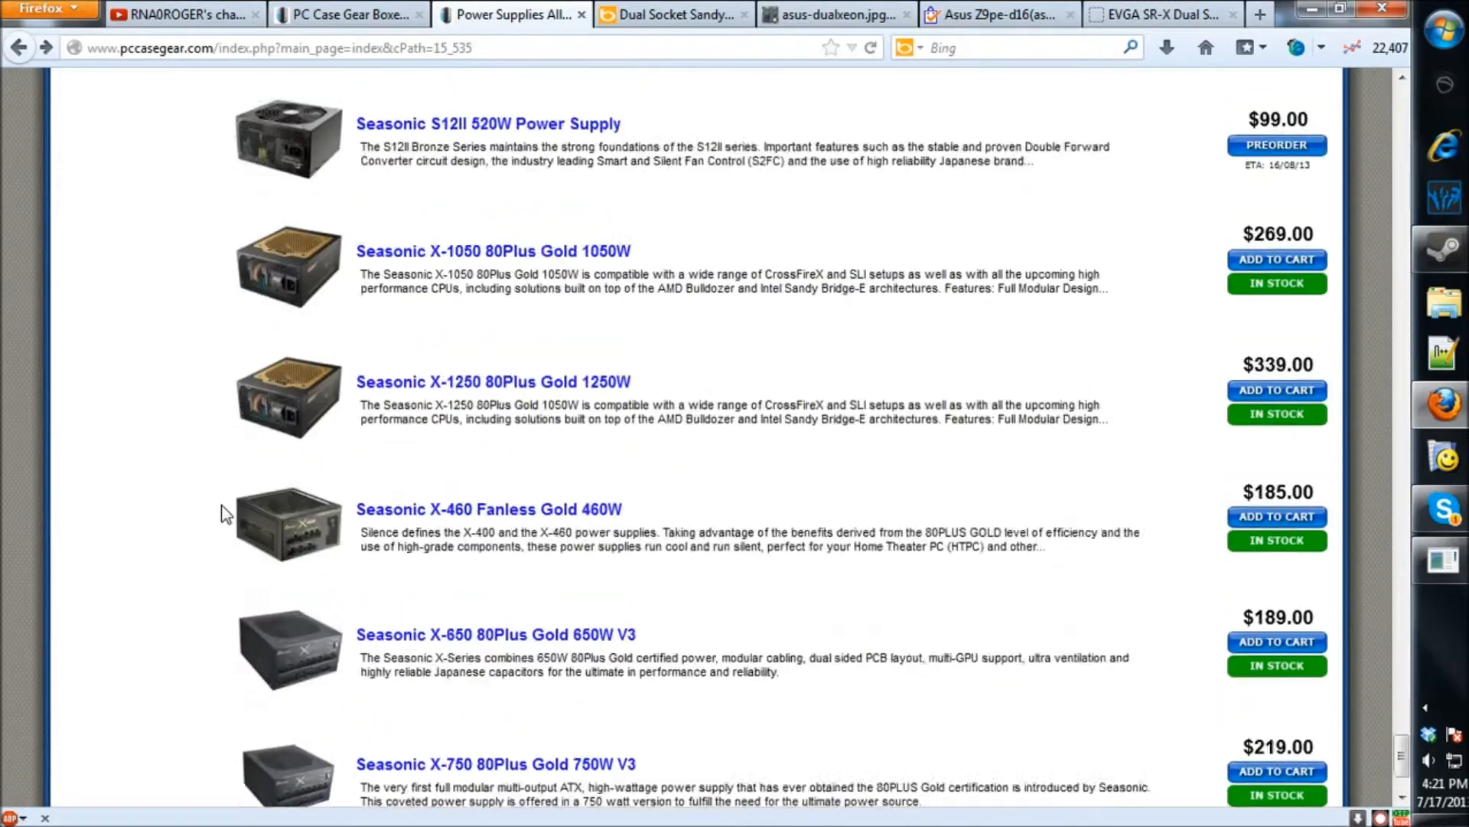
scroll("down", 3)
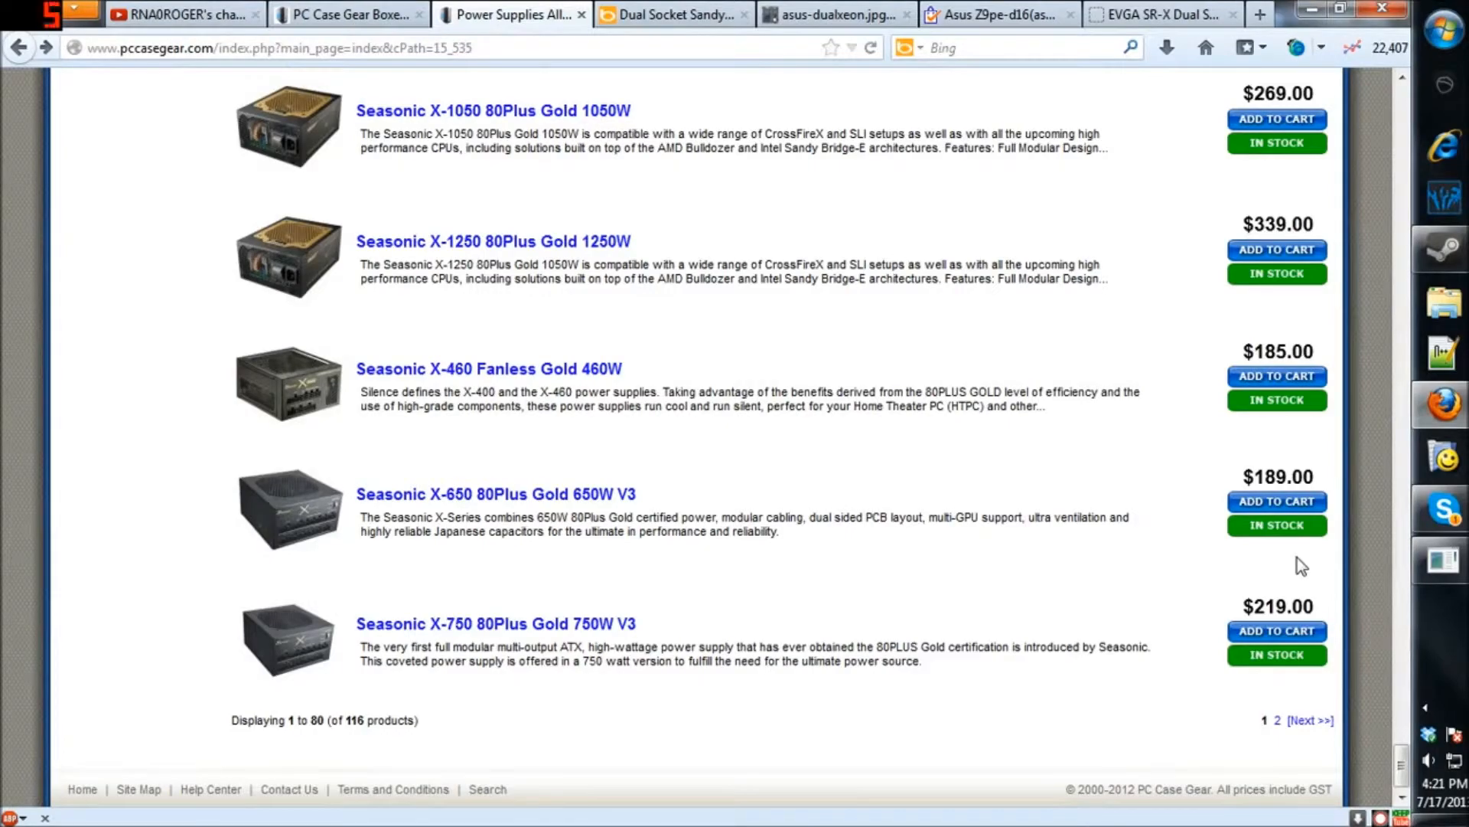
scroll("down", 3)
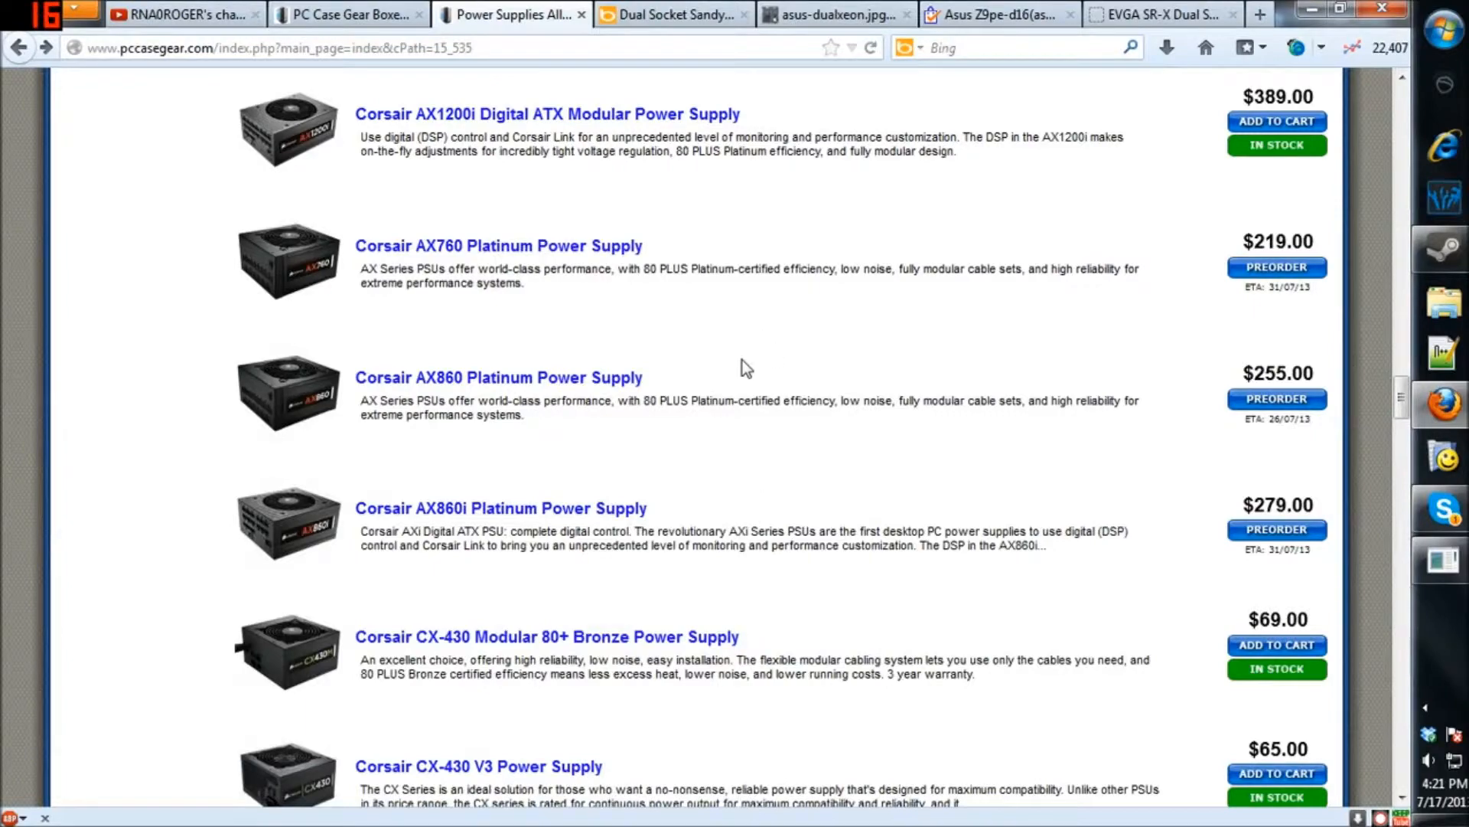
mouse_move(733, 369)
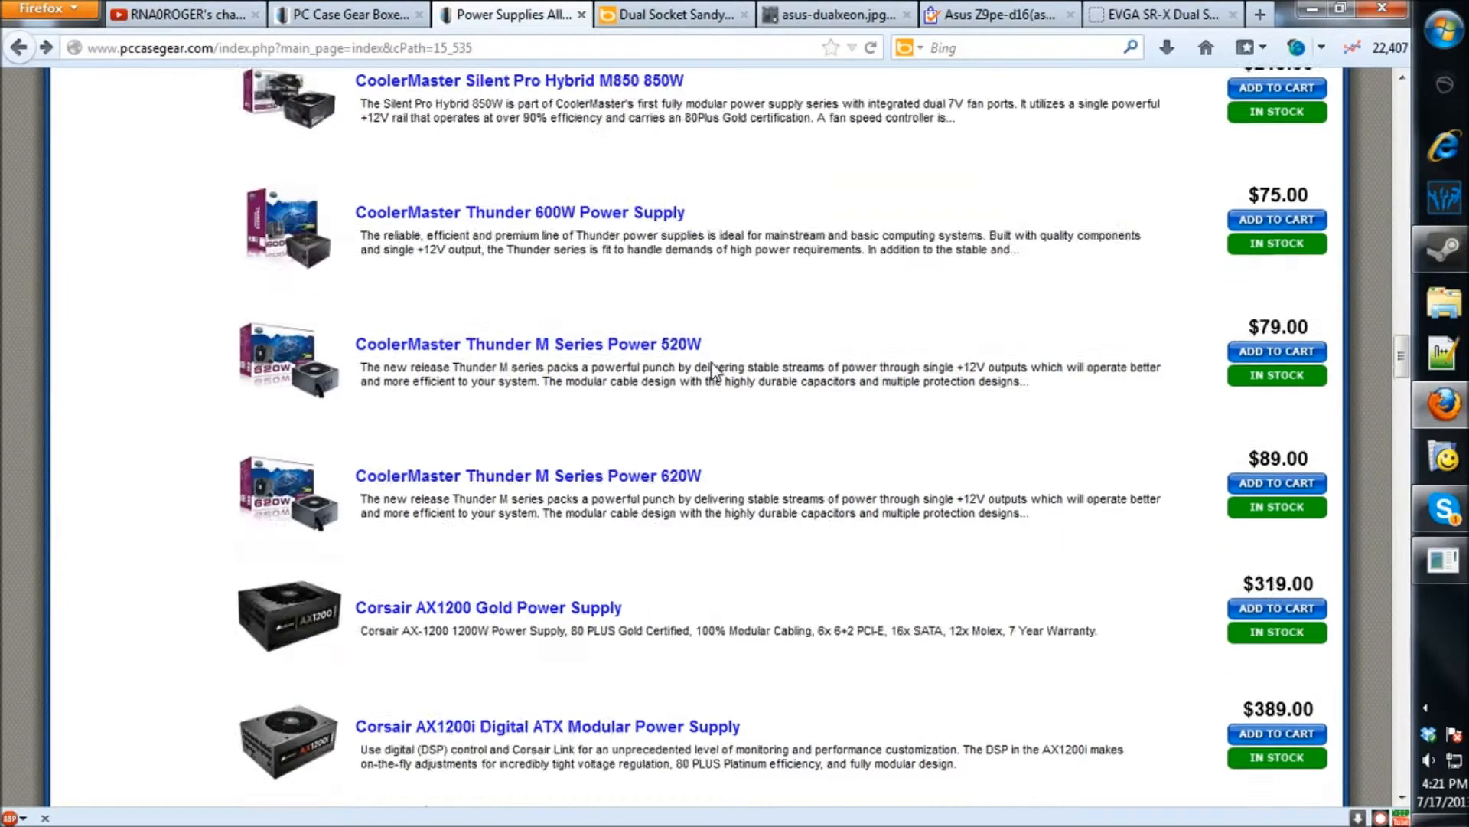
scroll("down", 3)
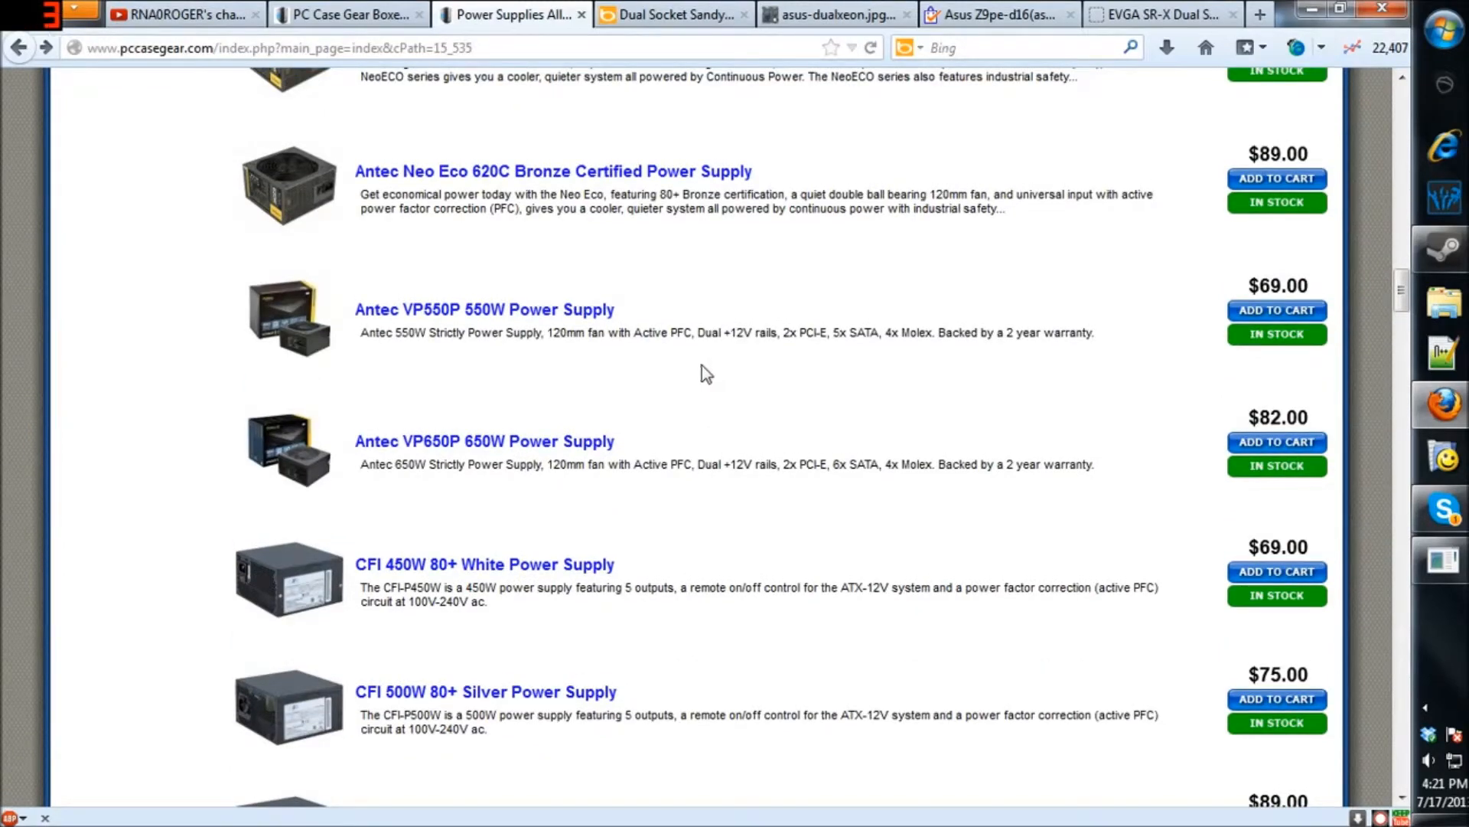
scroll("up", 3)
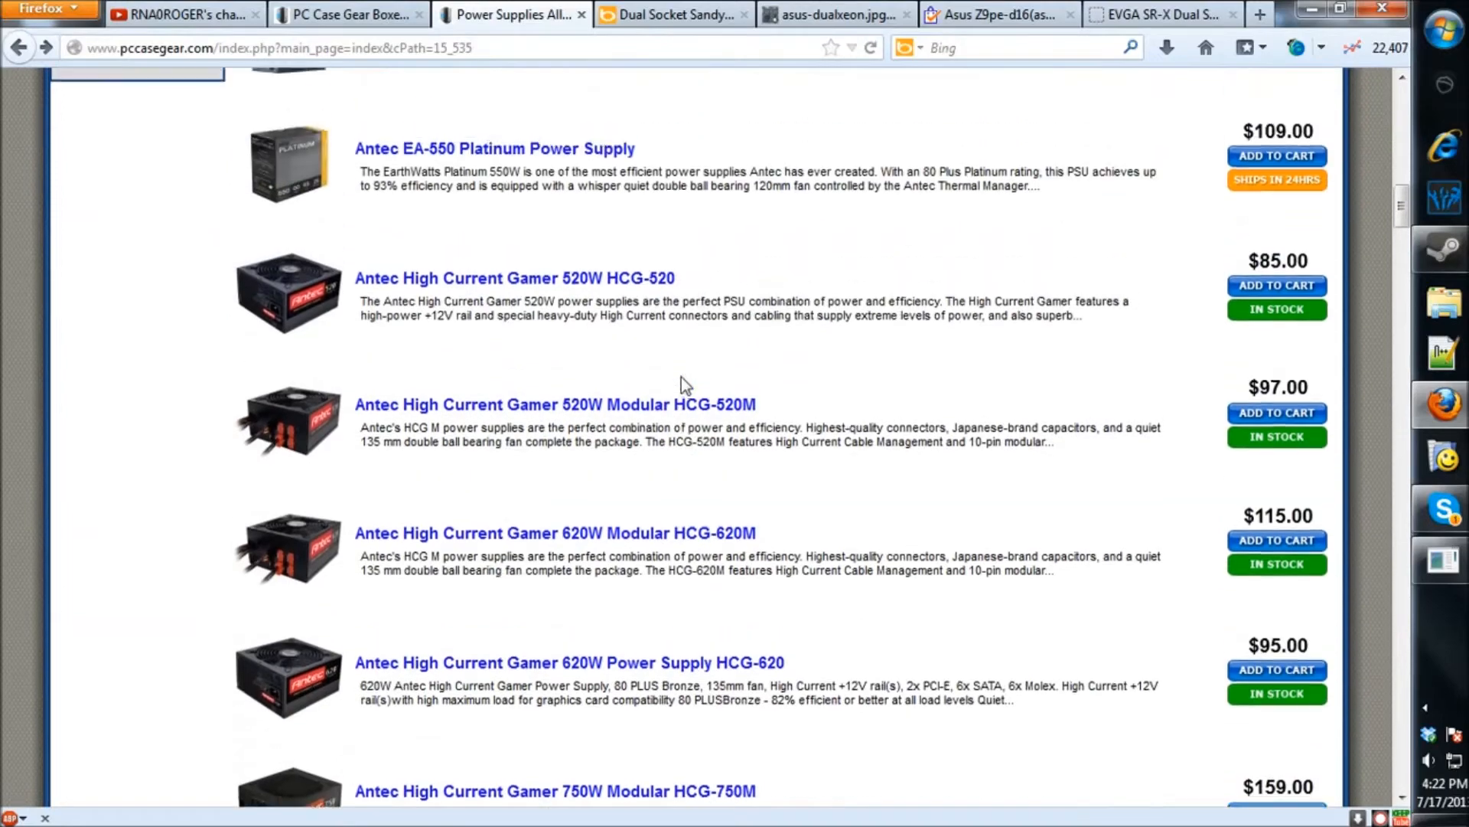
scroll("up", 3)
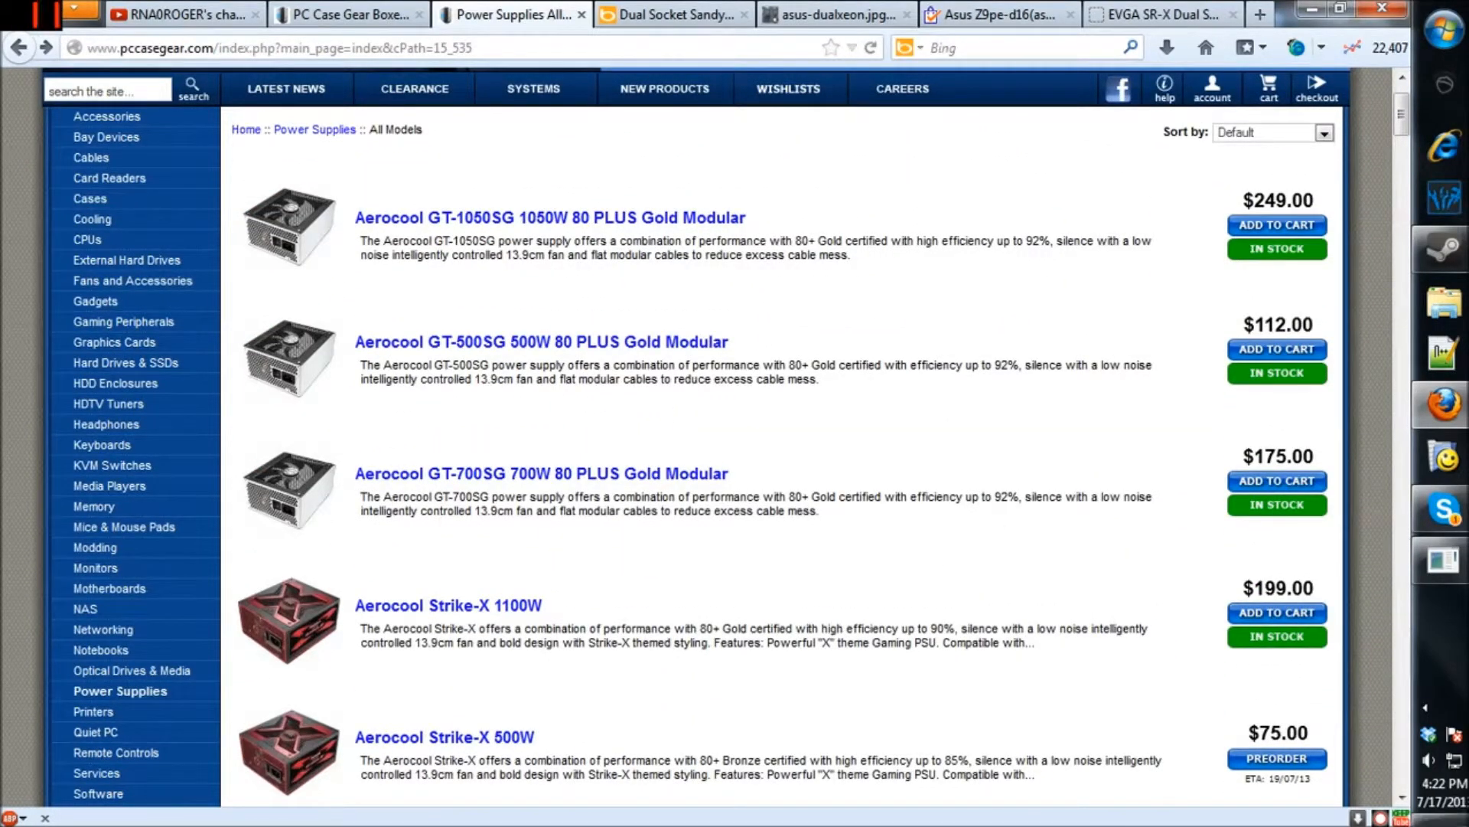
mouse_move(876, 431)
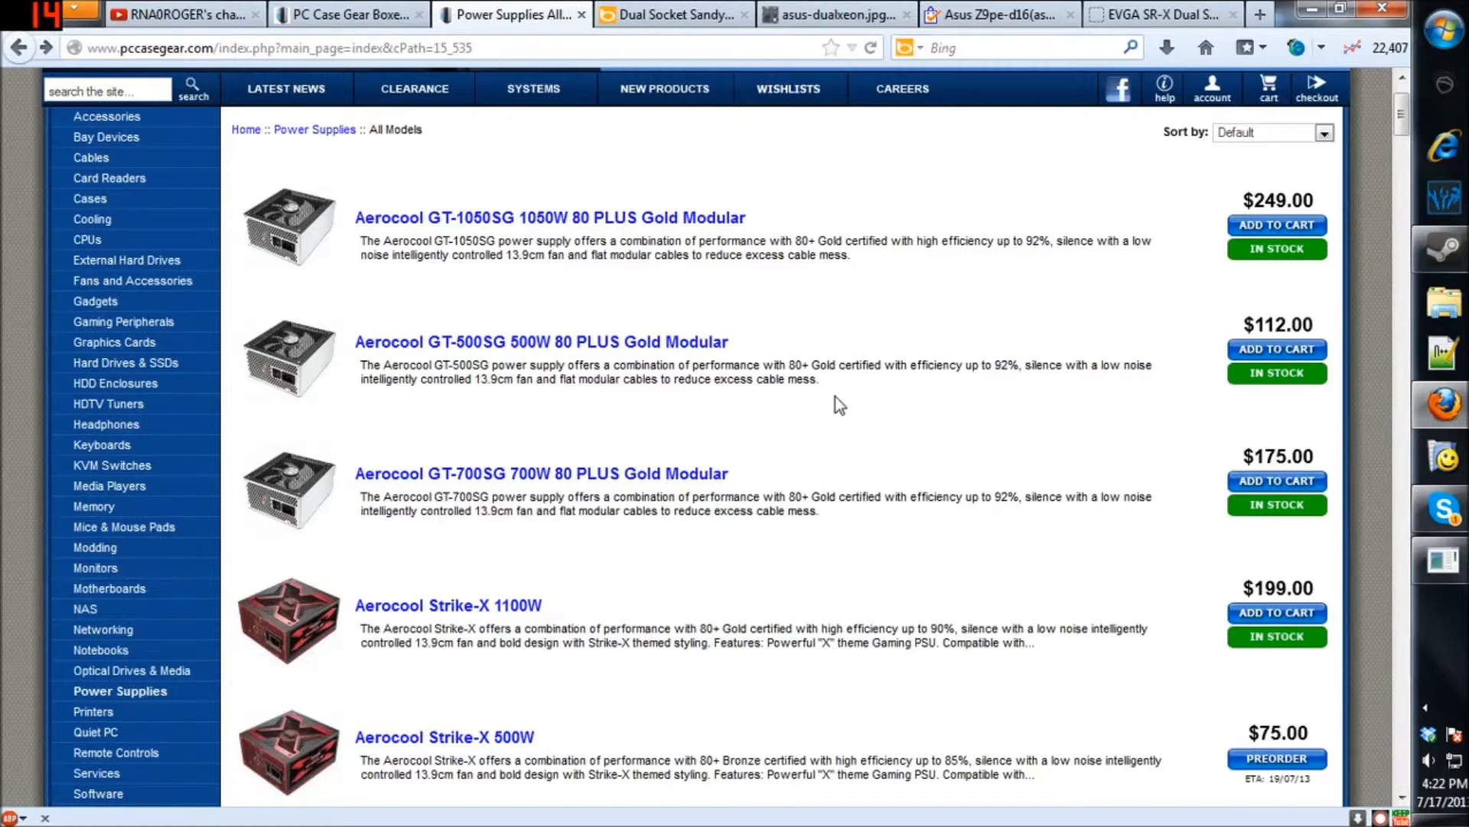
mouse_move(748, 338)
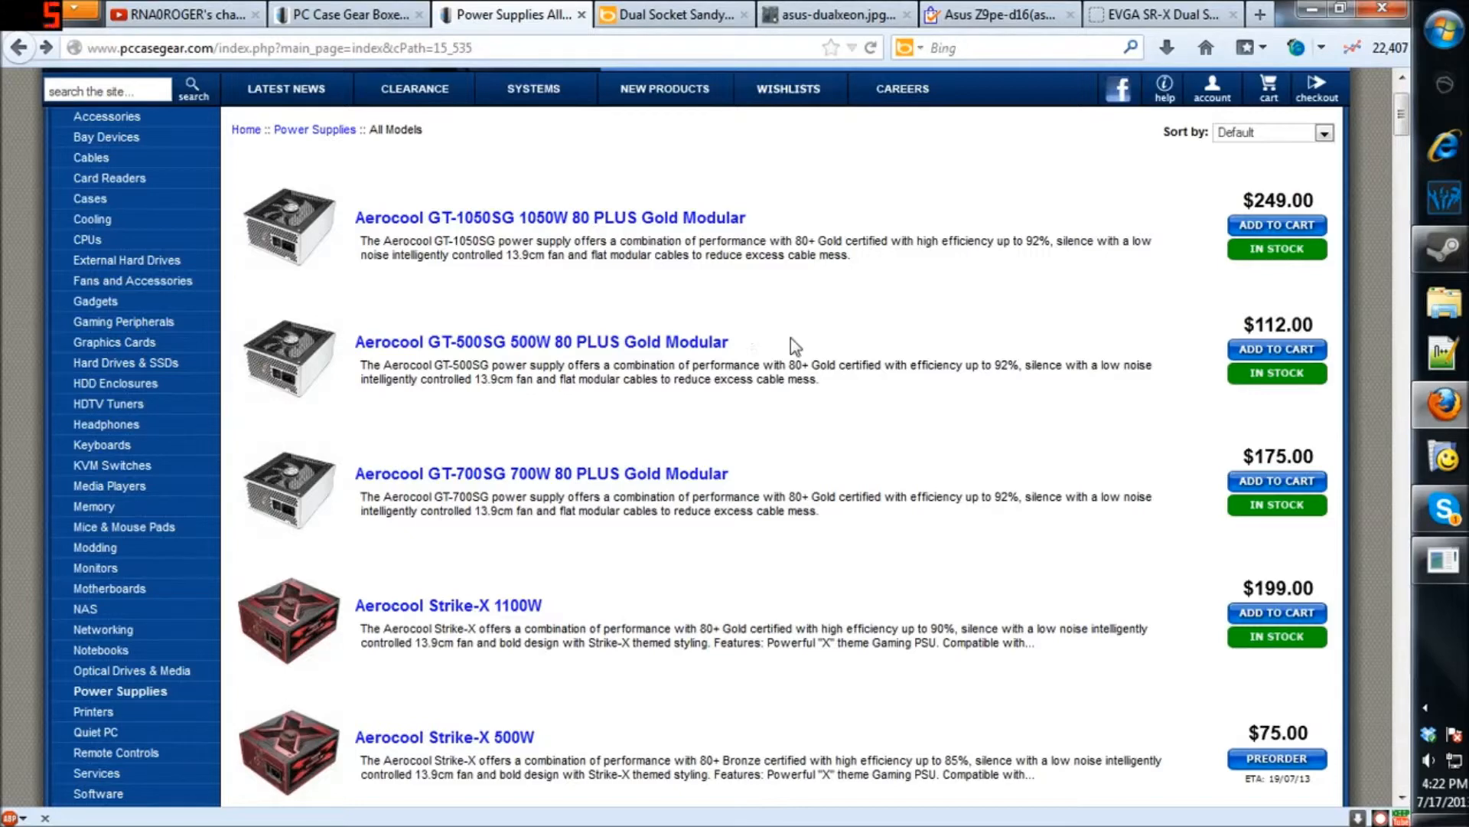
mouse_move(876, 350)
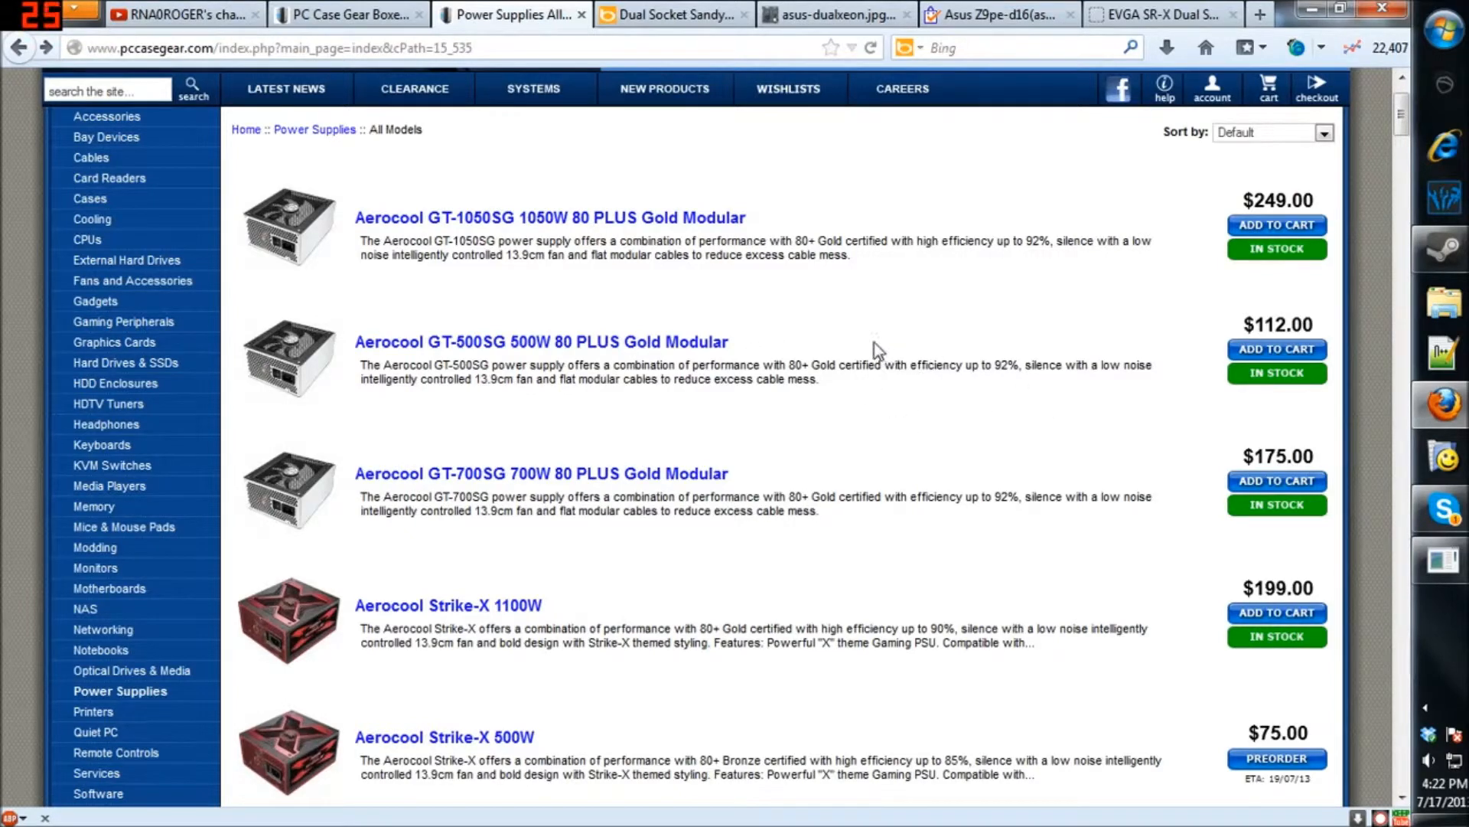